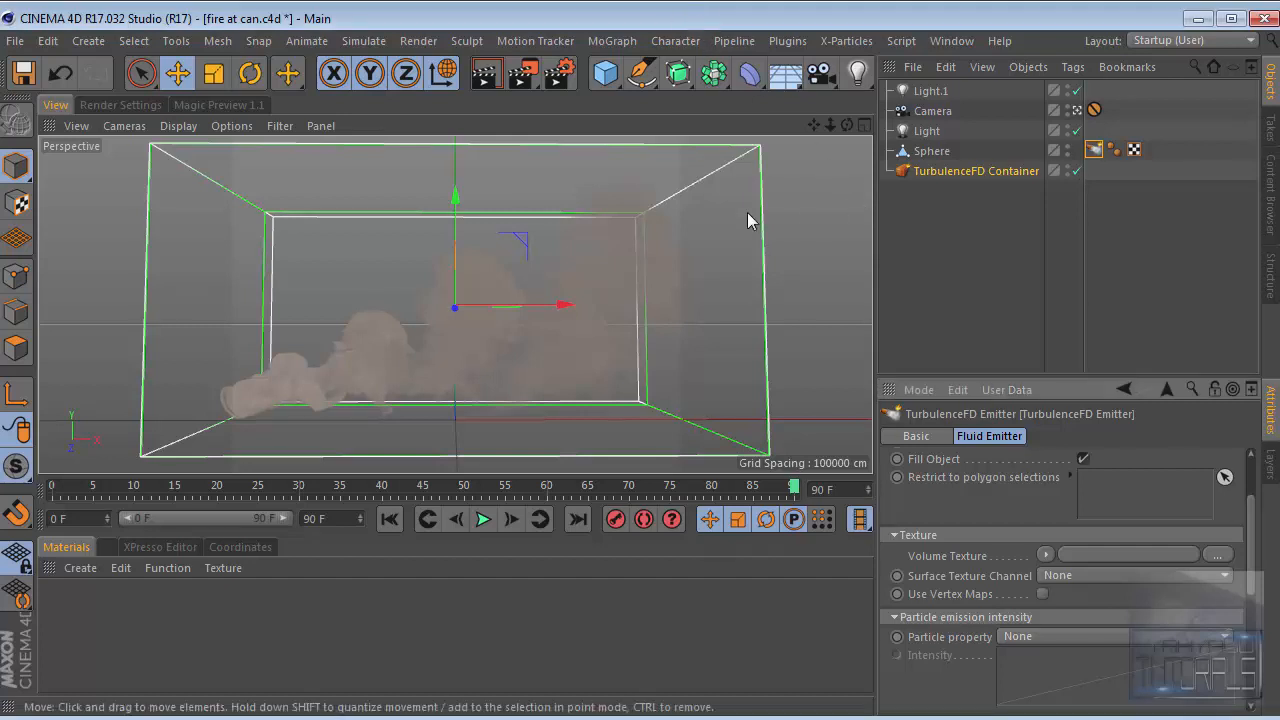
mouse_move(678, 226)
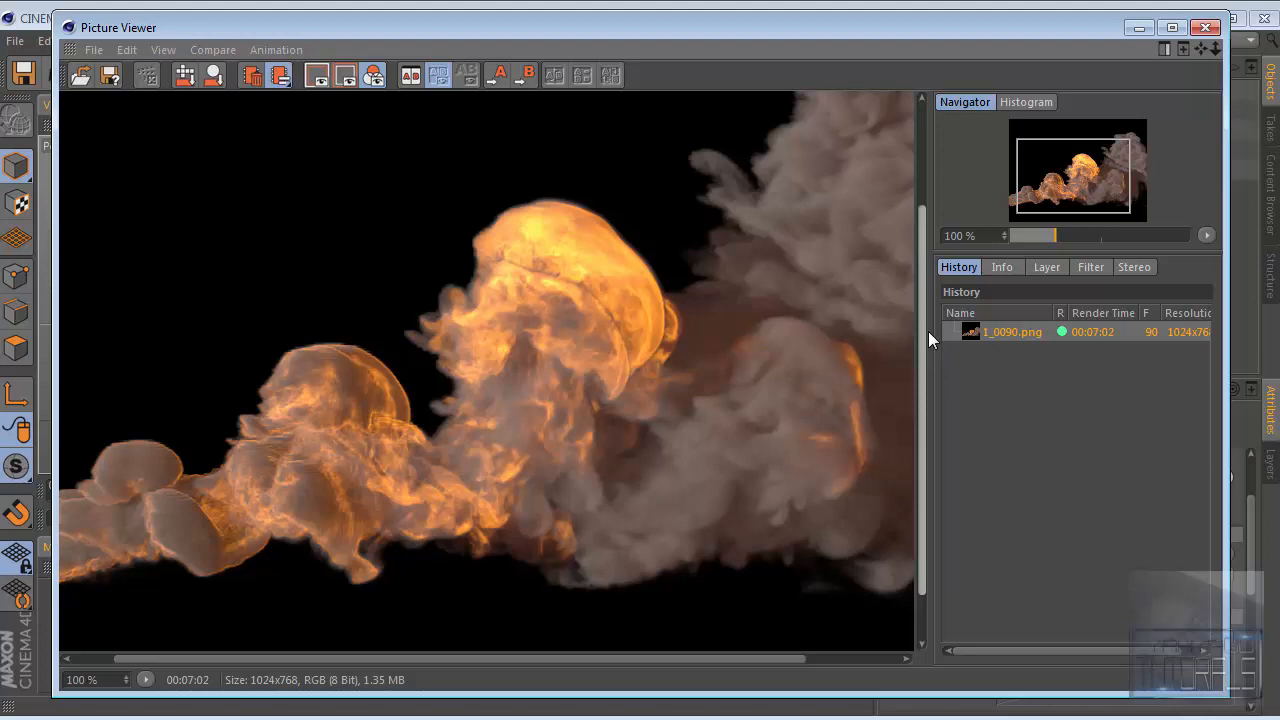
mouse_move(930, 377)
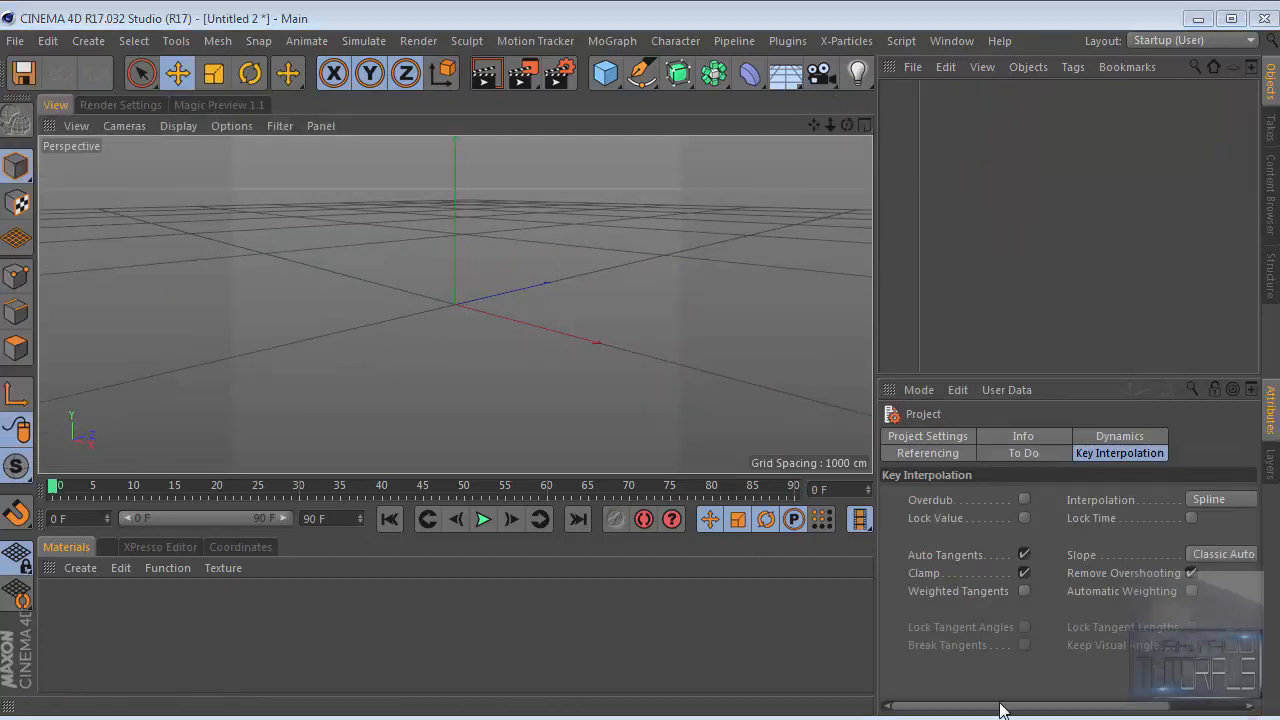
mouse_move(830, 108)
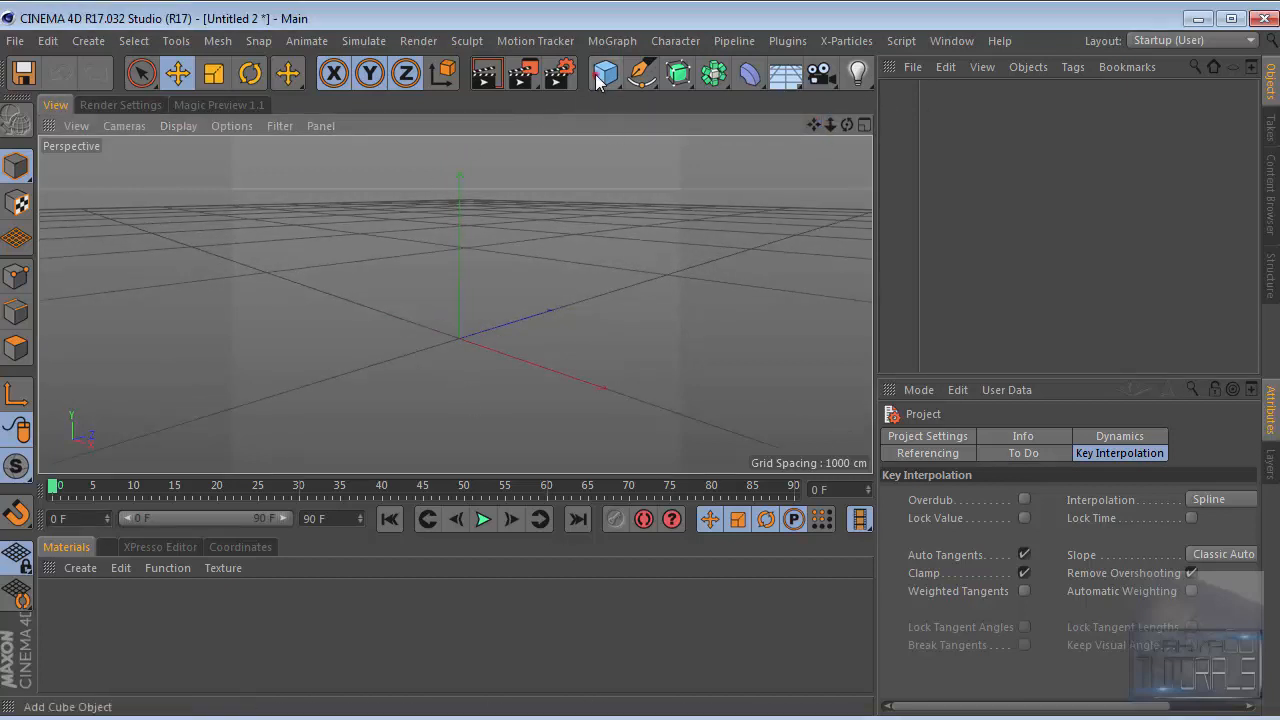
Add a Sphere primitive to the new scene and bring up the Plugins menu
left_click(602, 72)
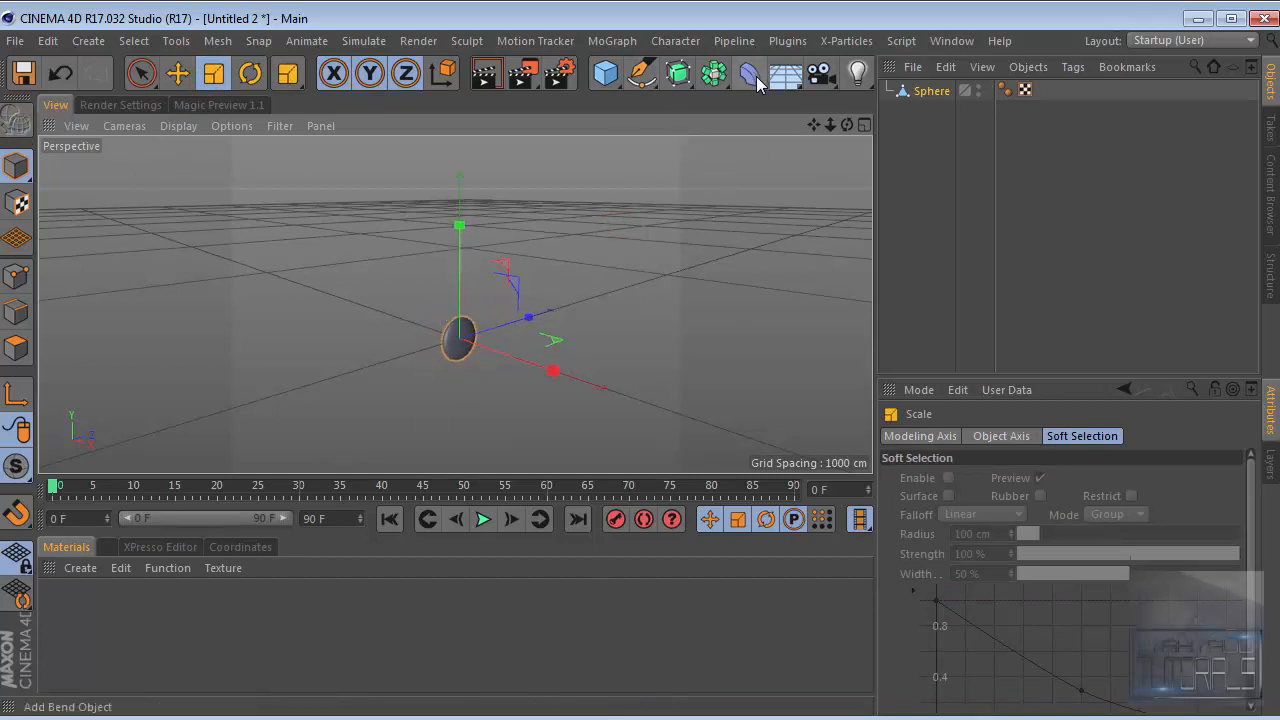
left_click(787, 40)
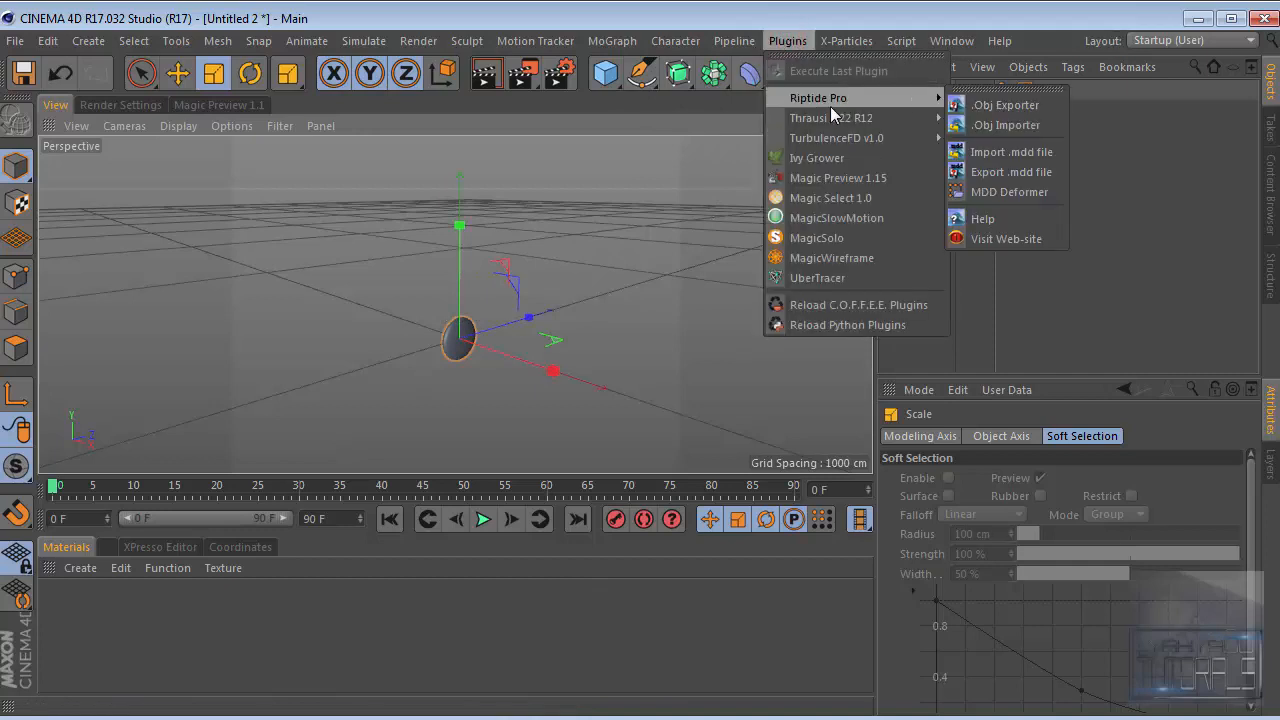
mouse_move(1085, 161)
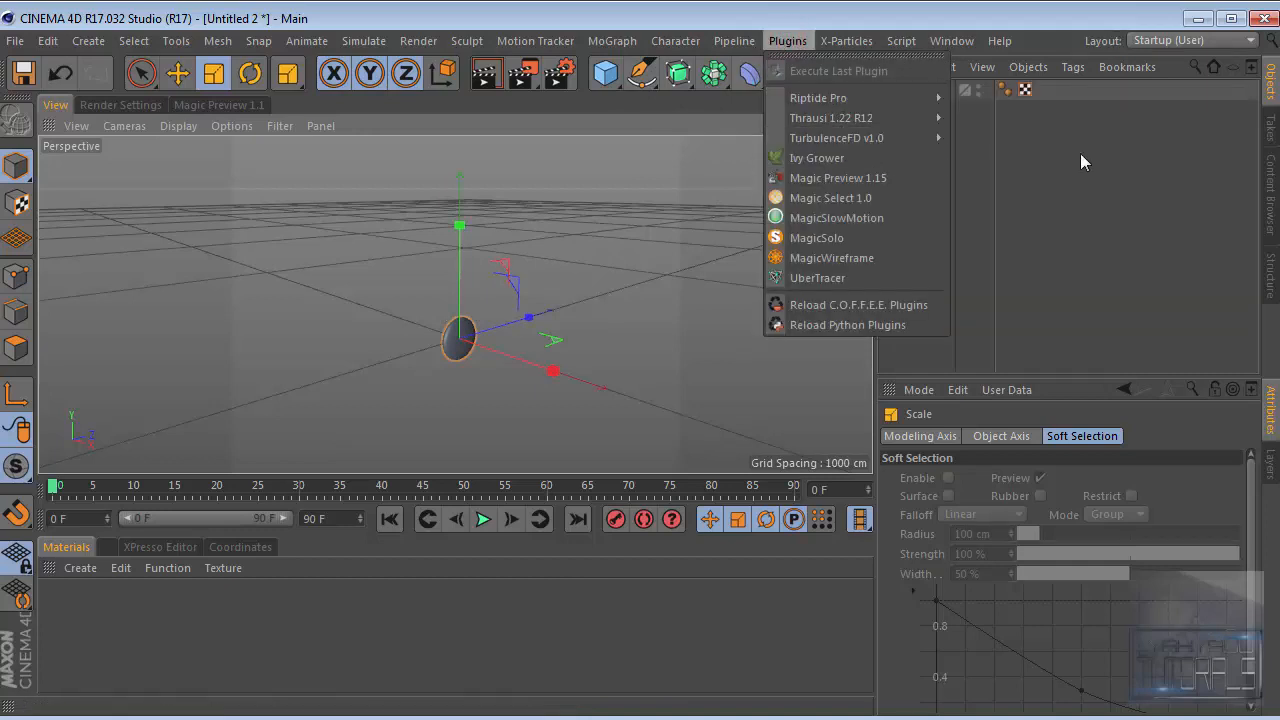
Add a TurbulenceFD Container with Grid Size X 200 cm and shrink the sphere inside
left_click(836, 138)
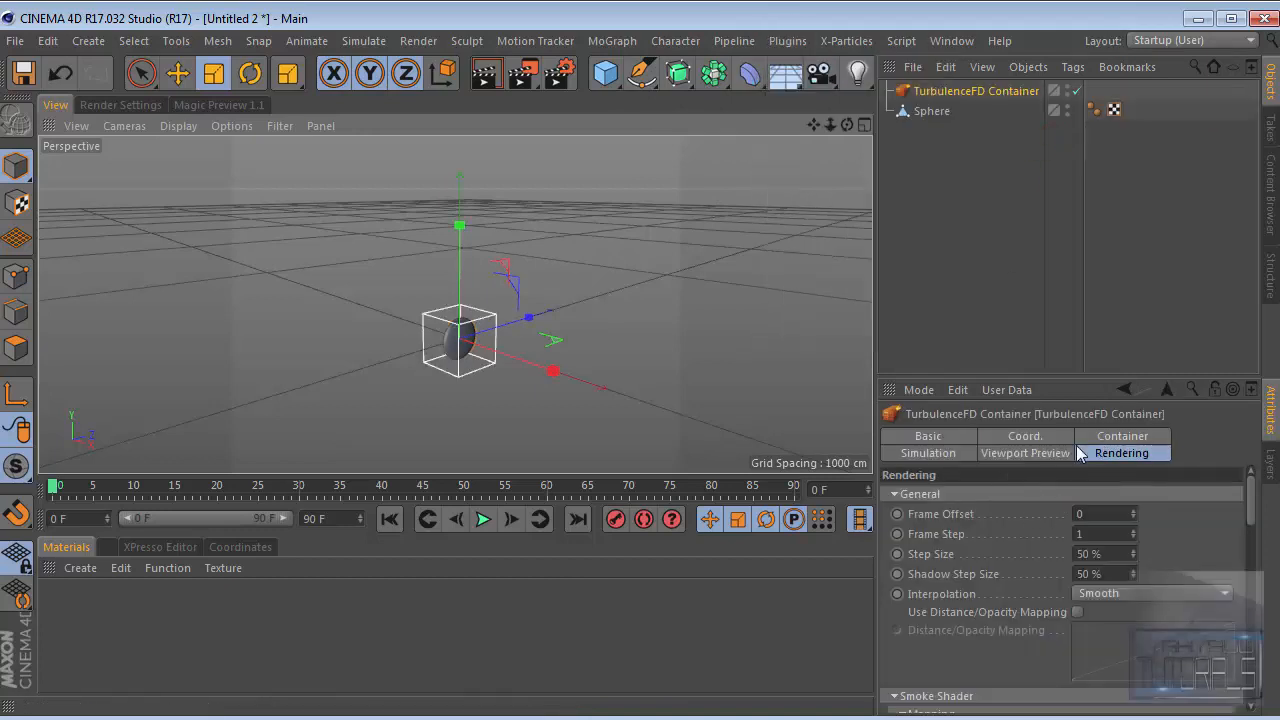
left_click(1121, 436)
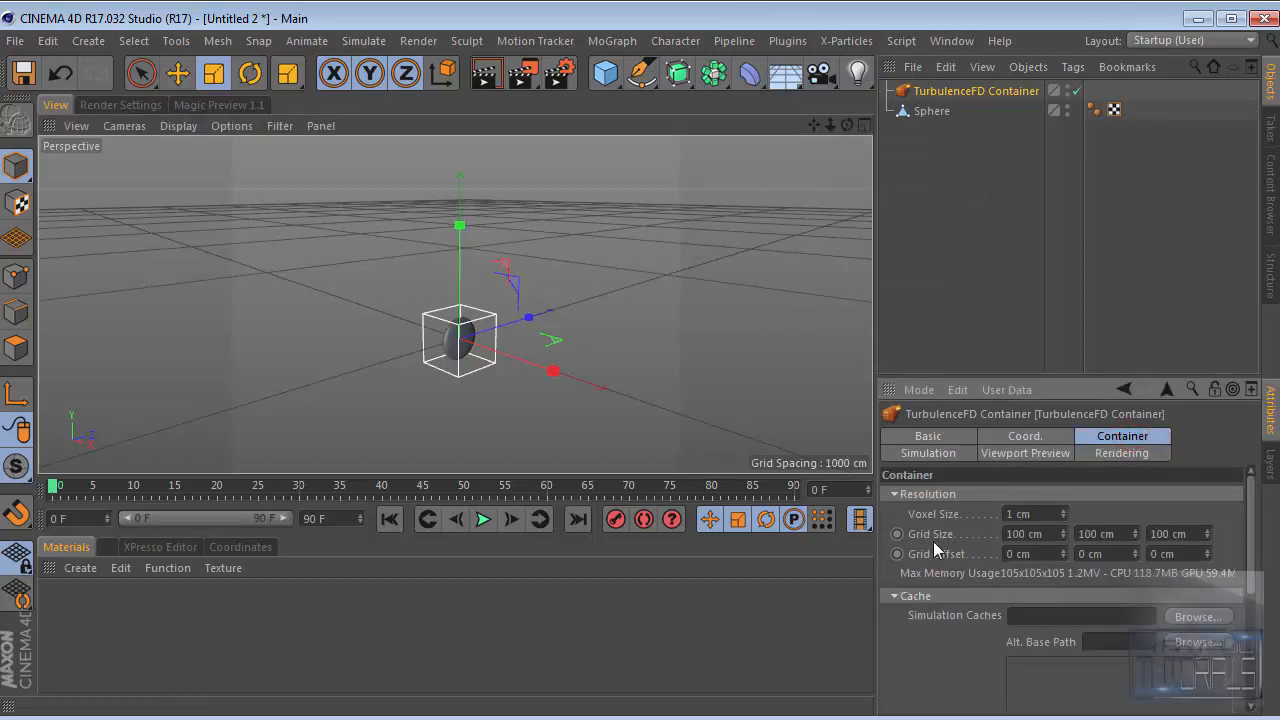
left_click(1030, 534)
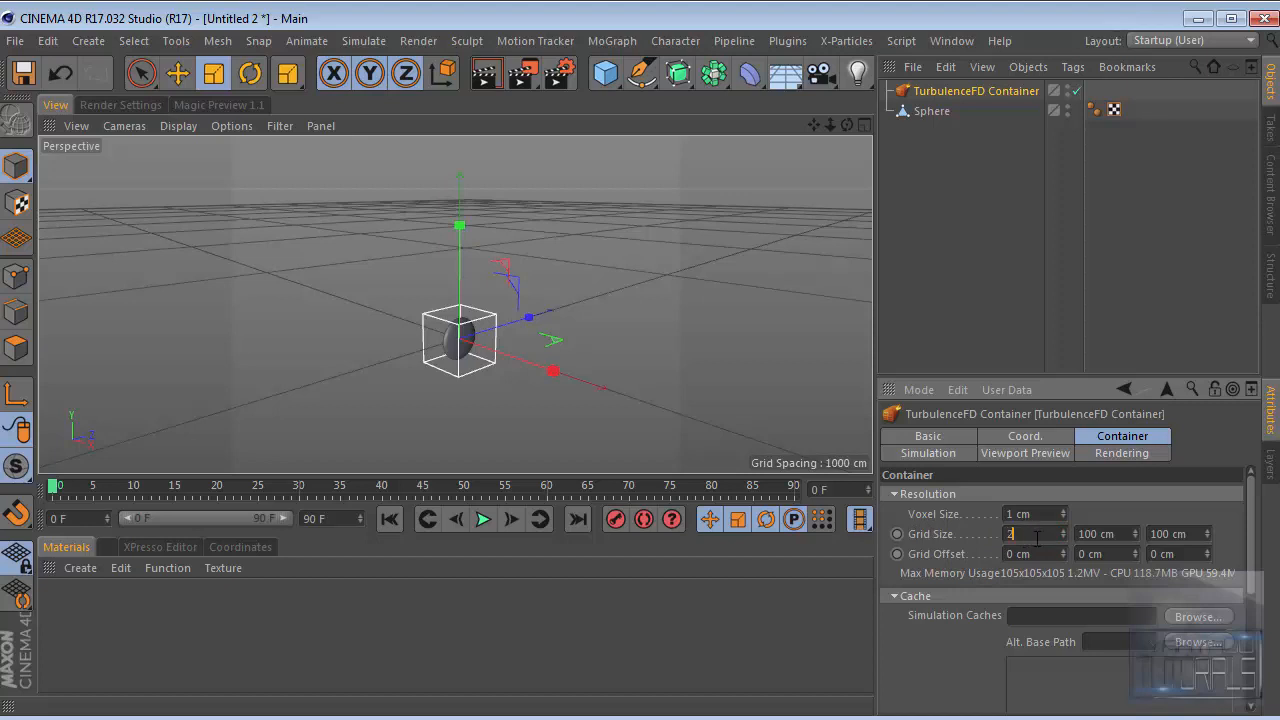
type("200")
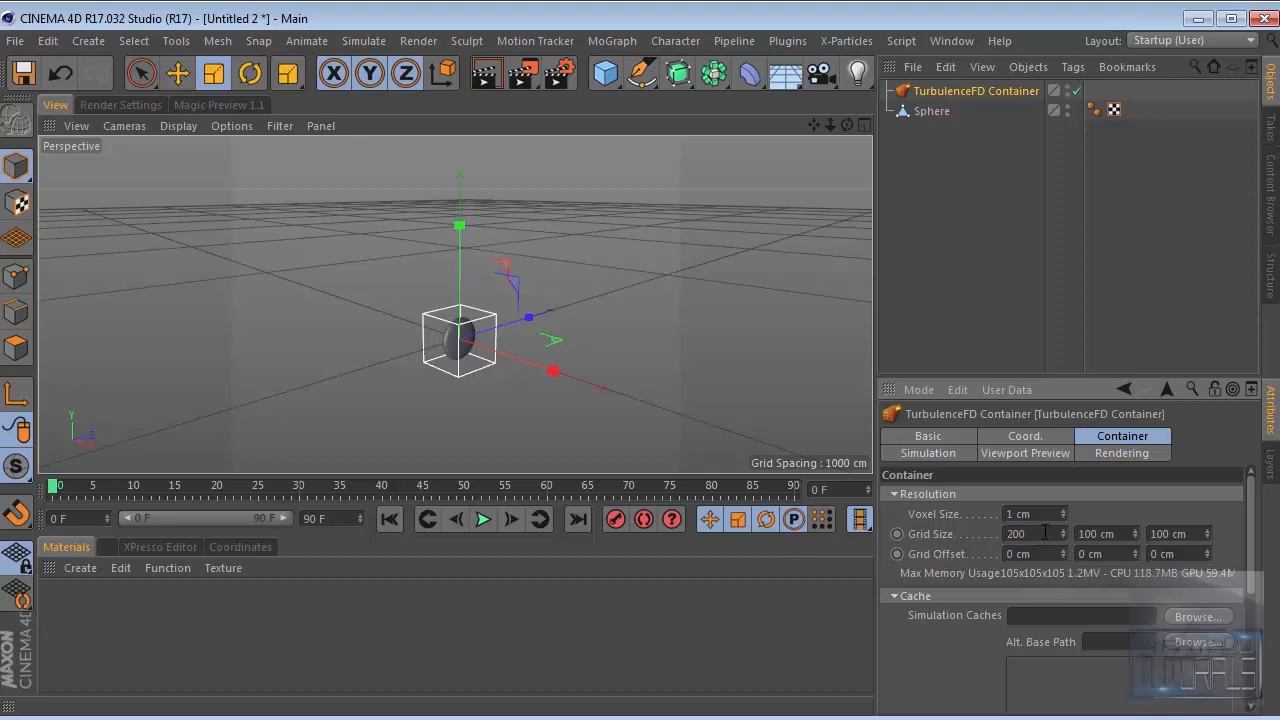
left_click(1030, 533)
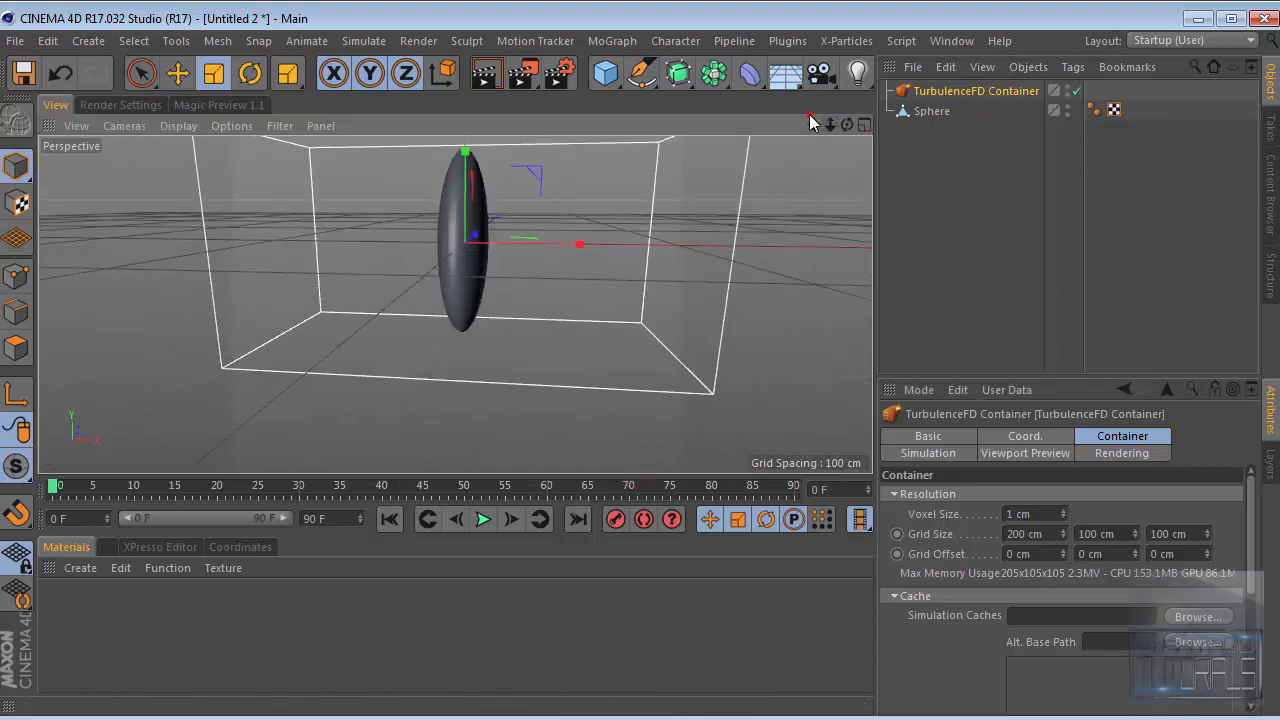
left_click(931, 111)
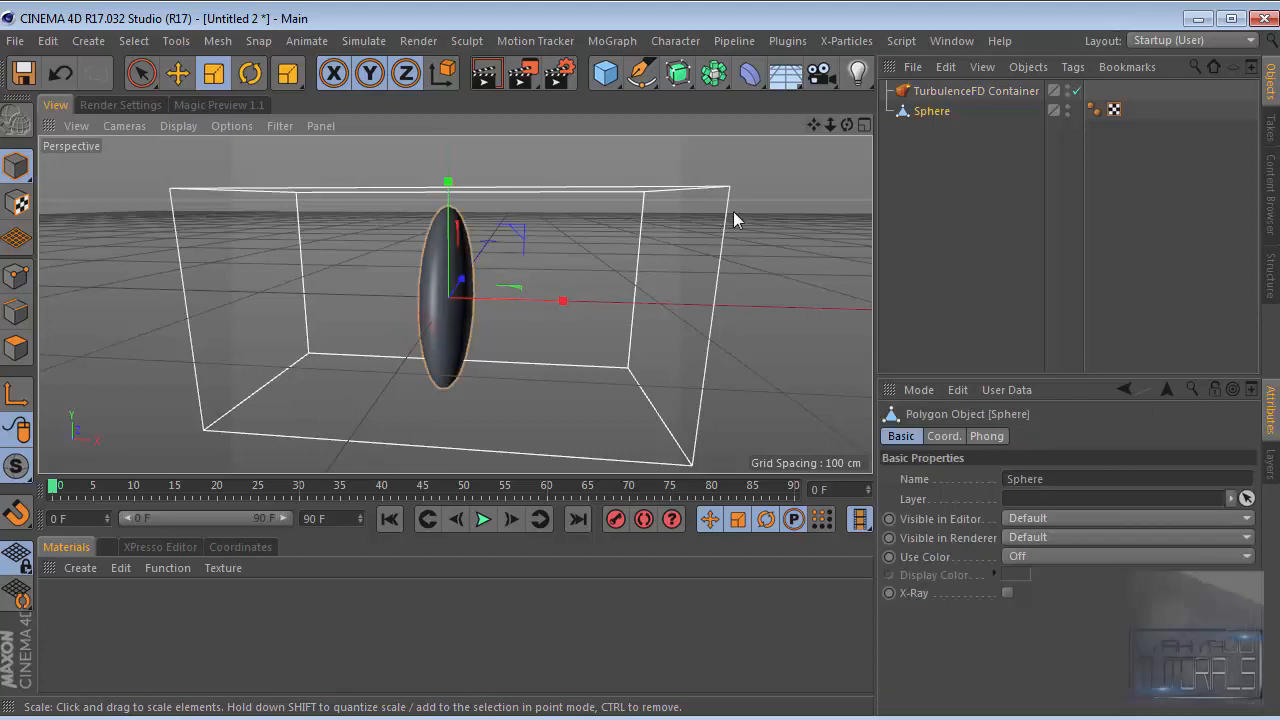
mouse_move(667, 224)
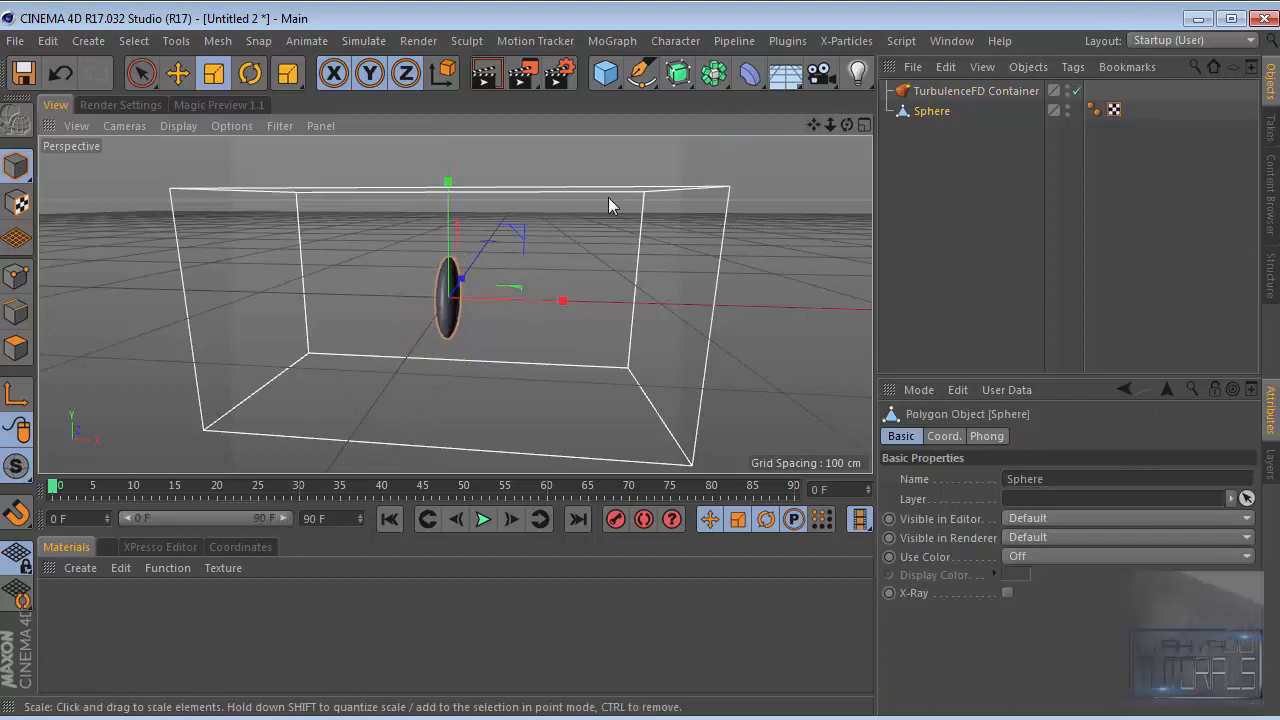
left_click(179, 75)
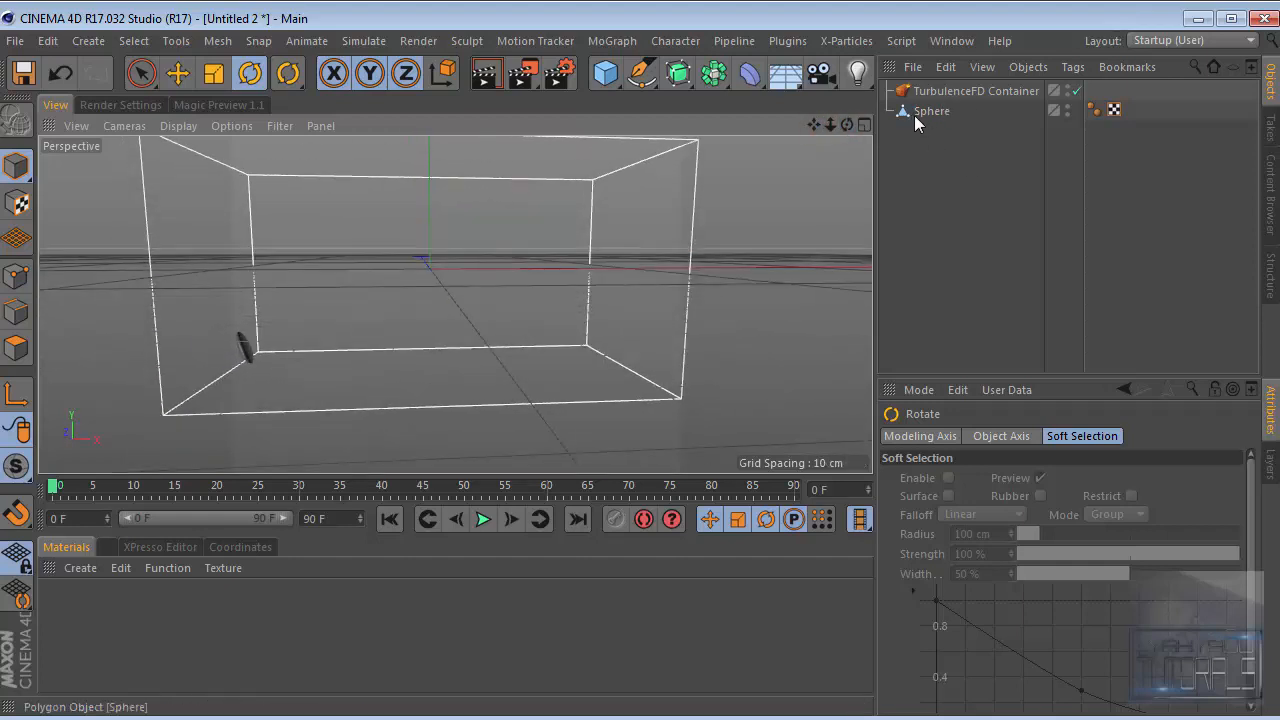
Tag the sphere with a TurbulenceFD Emitter using Temperature 2 and Density 3
left_click(931, 111)
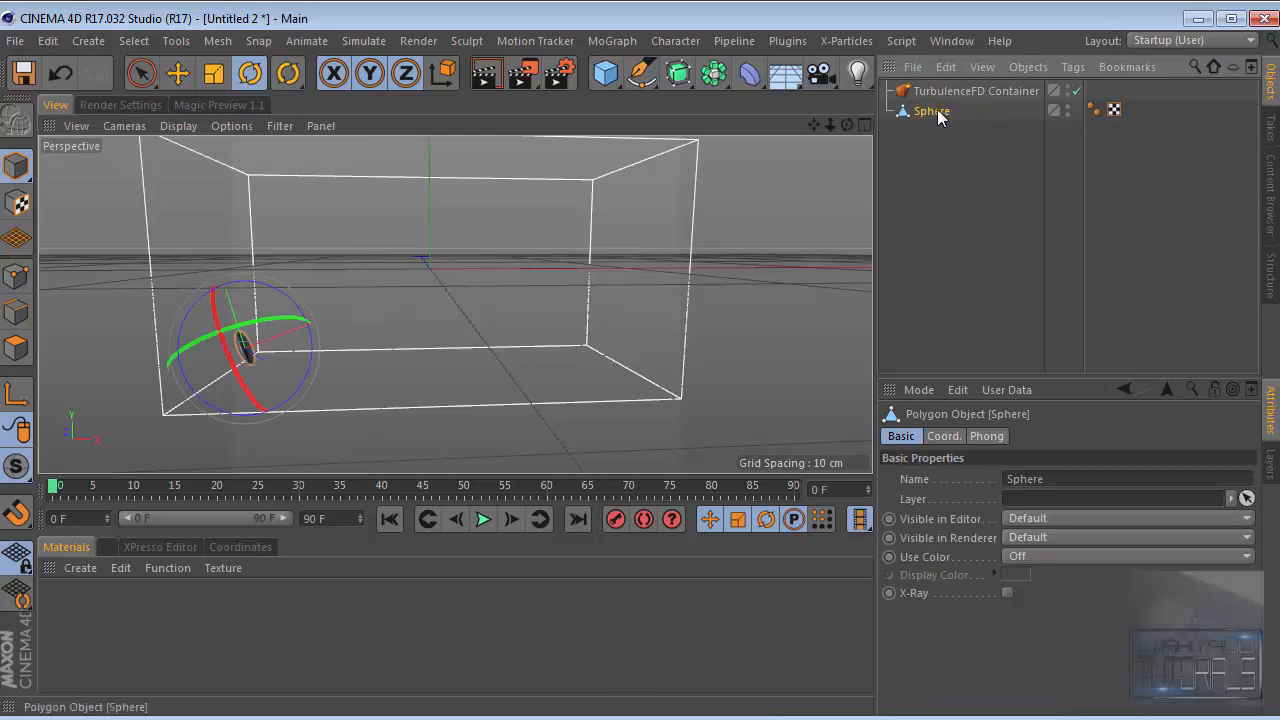
right_click(932, 111)
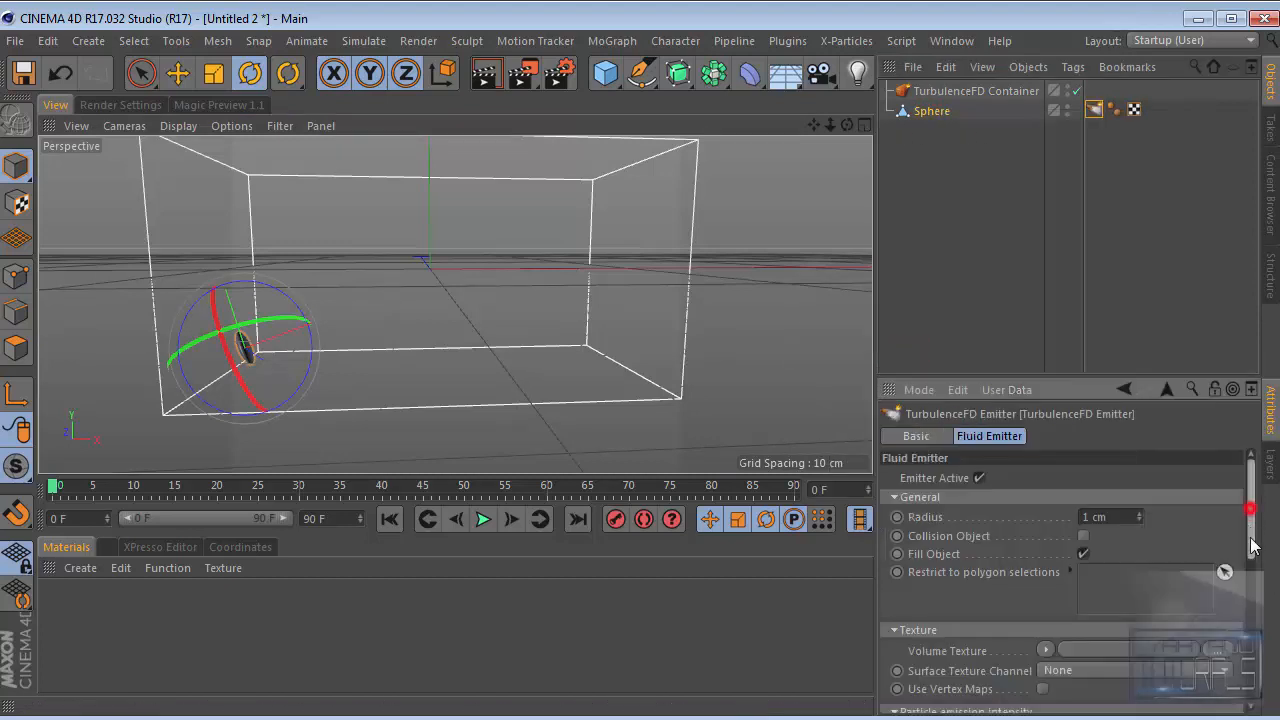
scroll("down", 3)
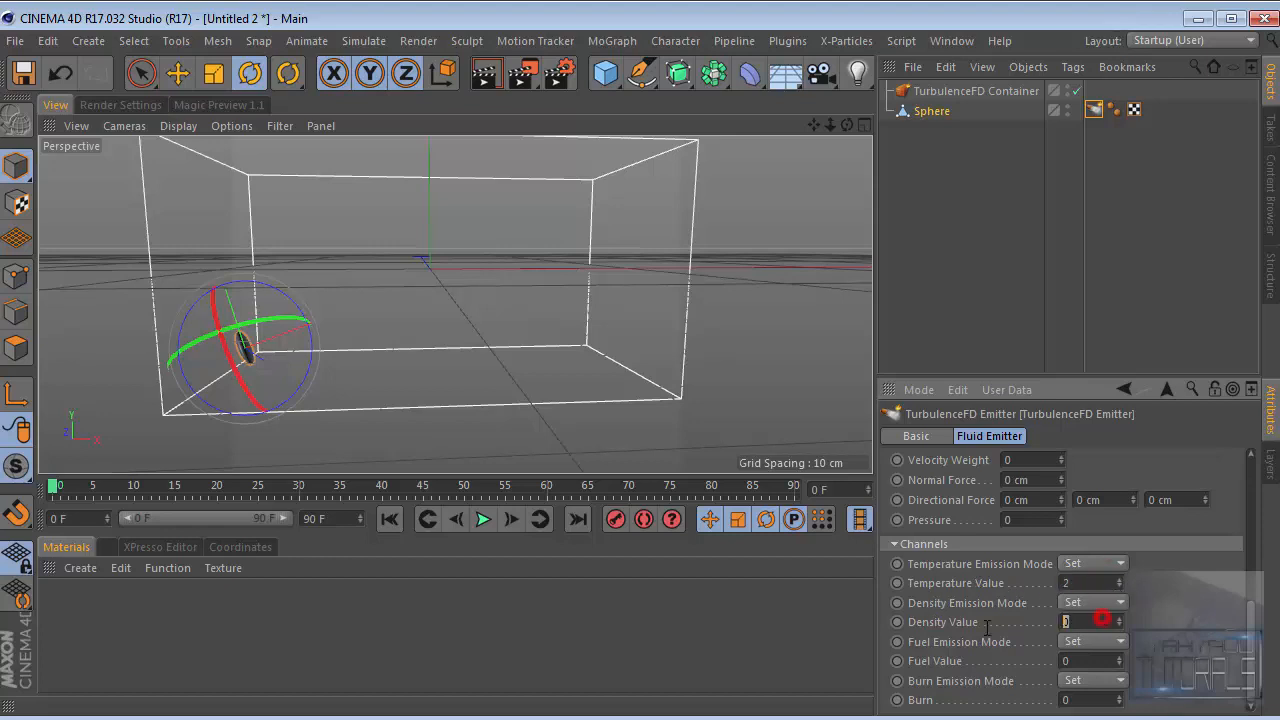
type("3")
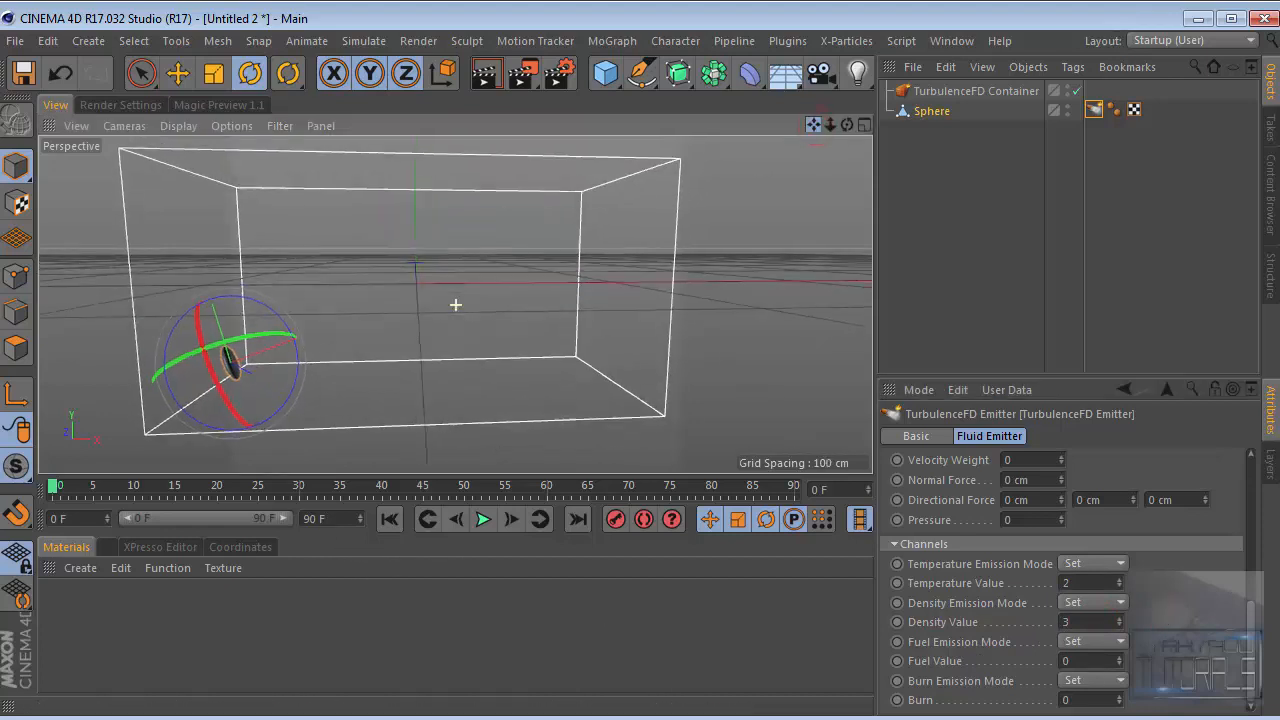
left_click(960, 90)
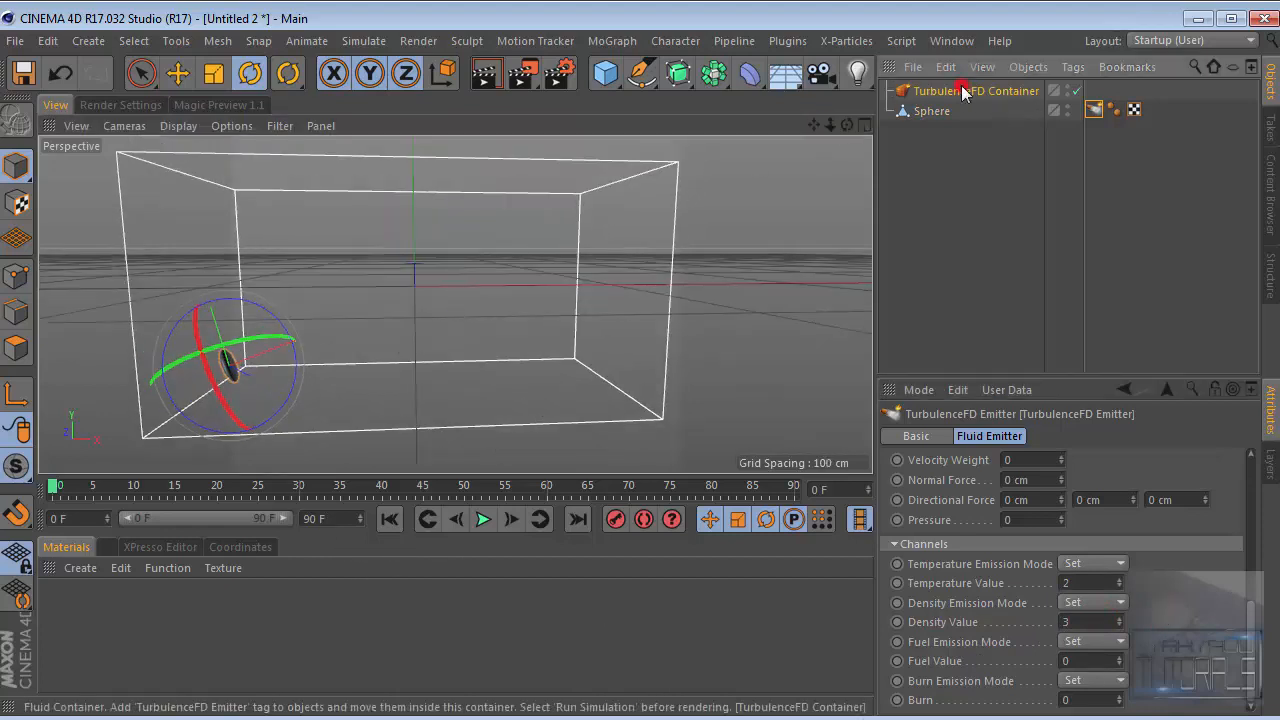
Point the container's Simulation Caches path to the H:\C4D Cache folder
left_click(959, 90)
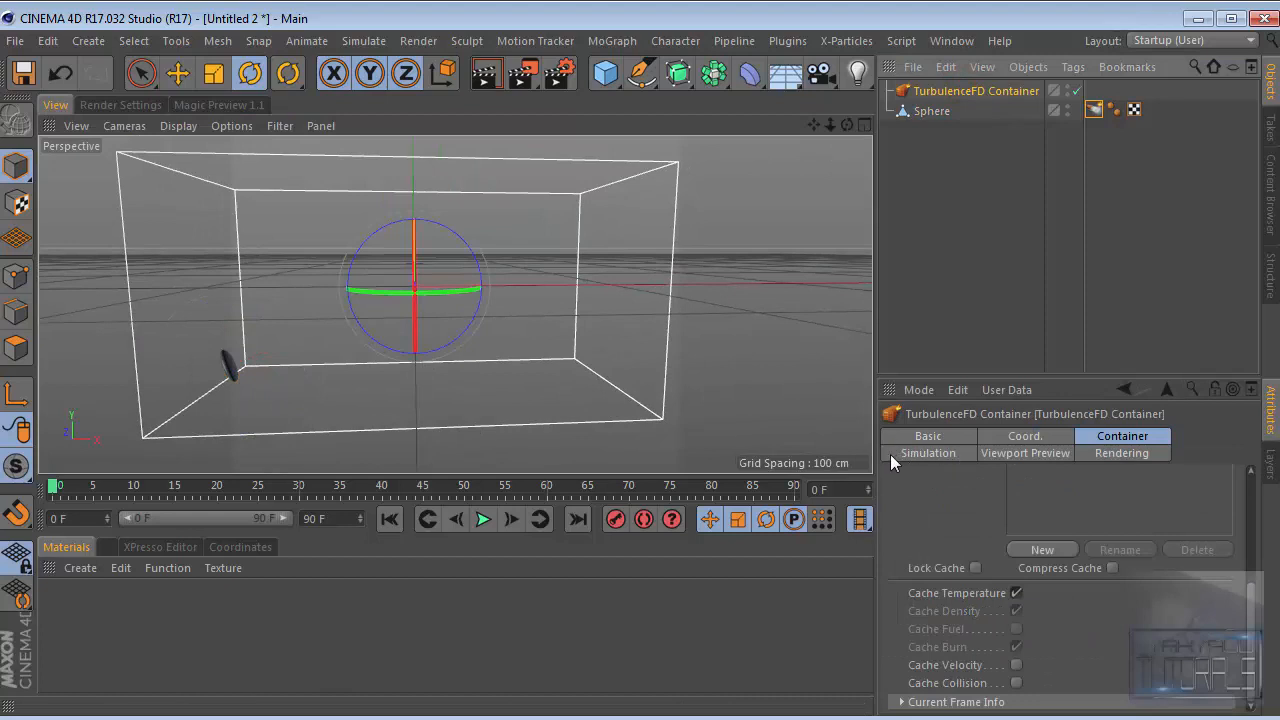
left_click(928, 453)
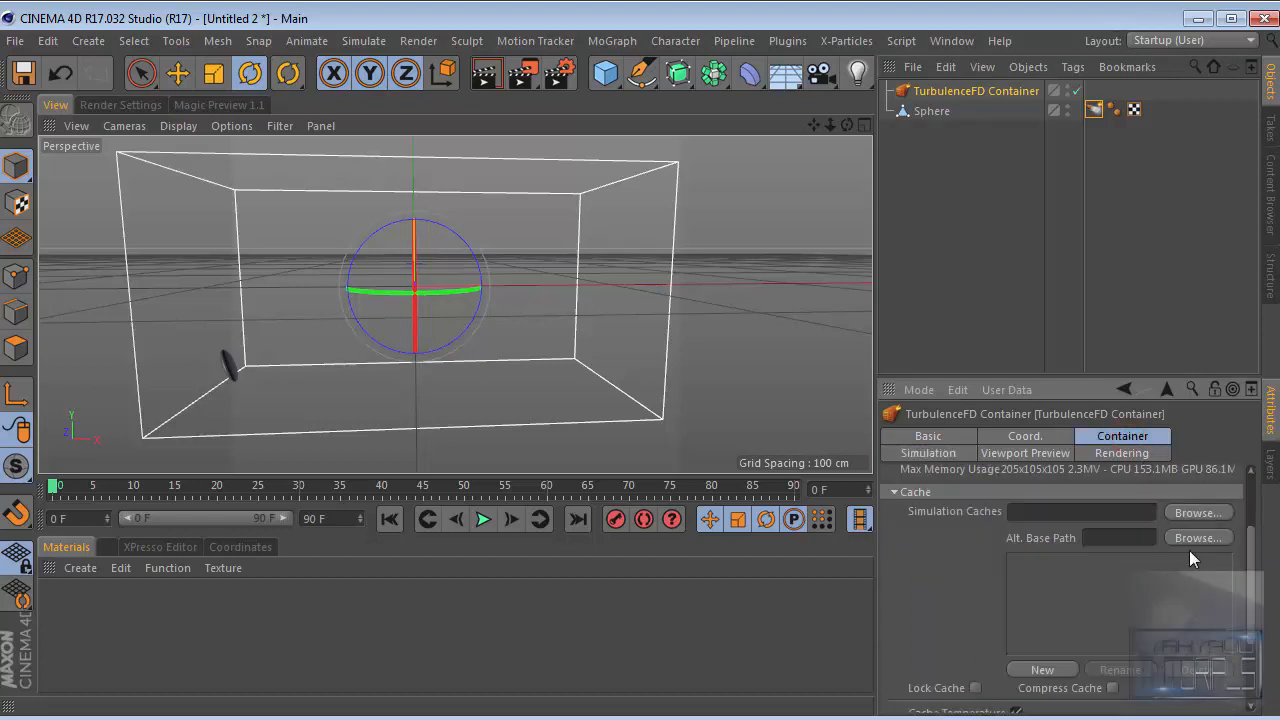
mouse_move(1258, 595)
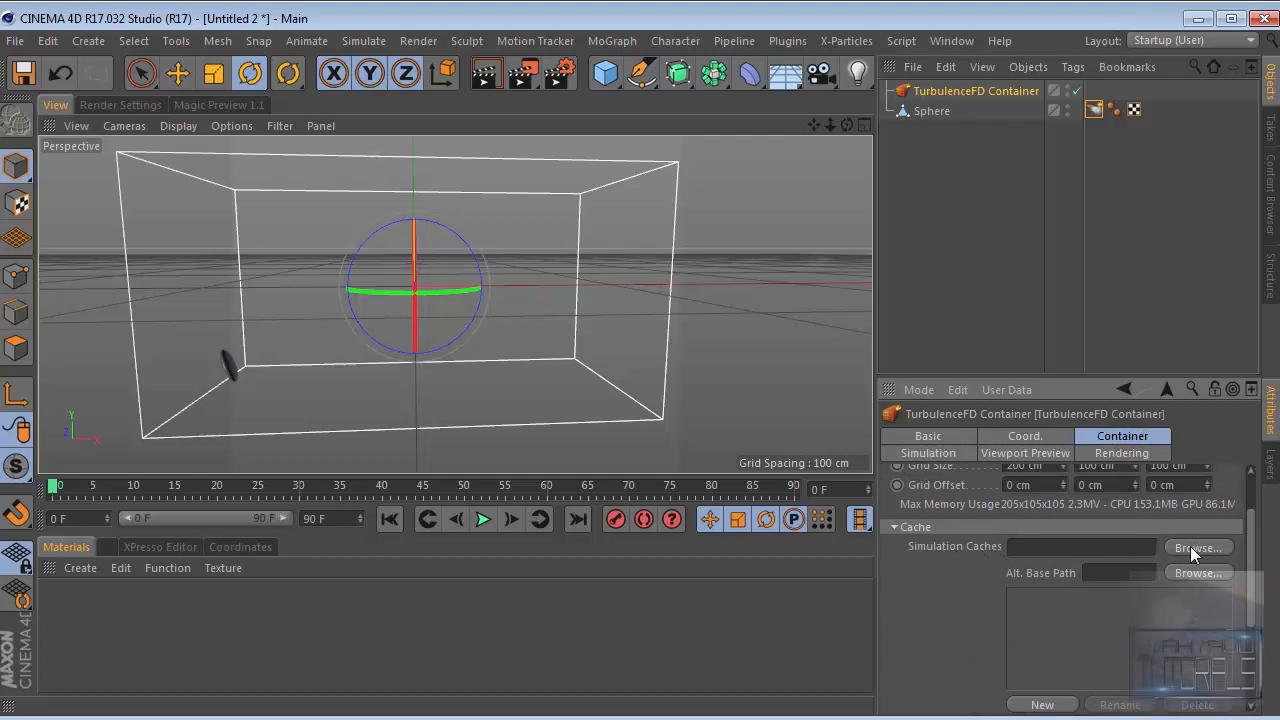
mouse_move(957, 561)
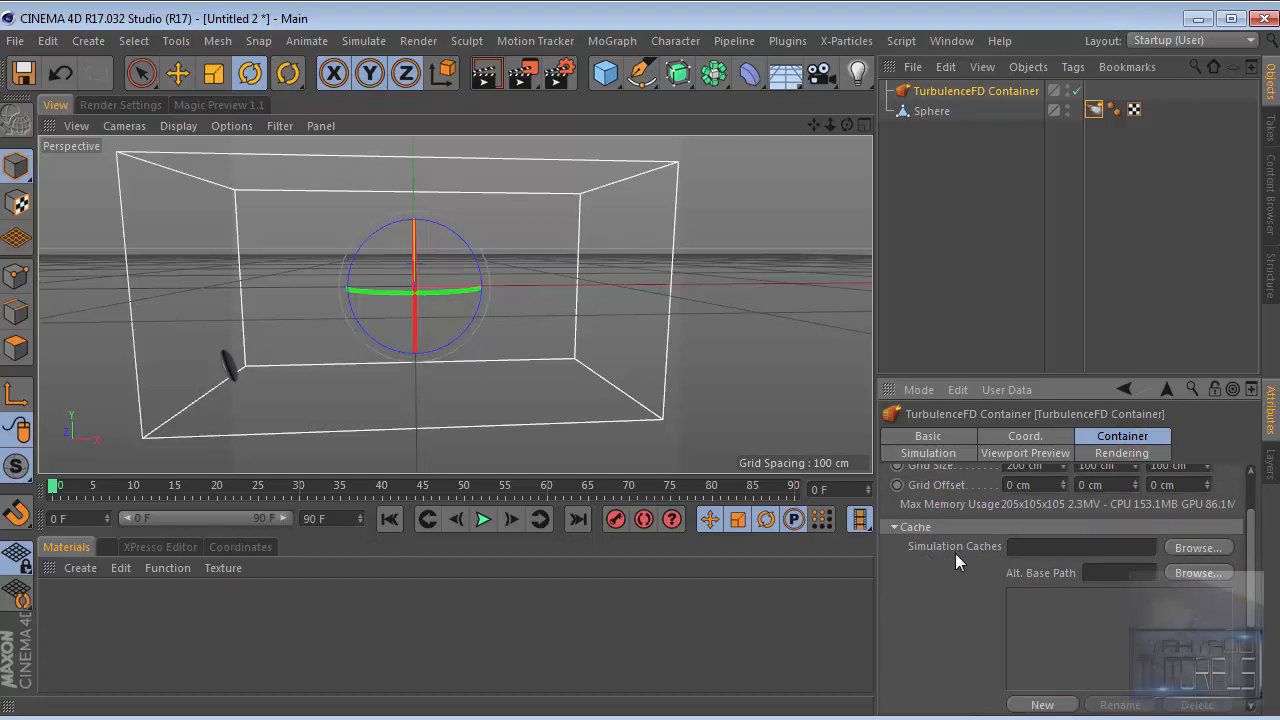
left_click(1198, 547)
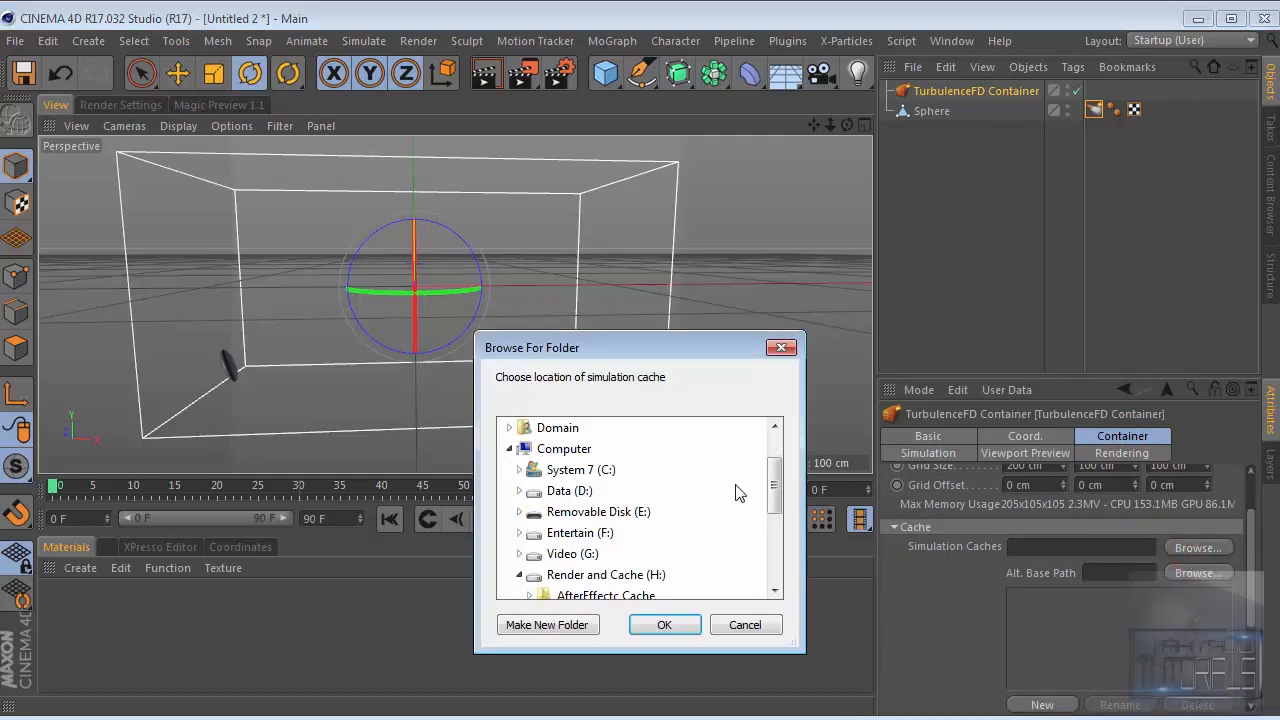
left_click(605, 575)
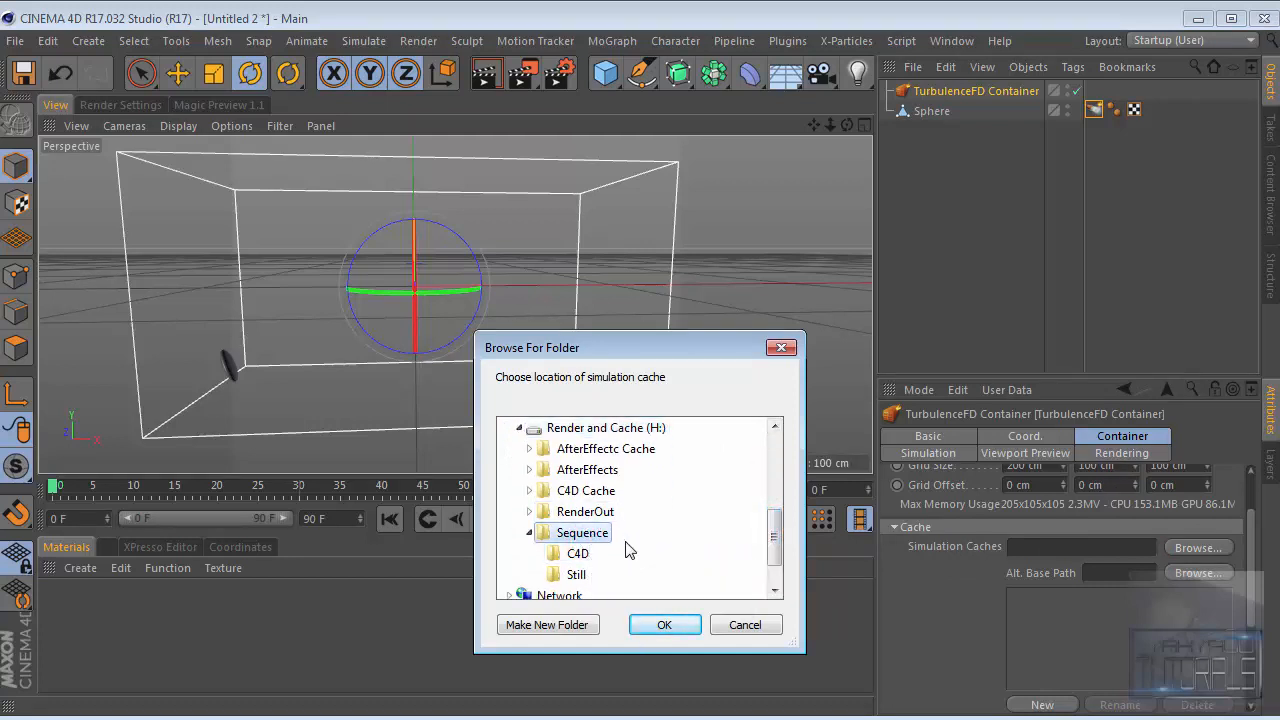
left_click(664, 624)
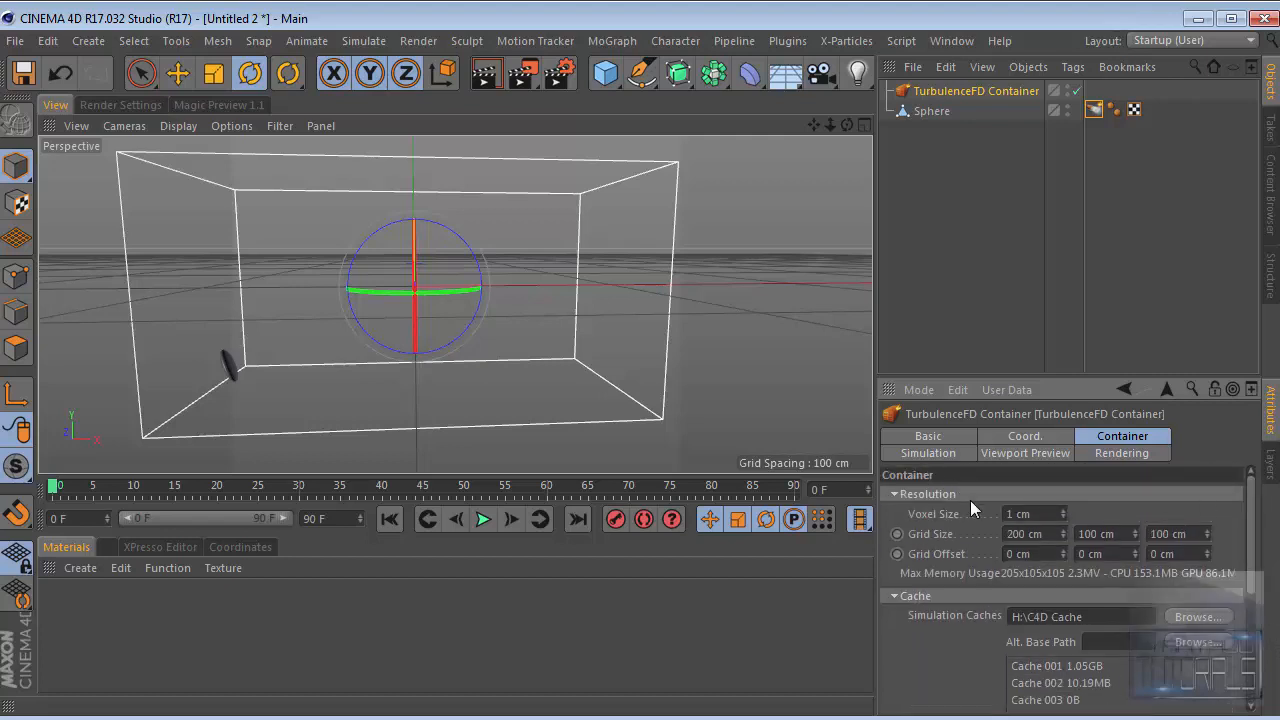
Set the container Voxel Size to 0.5 cm and show the Simulation settings
left_click(1025, 514)
type("0.5")
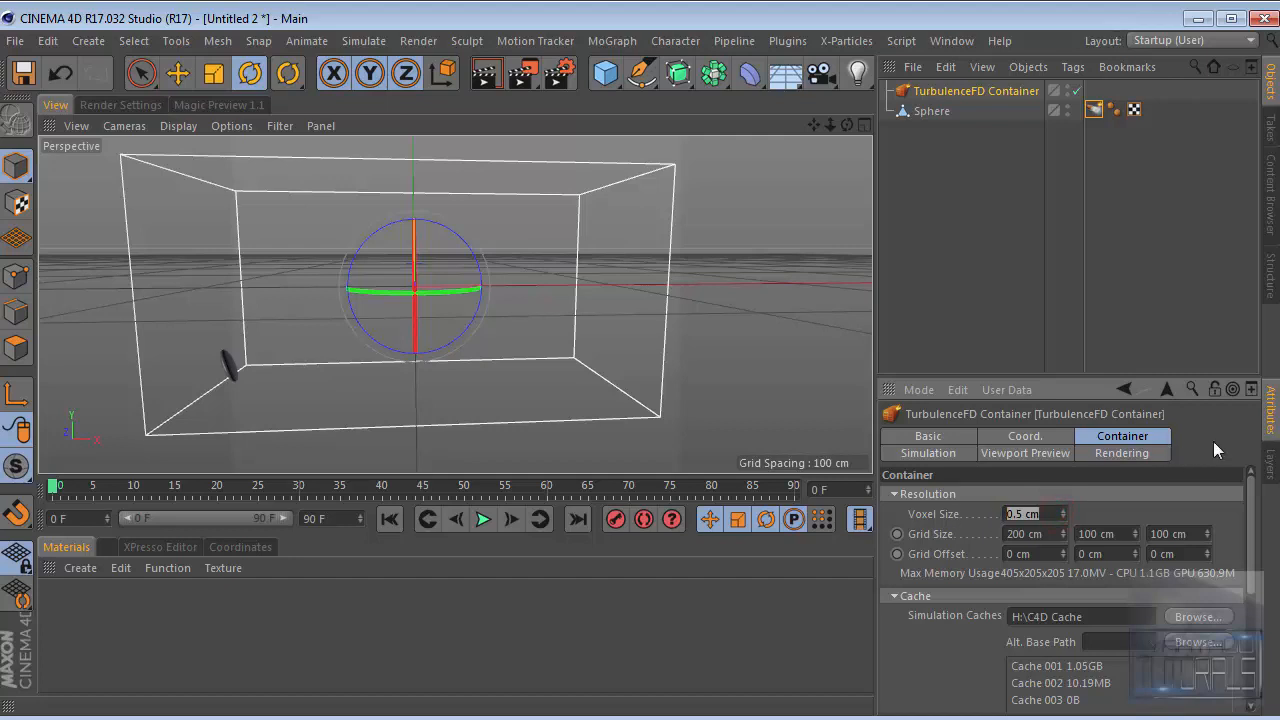
left_click(928, 453)
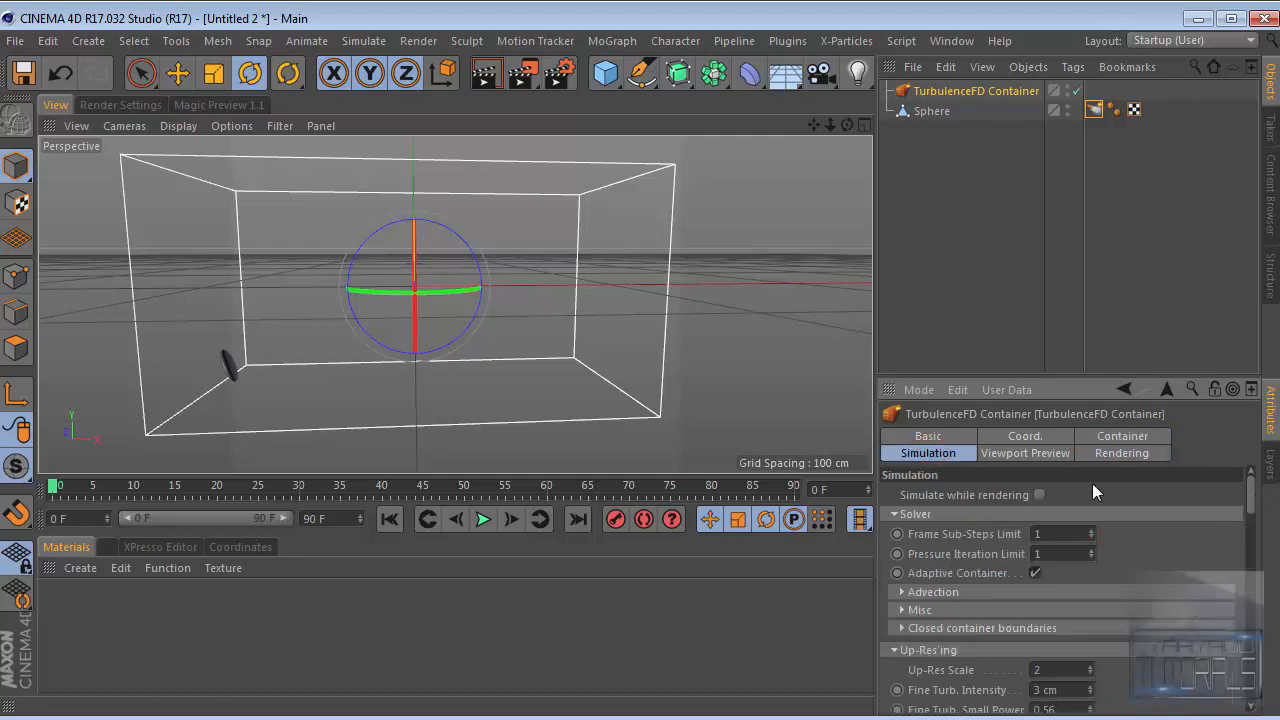
mouse_move(905, 670)
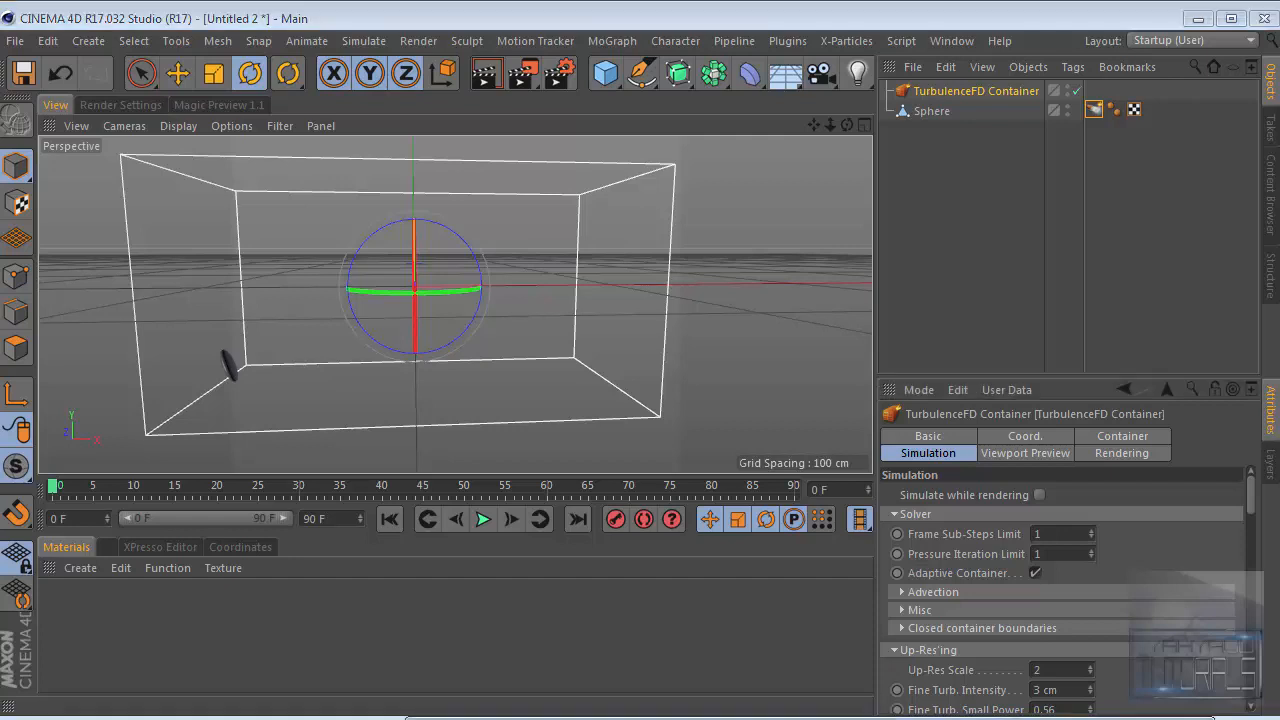
mouse_move(1217, 572)
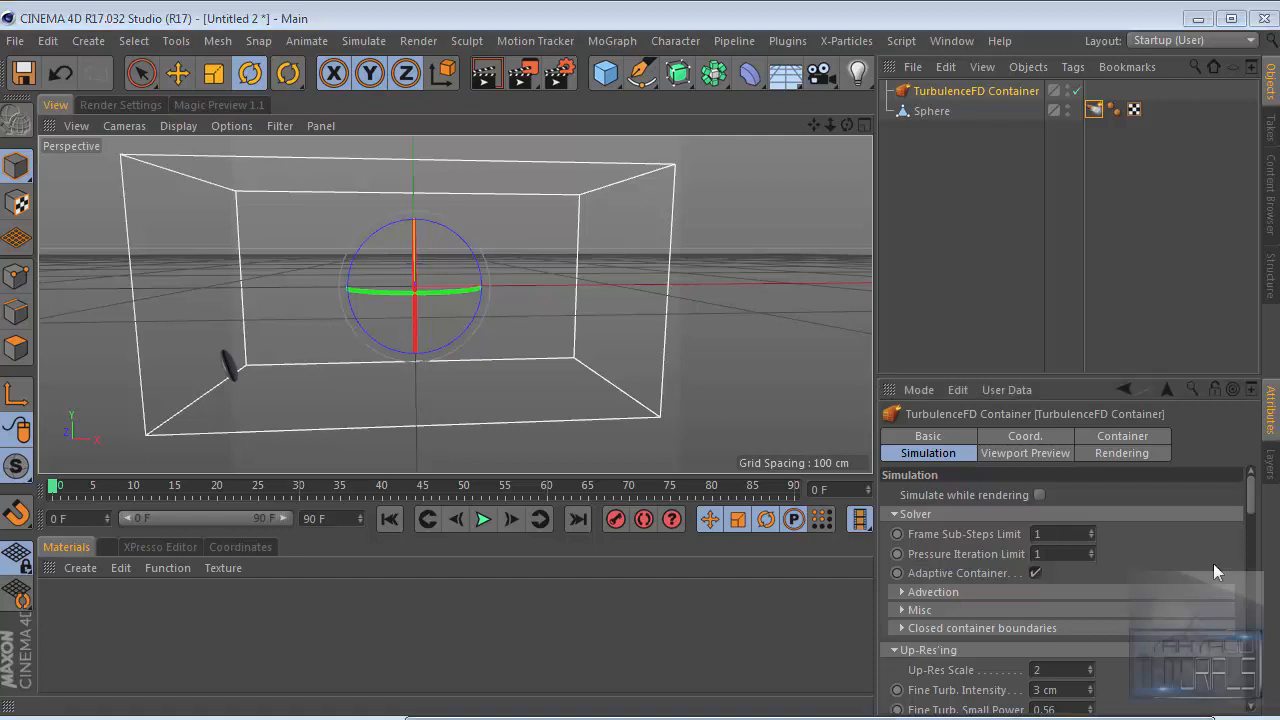
Set Time Scale 80%, wind direction 7, -2, 0 at 80 cm, and vorticity 3
scroll("down", 3)
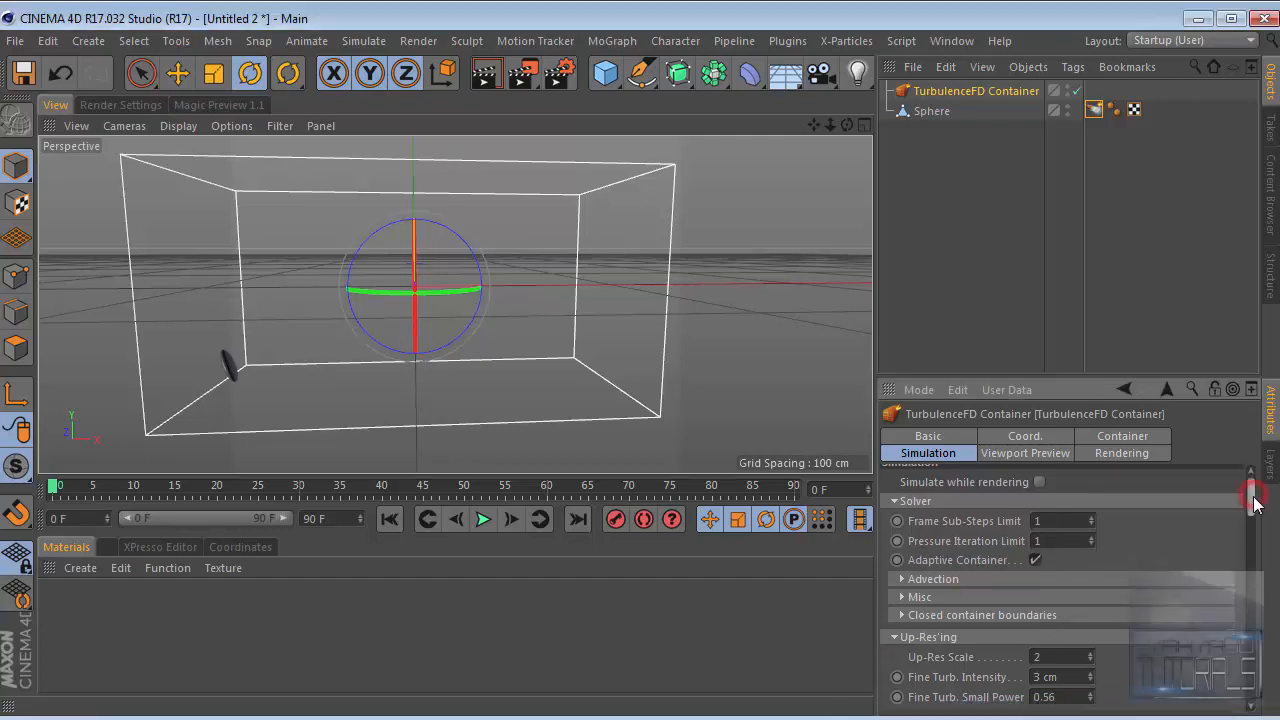
scroll("down", 3)
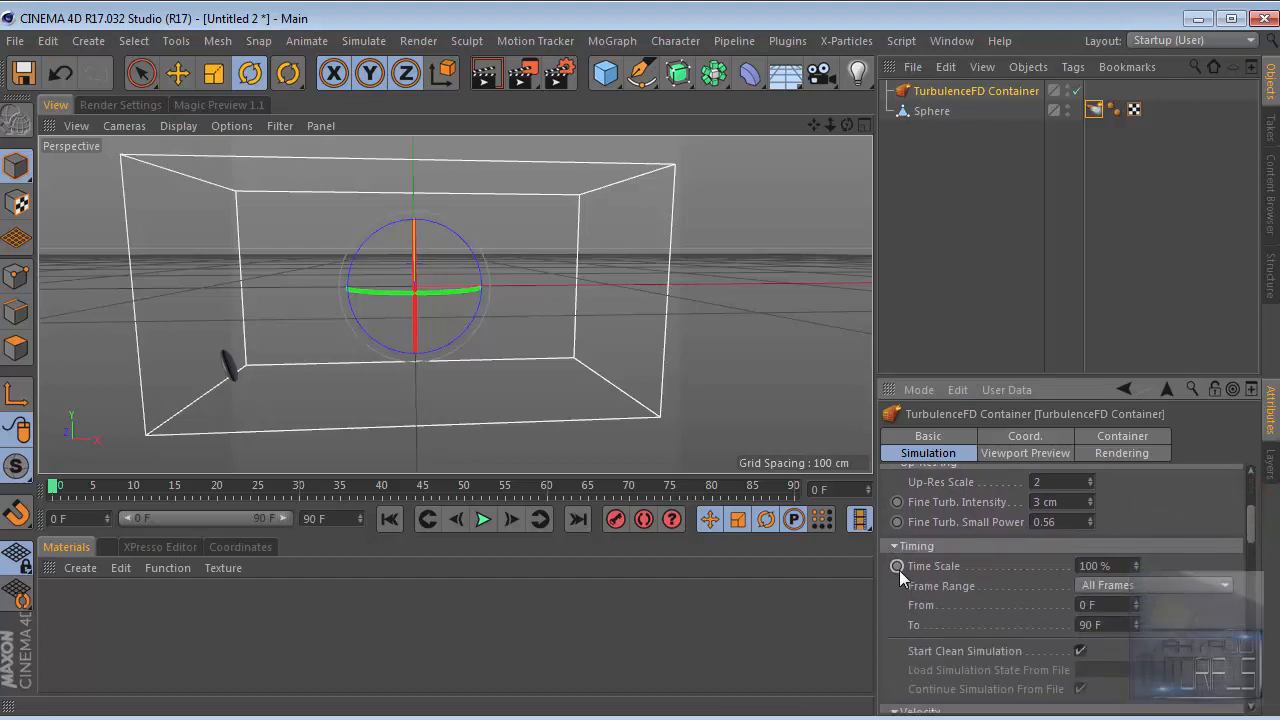
left_click(1102, 566)
type("80")
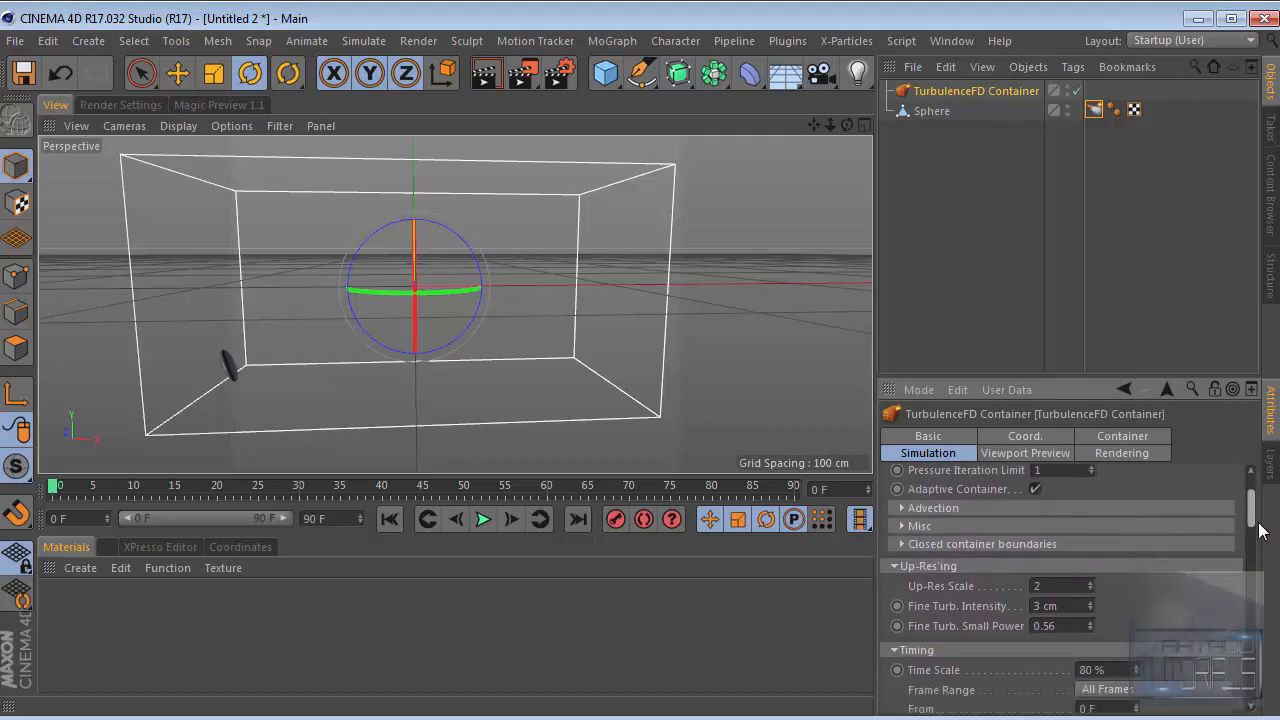
scroll("down", 3)
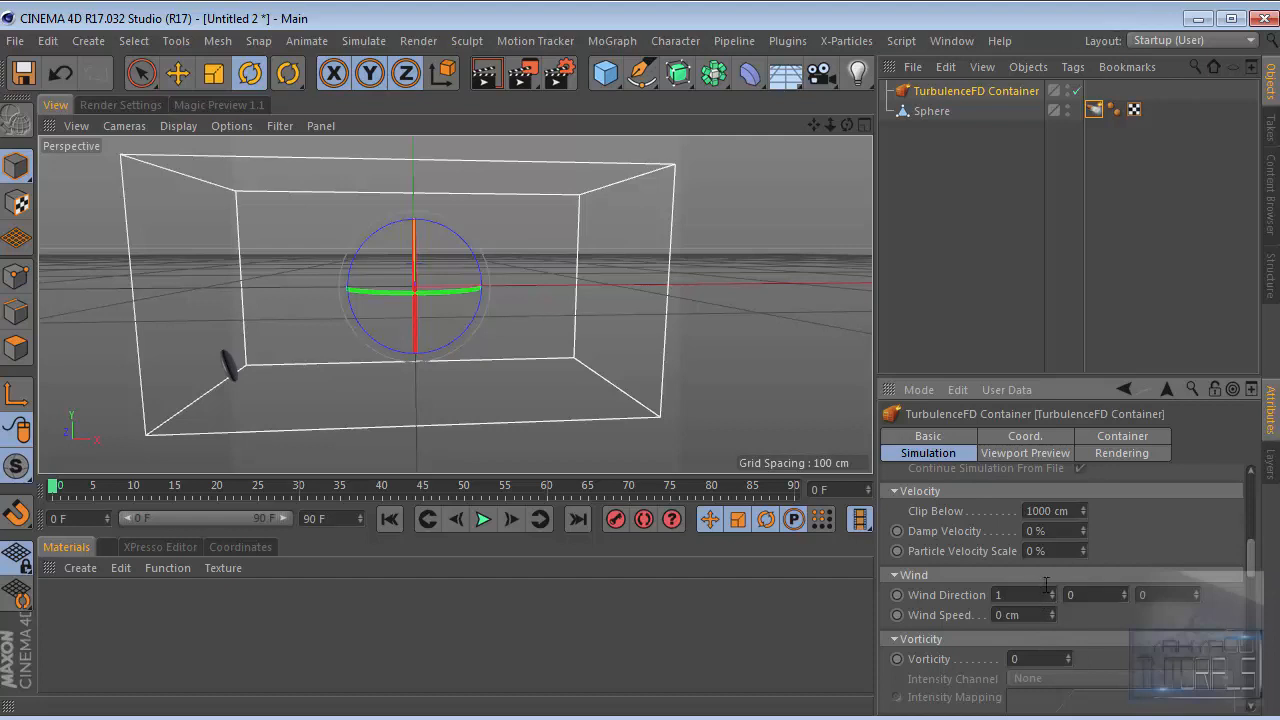
mouse_move(1145, 540)
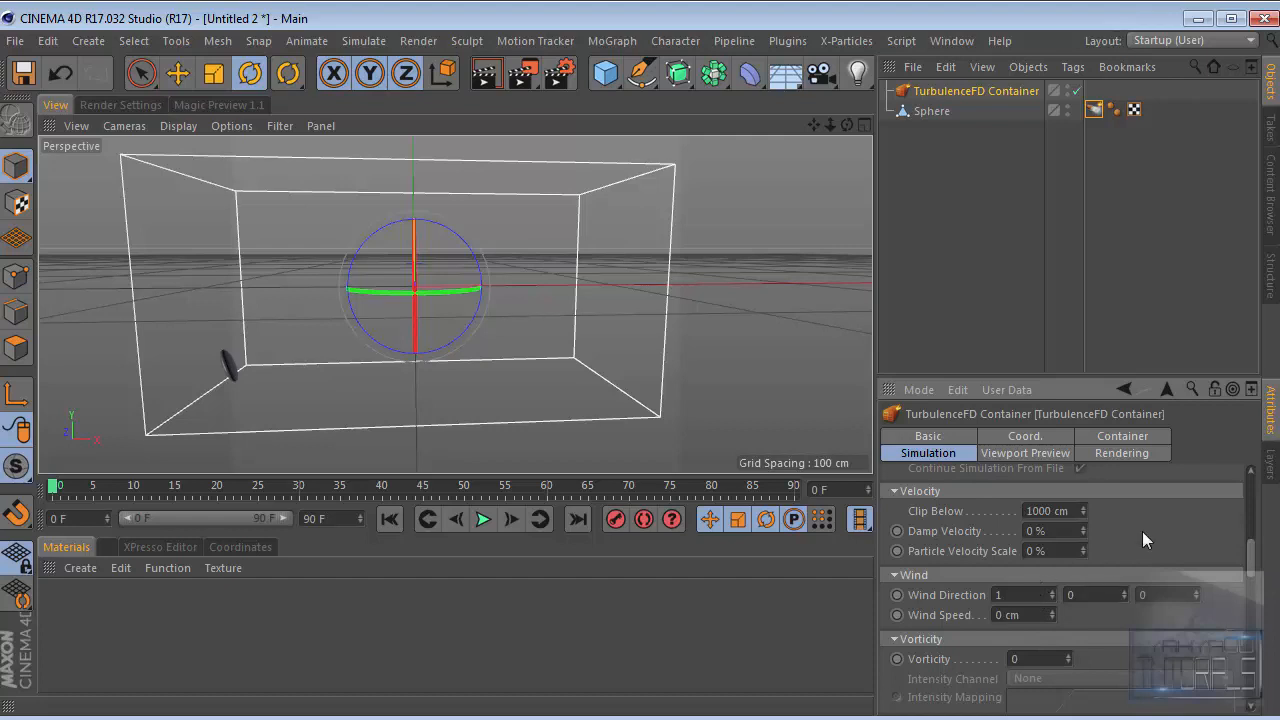
mouse_move(835, 613)
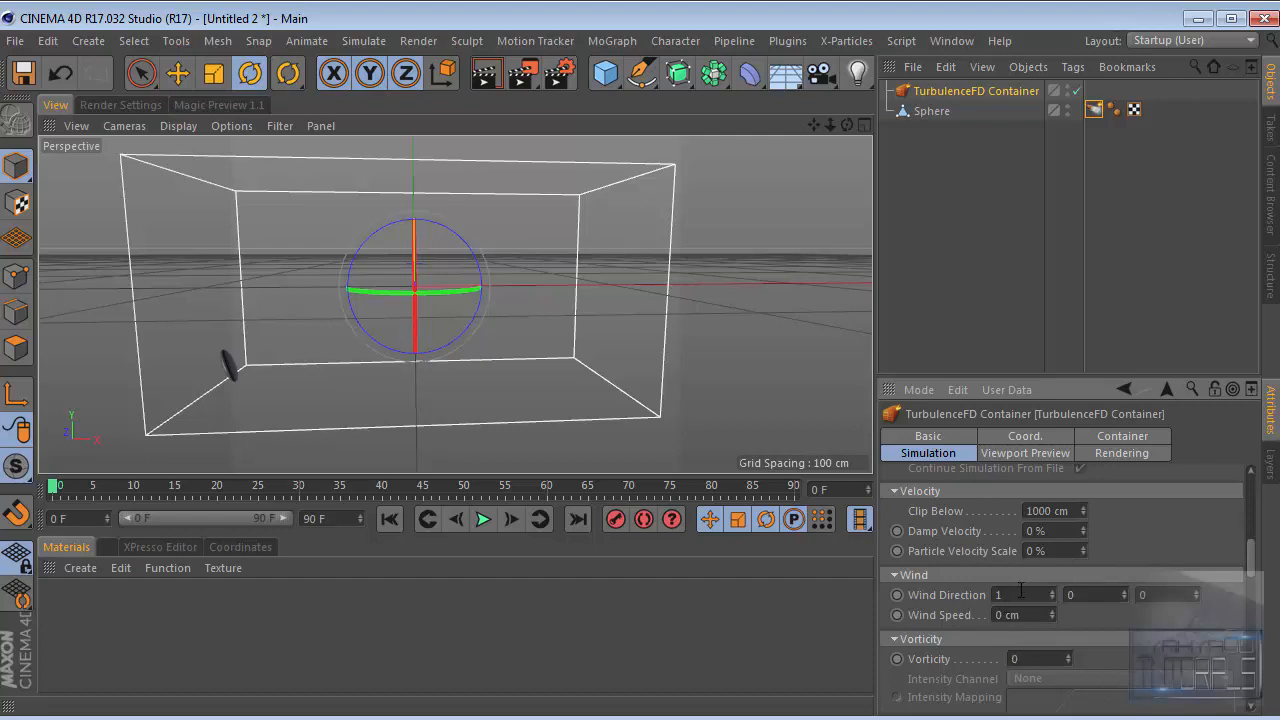
left_click(1020, 595)
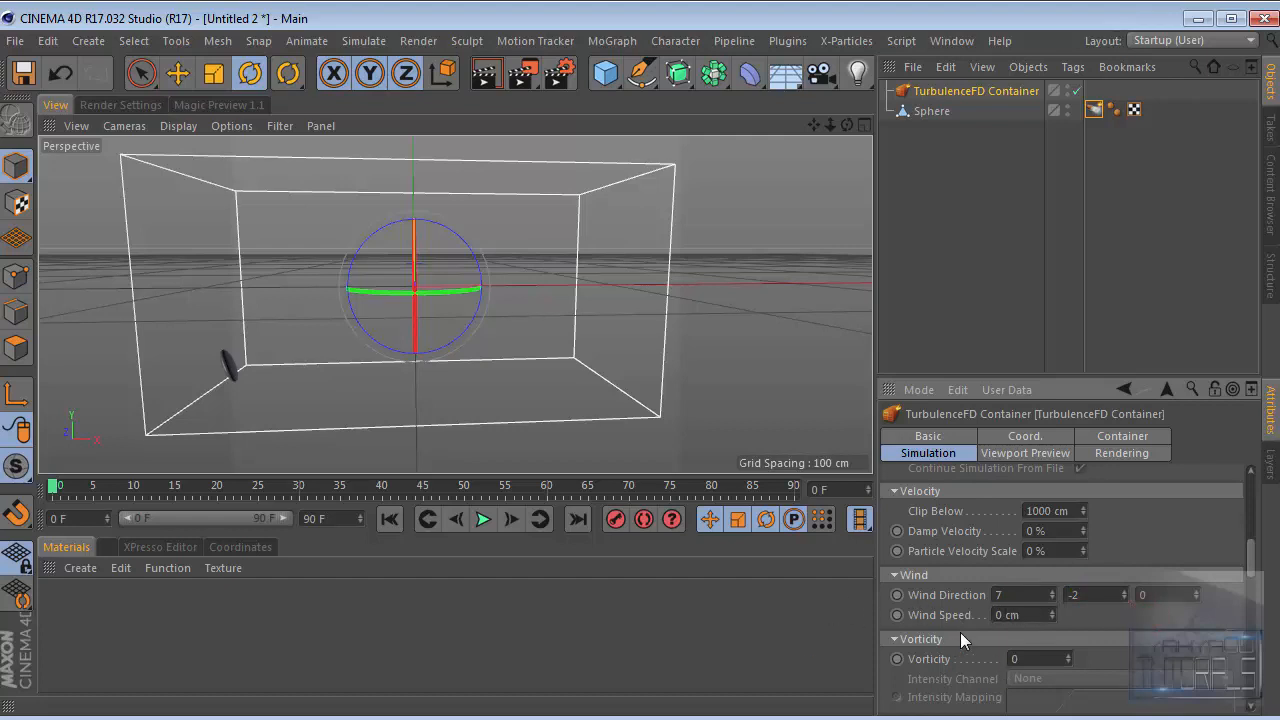
left_click(1043, 615)
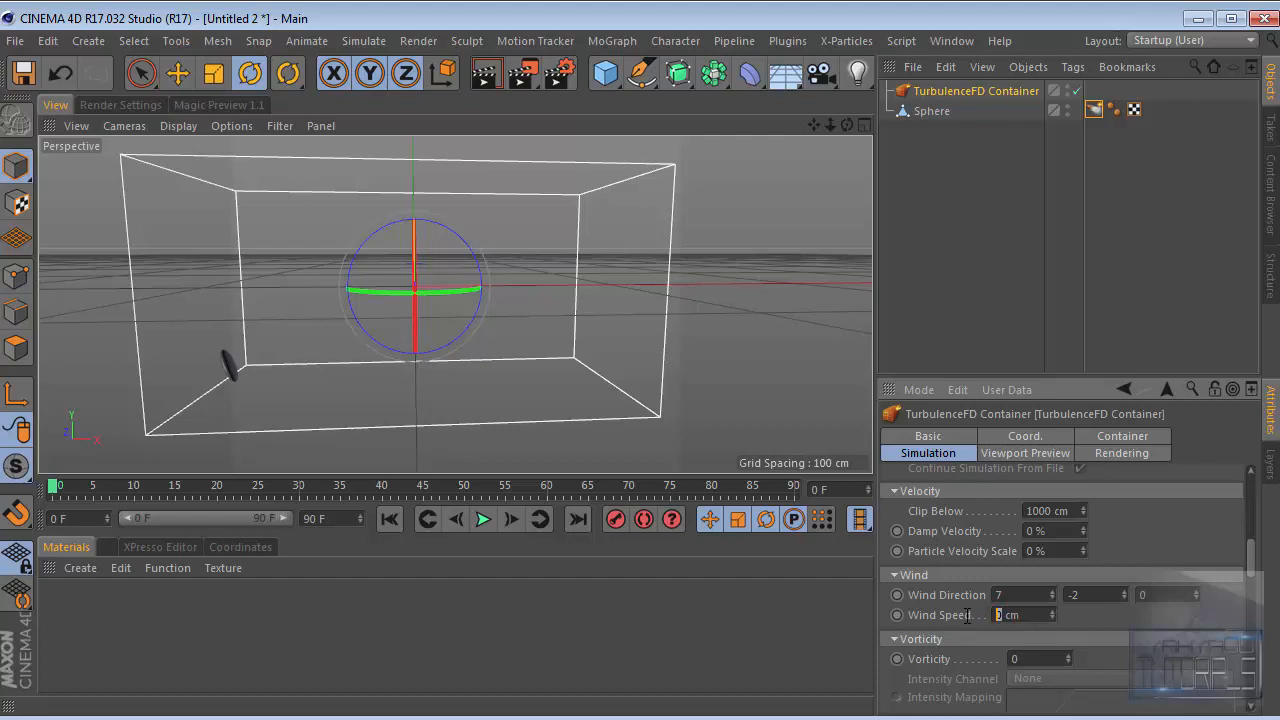
type("80")
left_click(1040, 659)
type("3")
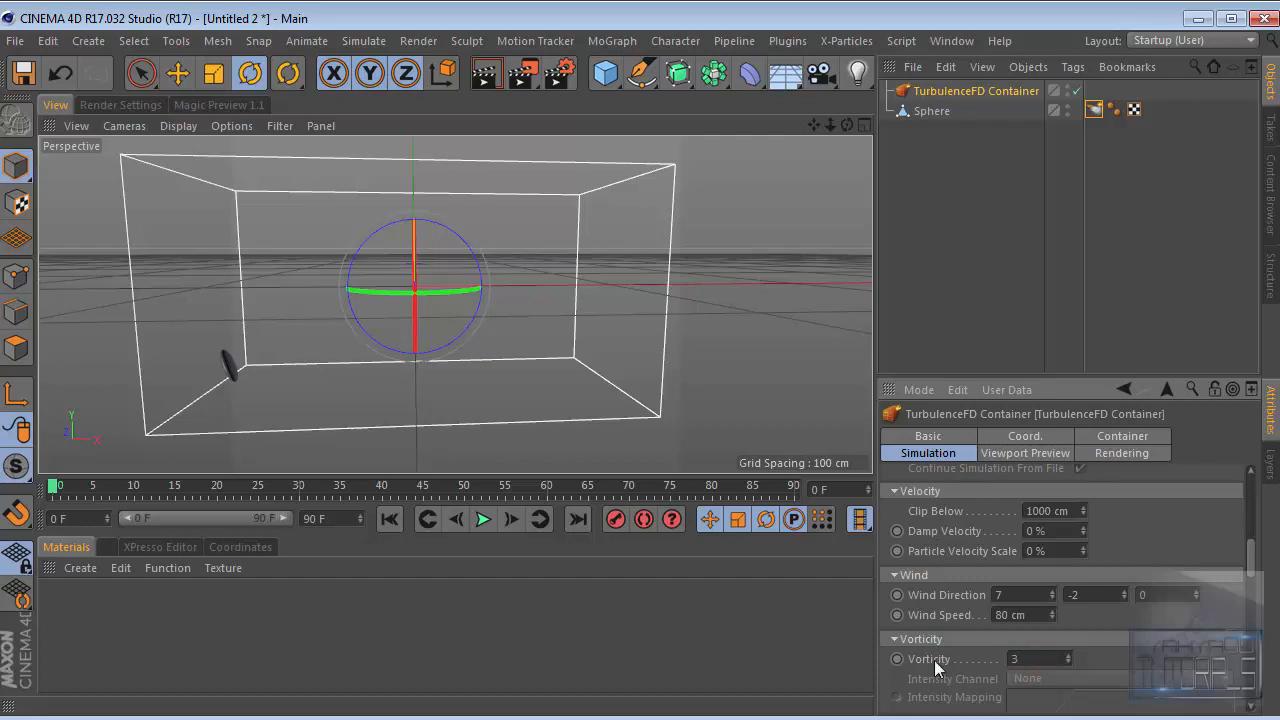
scroll("down", 3)
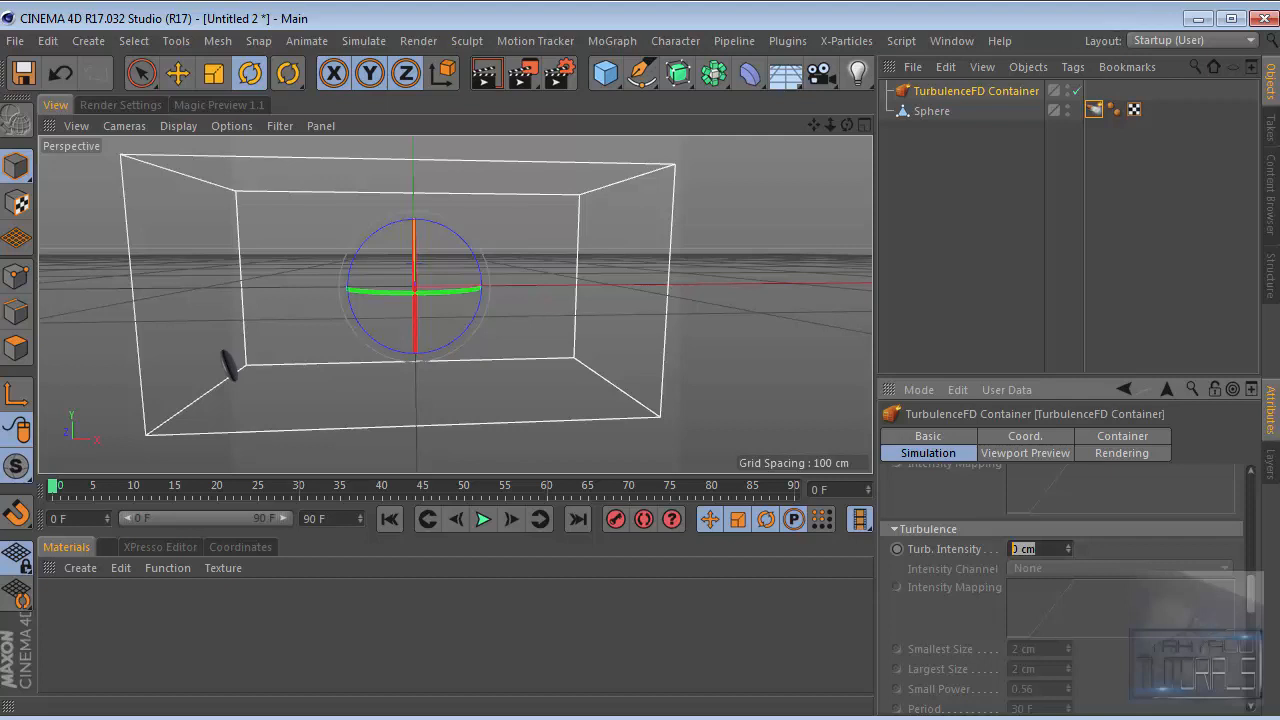
mouse_move(1063, 609)
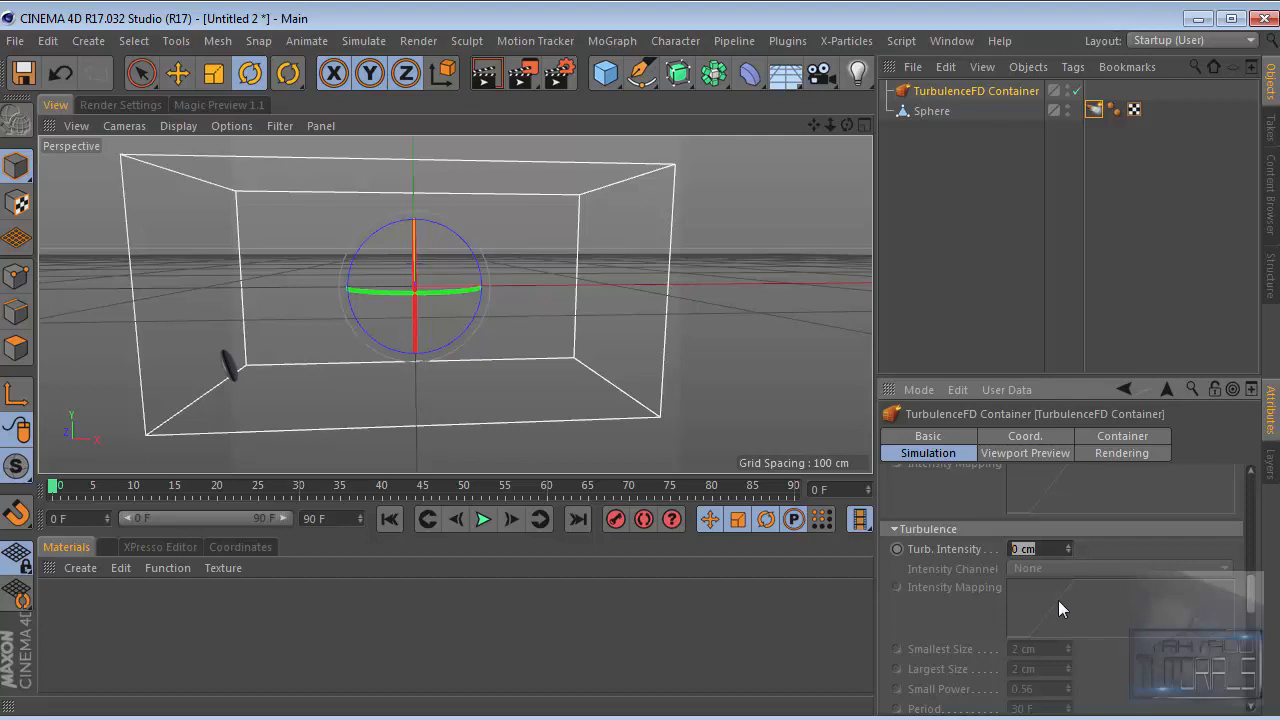
Enter 250 in a simulation field and drive turbulence intensity by the Density channel
type("250")
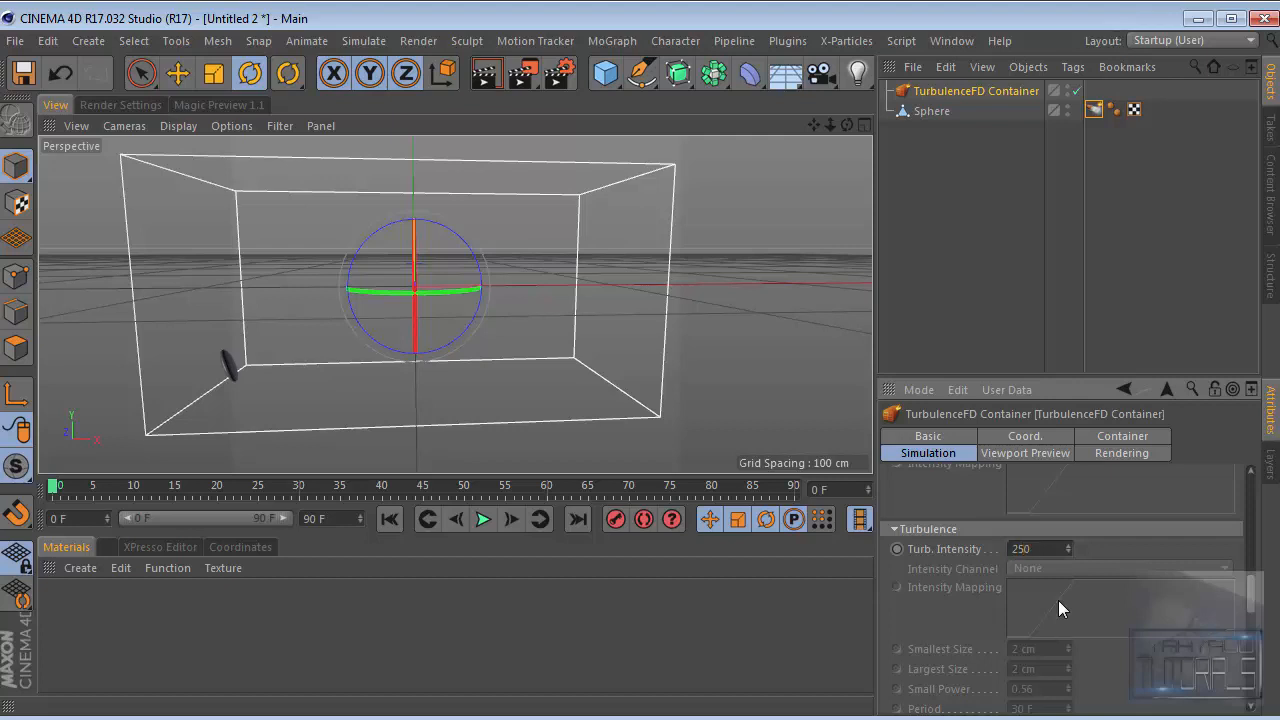
scroll("down", 3)
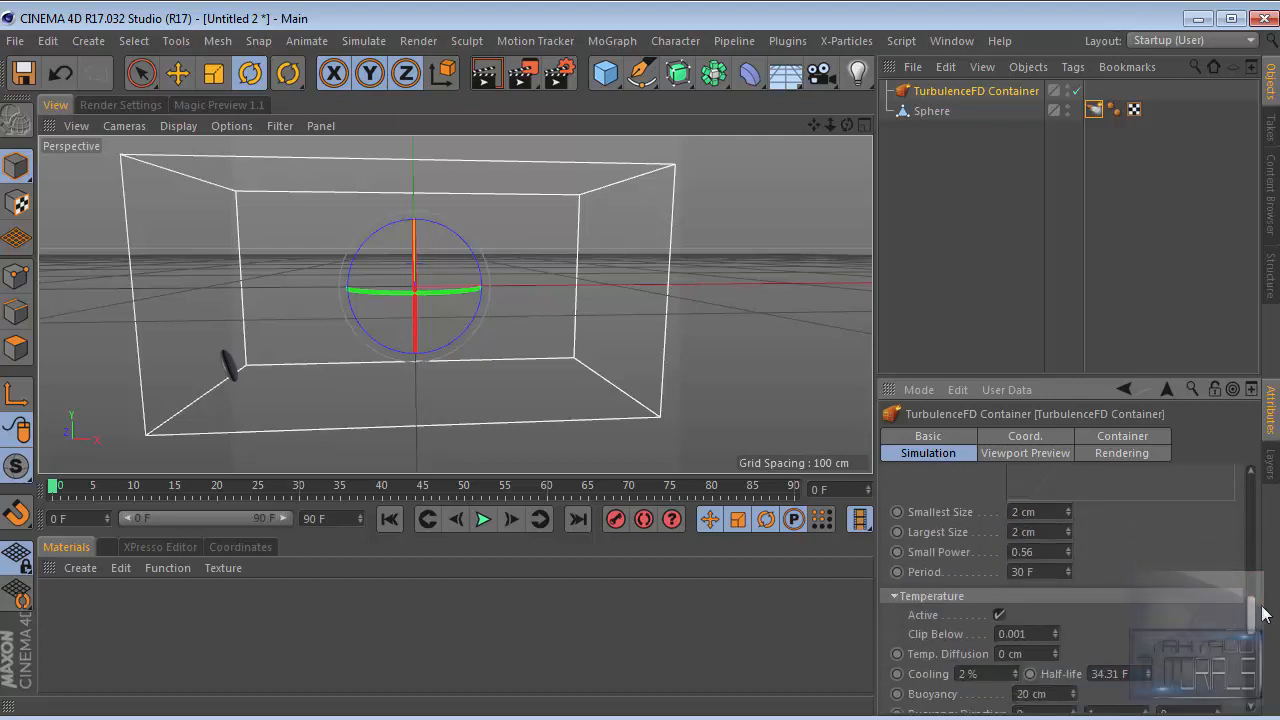
scroll("down", 3)
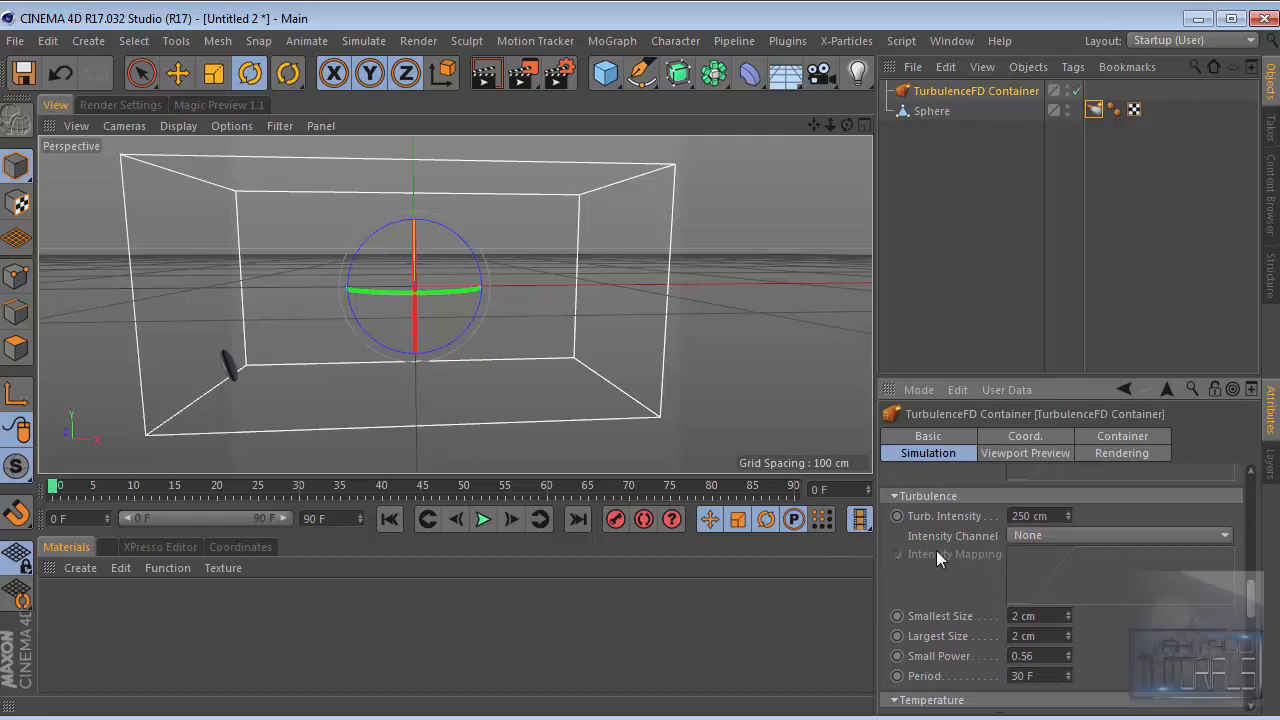
left_click(1120, 535)
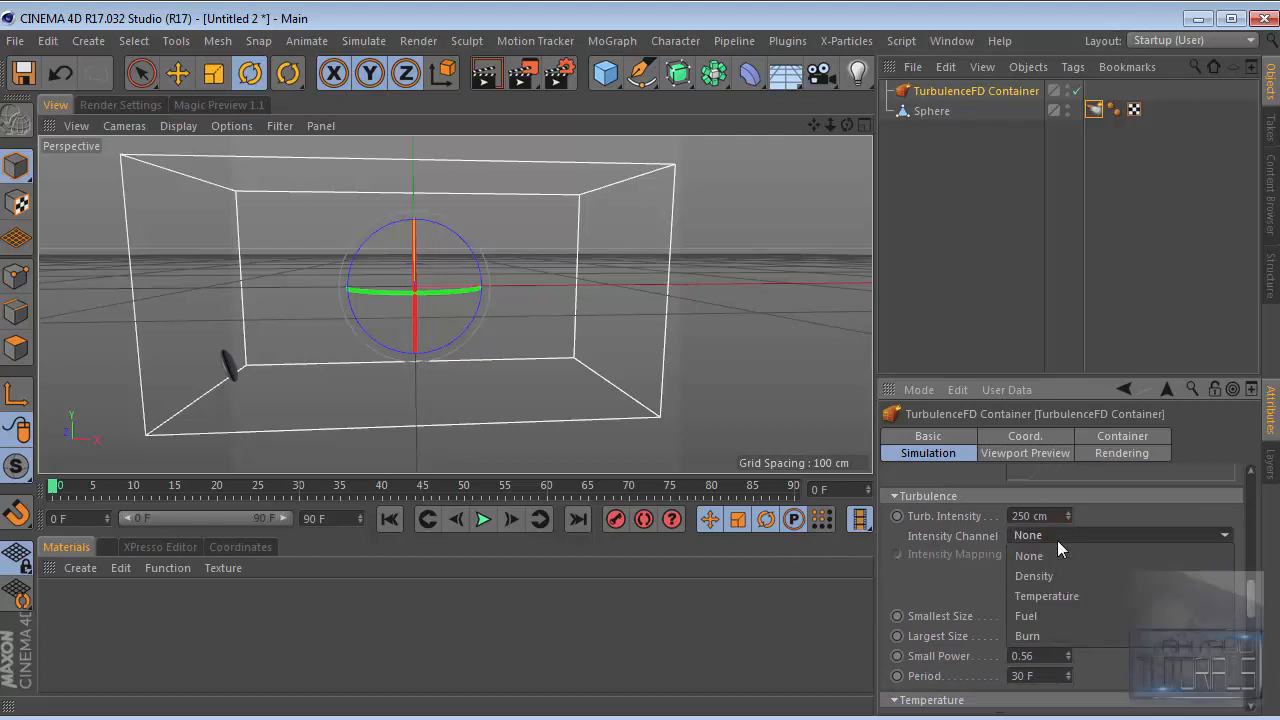
left_click(1033, 575)
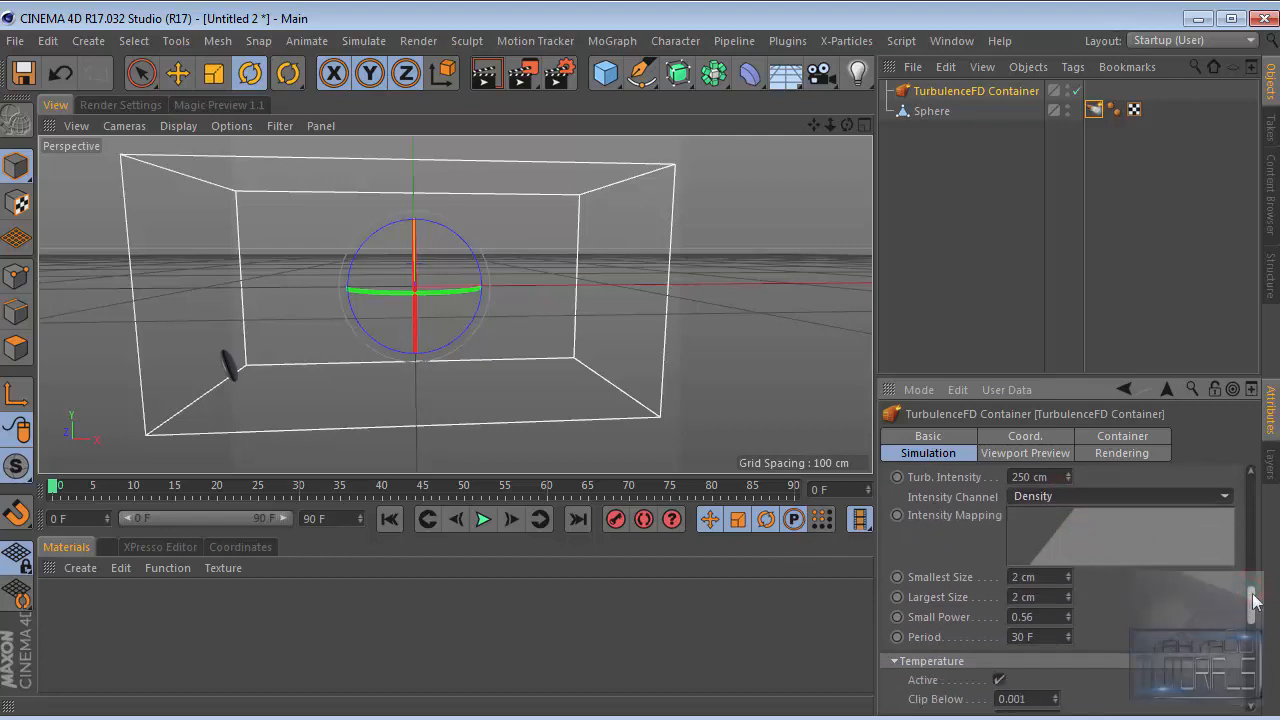
Set the Density half-life to 543 frames
scroll("down", 3)
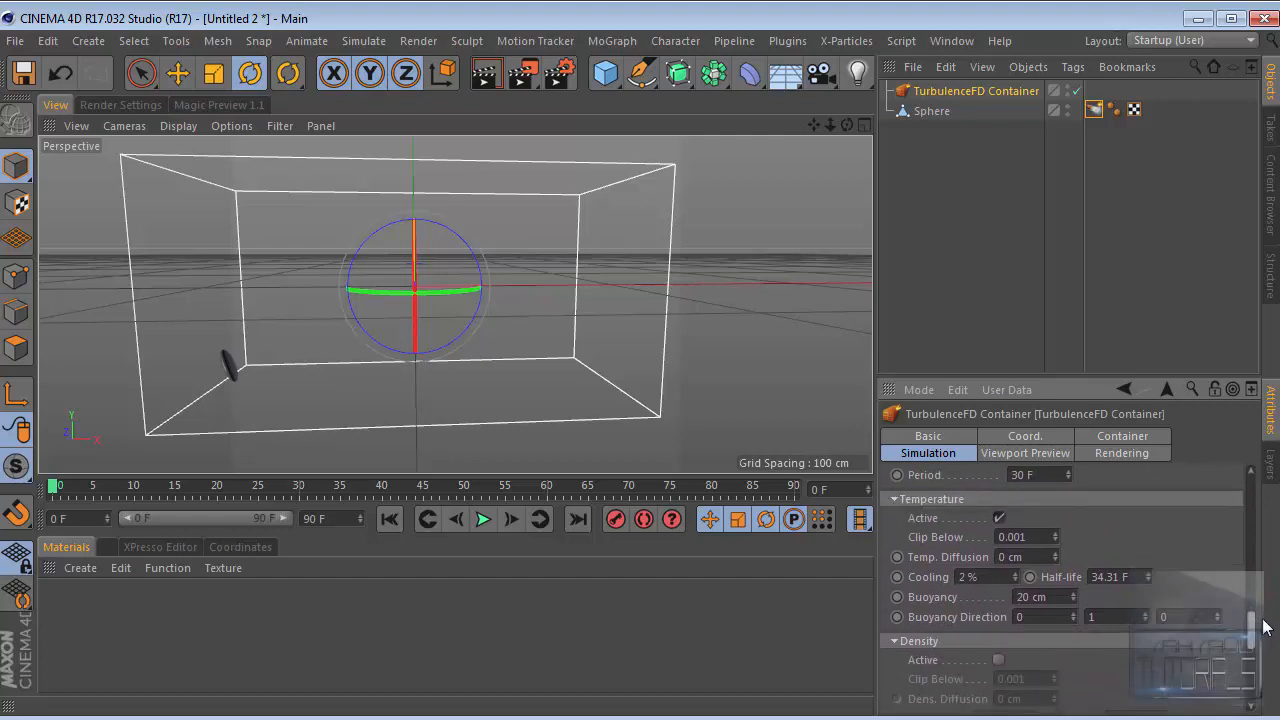
scroll("down", 3)
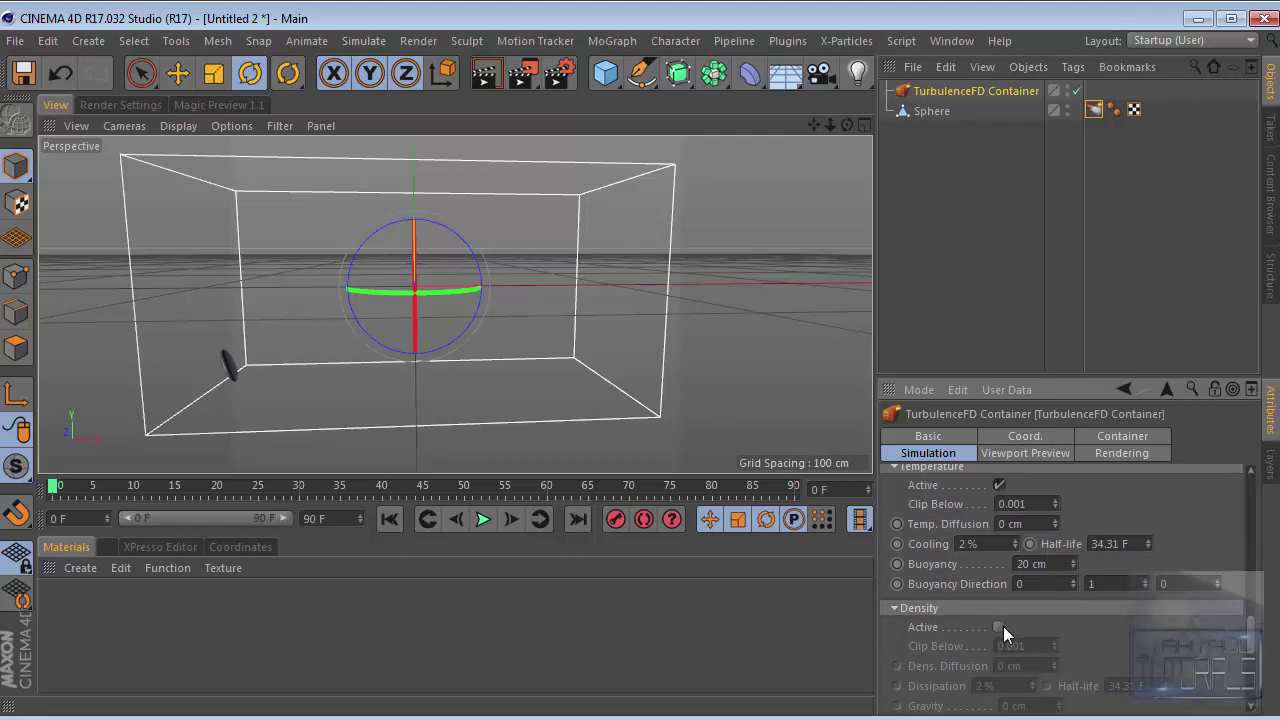
scroll("down", 3)
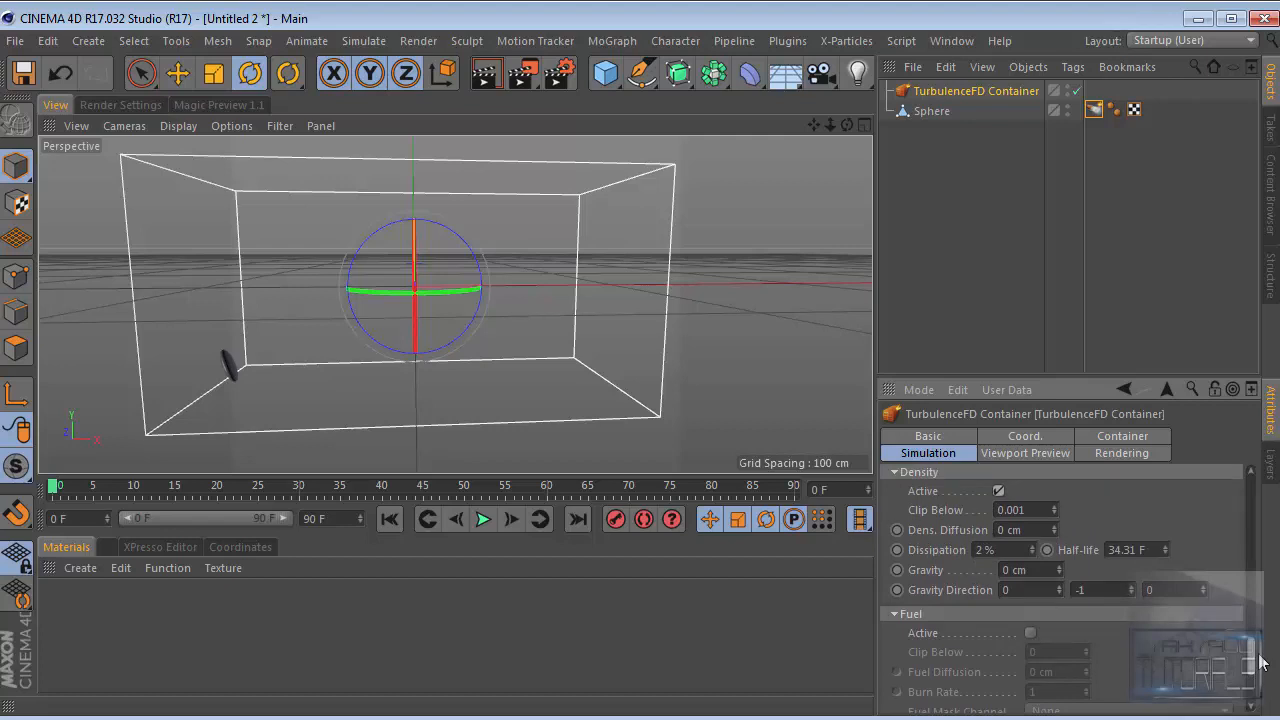
scroll("down", 3)
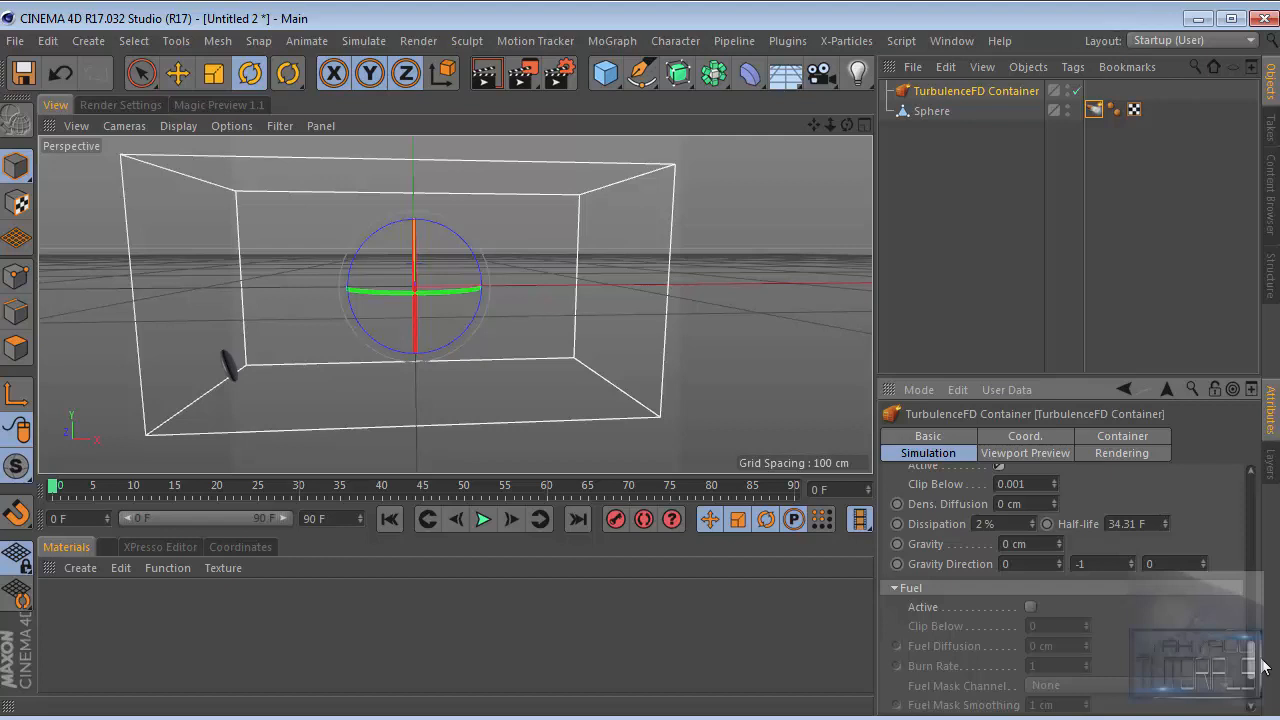
left_click(1133, 523)
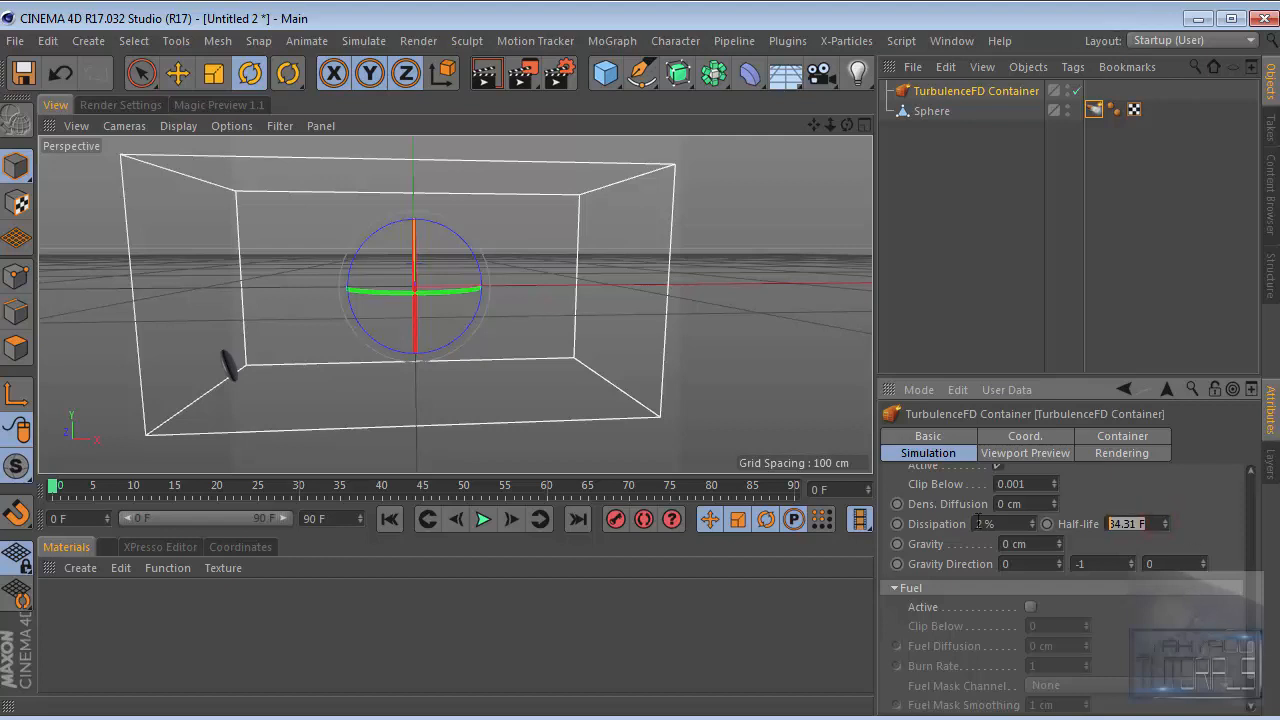
type("543 F")
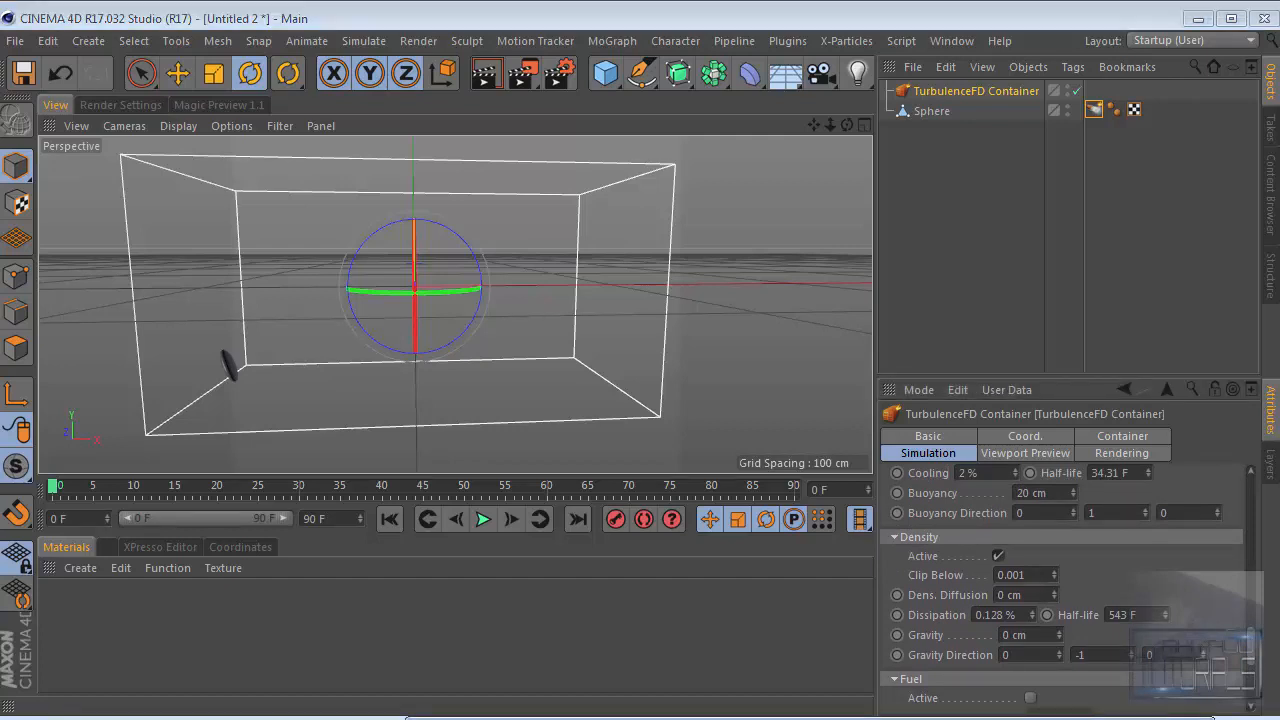
Scroll the Simulation settings down toward the Viewport Preview channel options
scroll("down", 3)
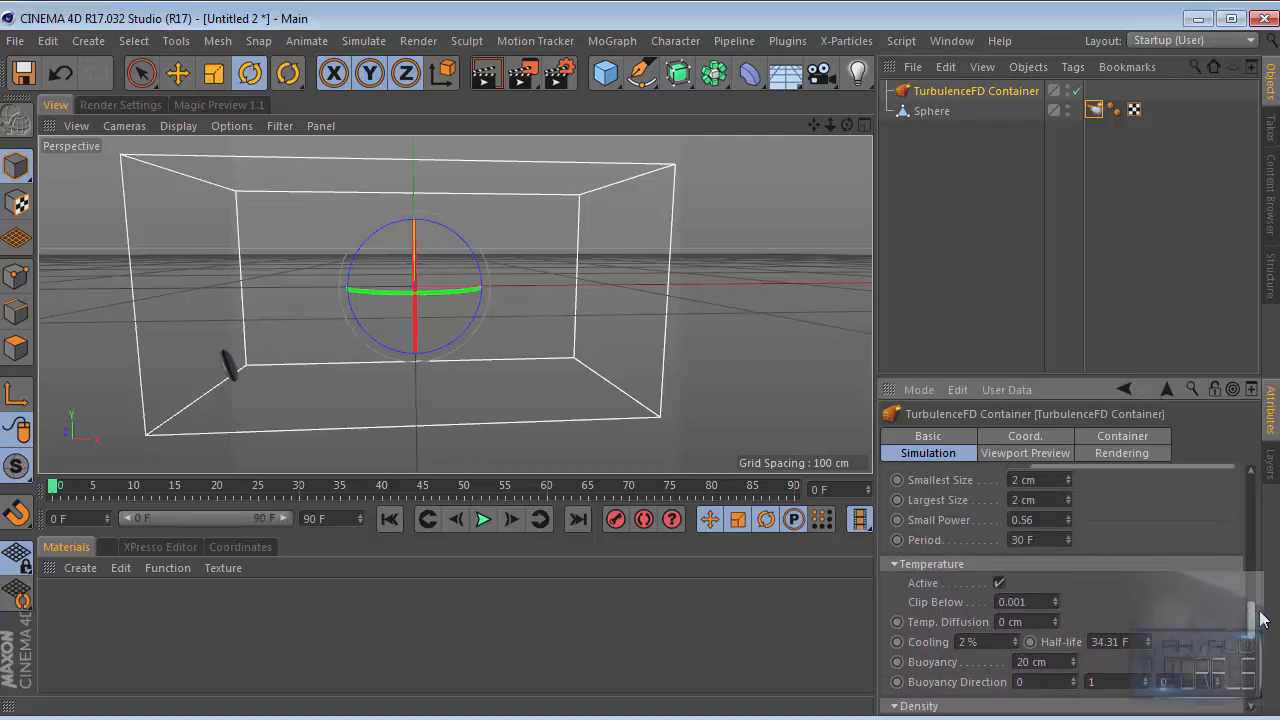
scroll("down", 3)
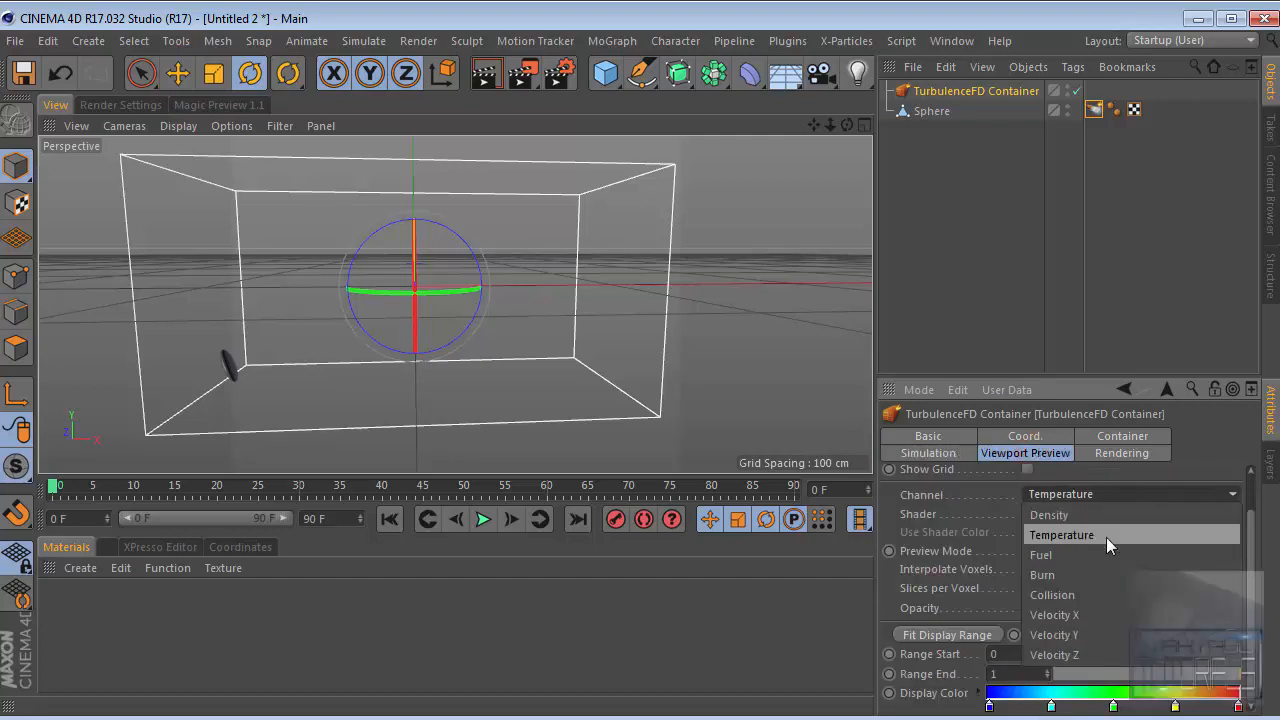
Set the Smoke Shader Channel to Density and Interpolation to Sharp
left_click(1122, 453)
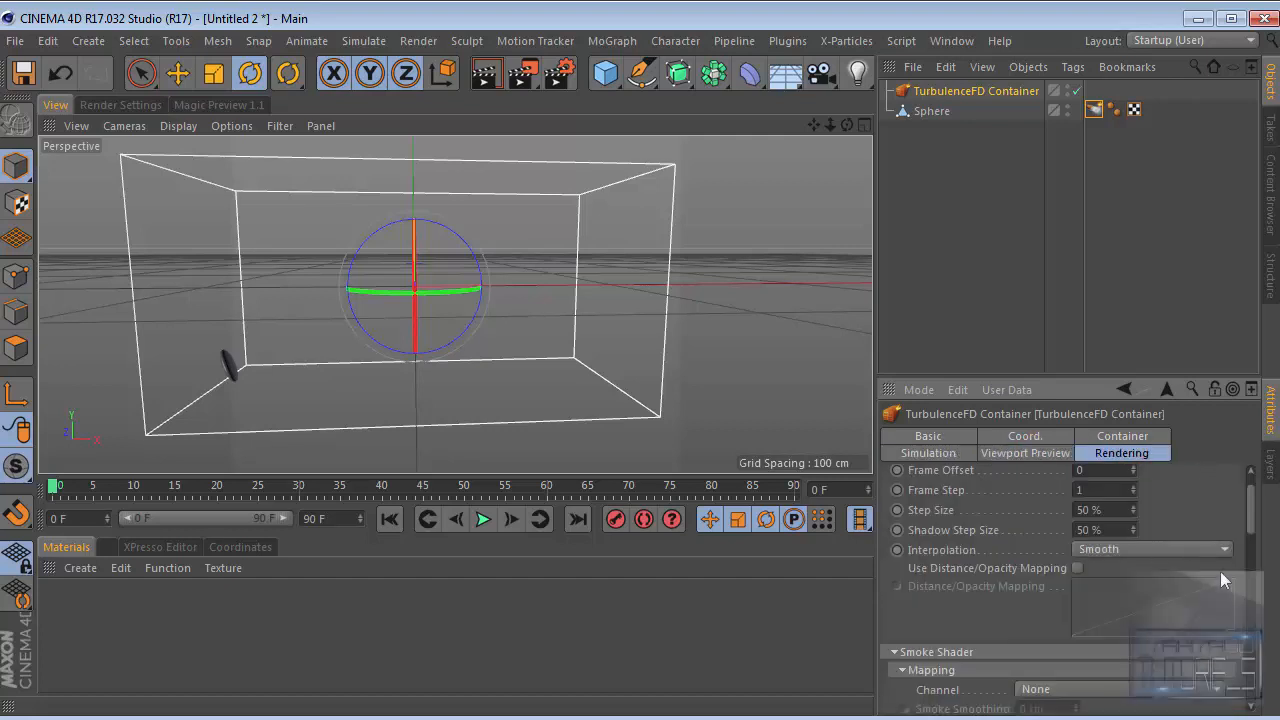
scroll("down", 3)
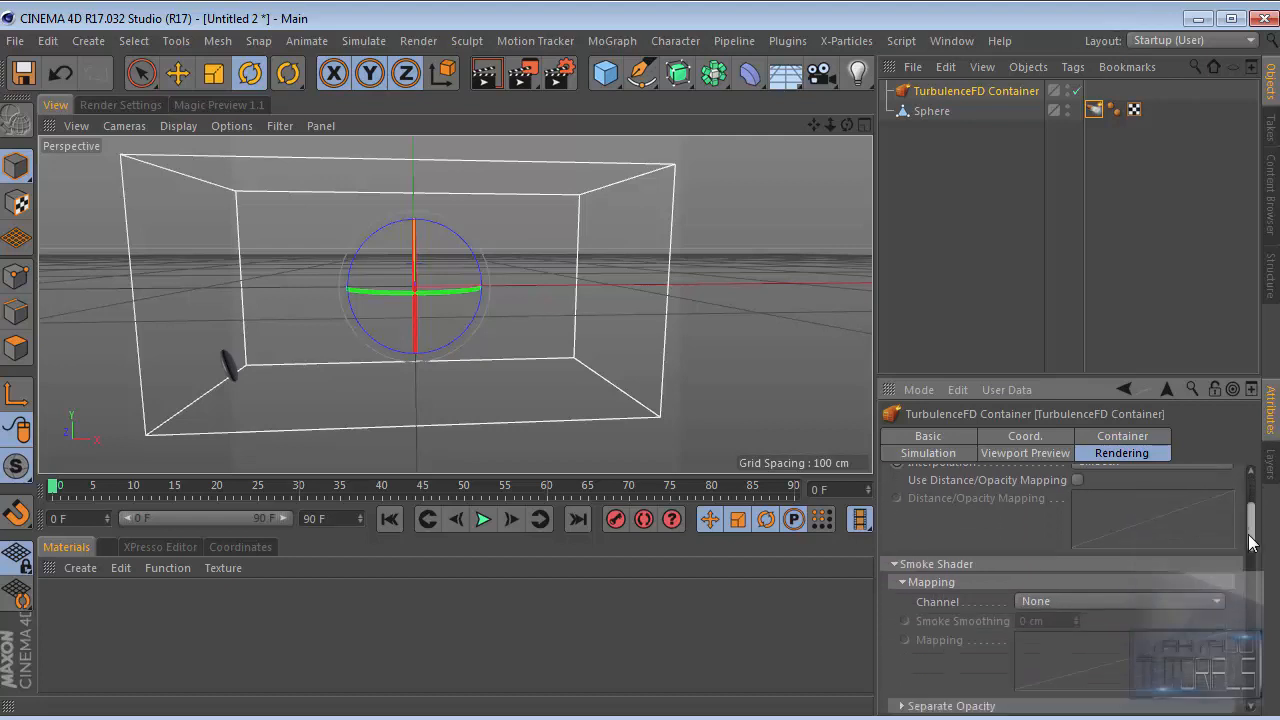
left_click(1119, 601)
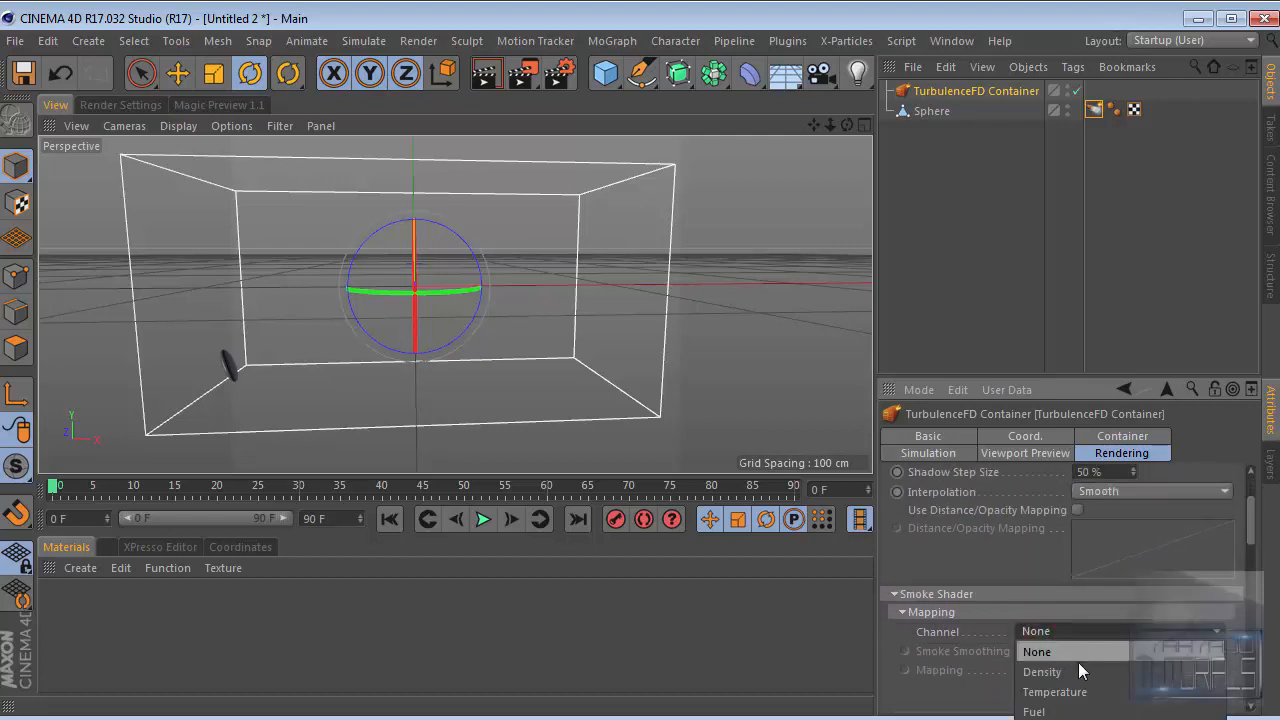
left_click(1042, 672)
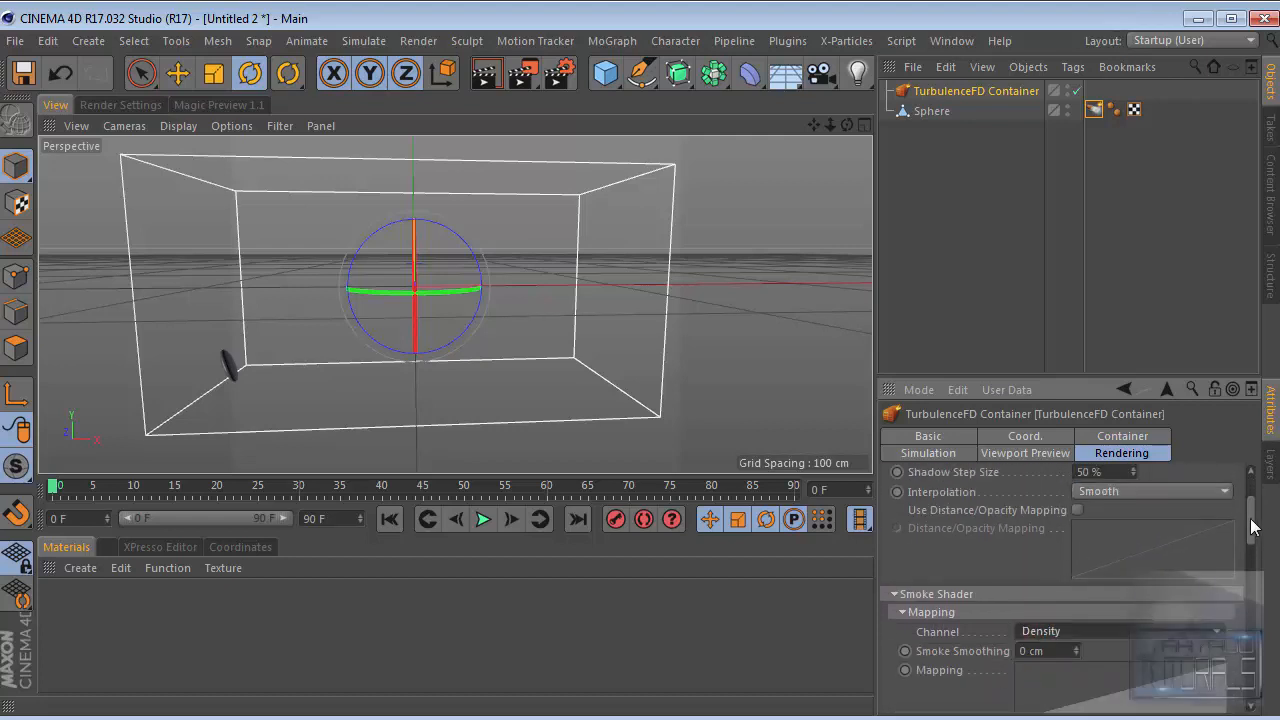
left_click(1148, 577)
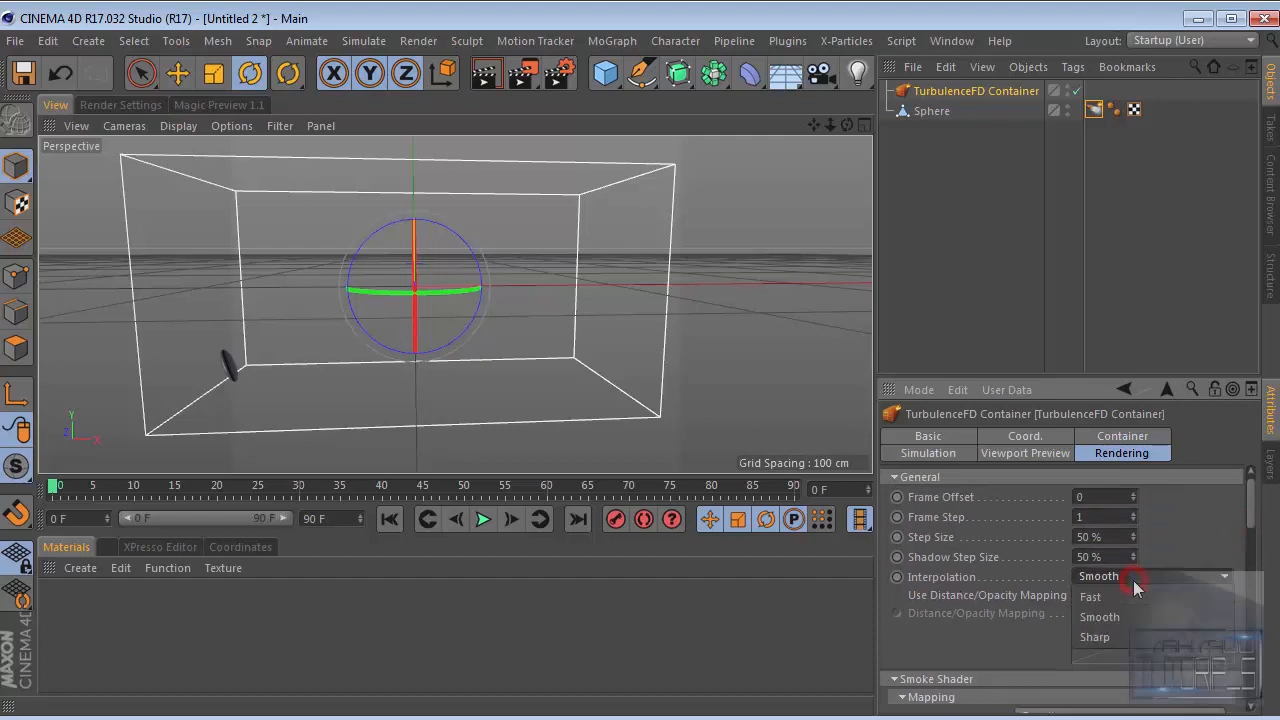
left_click(1095, 637)
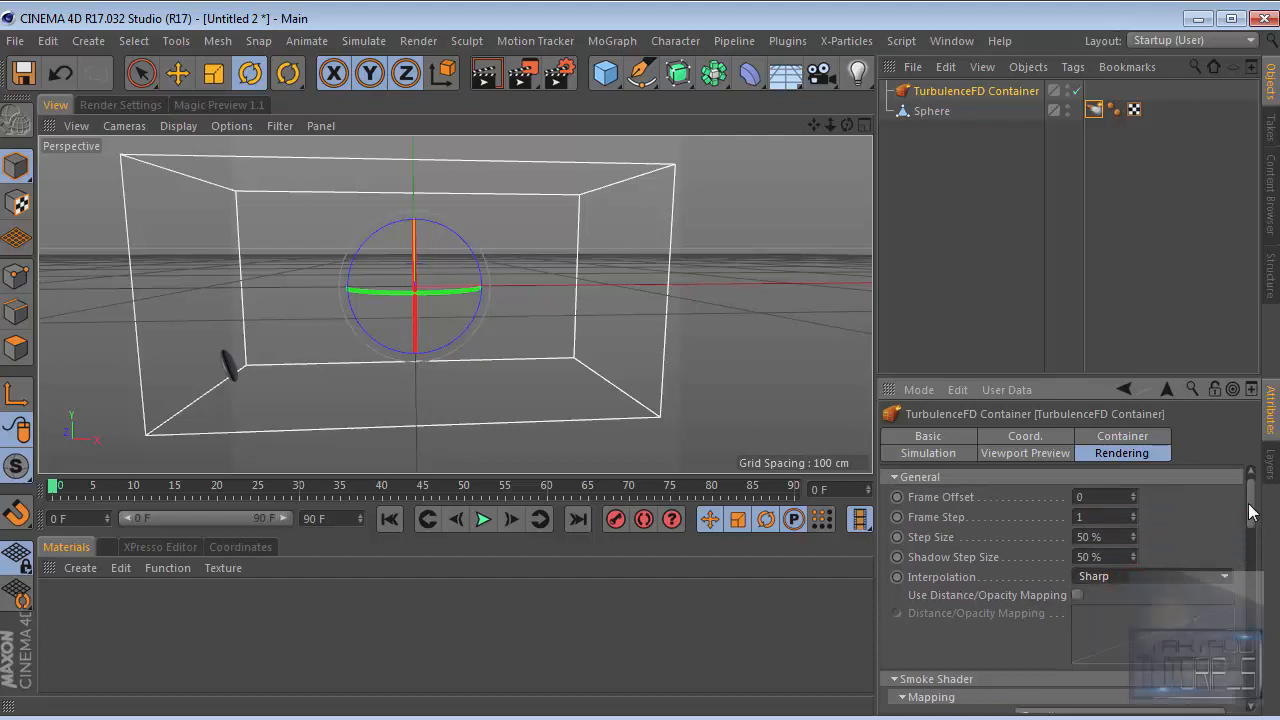
Scroll through the remaining Rendering settings, editing one field along the way
scroll("down", 3)
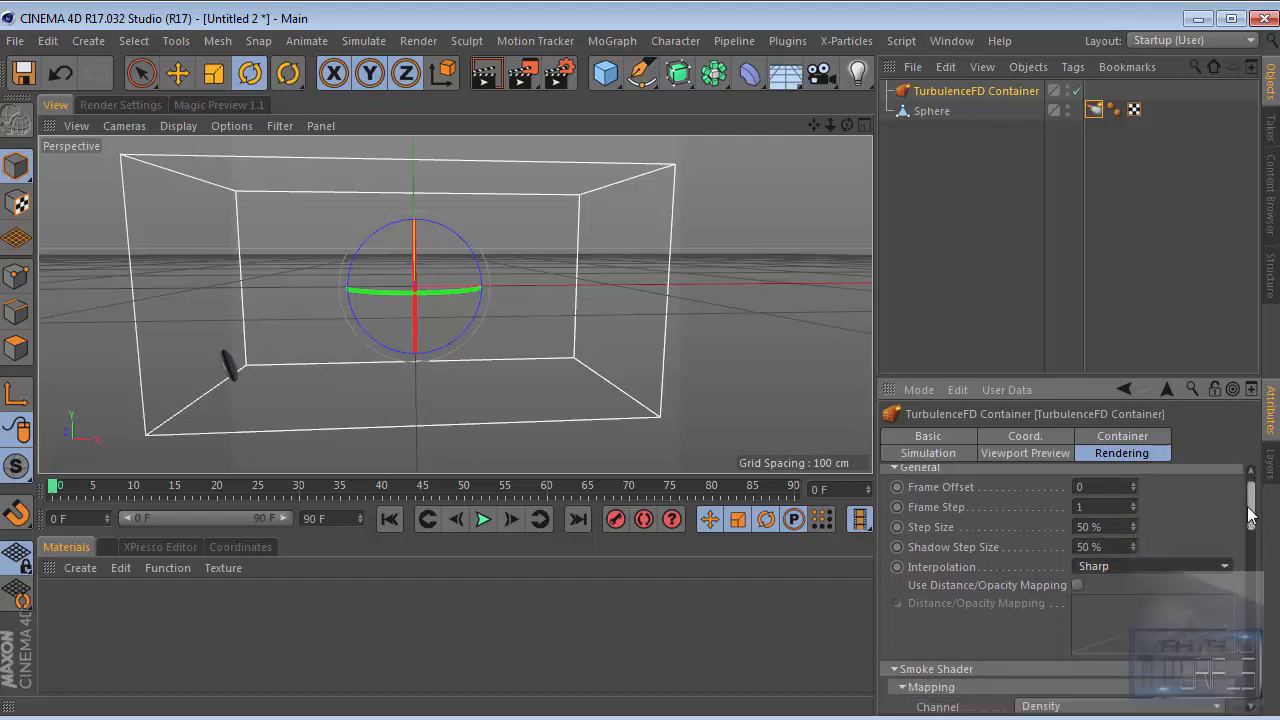
scroll("down", 3)
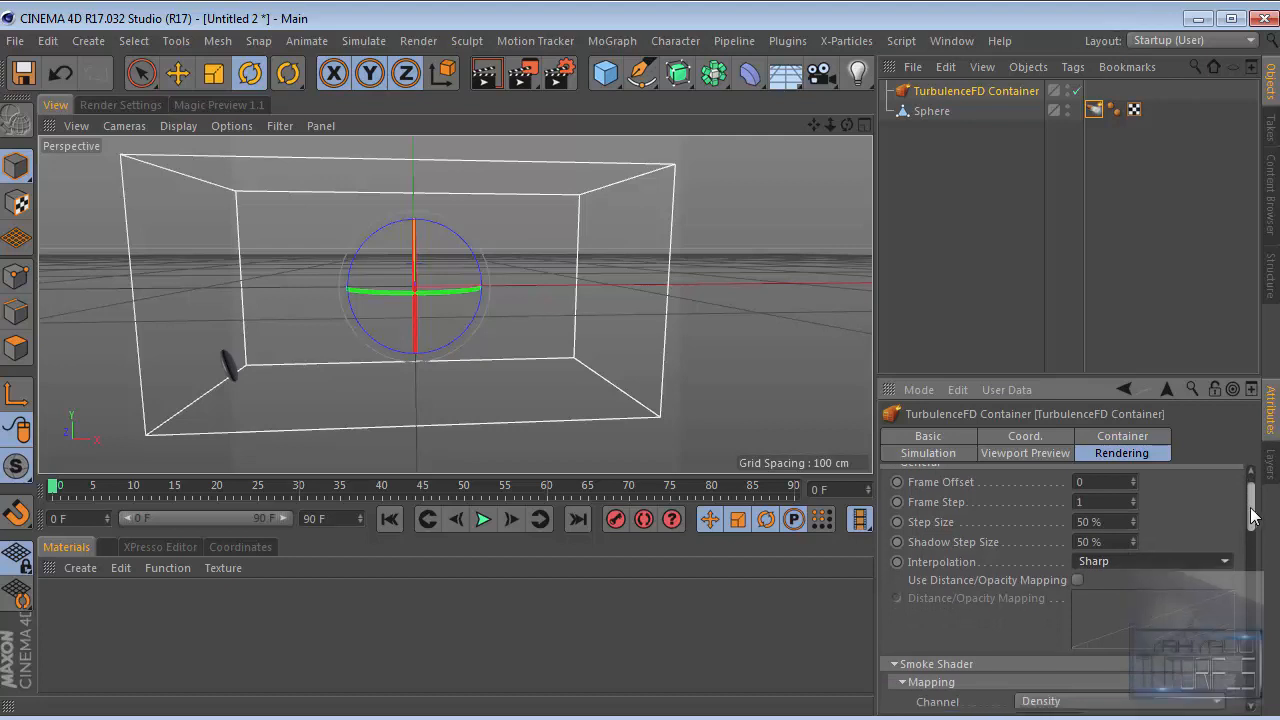
scroll("down", 3)
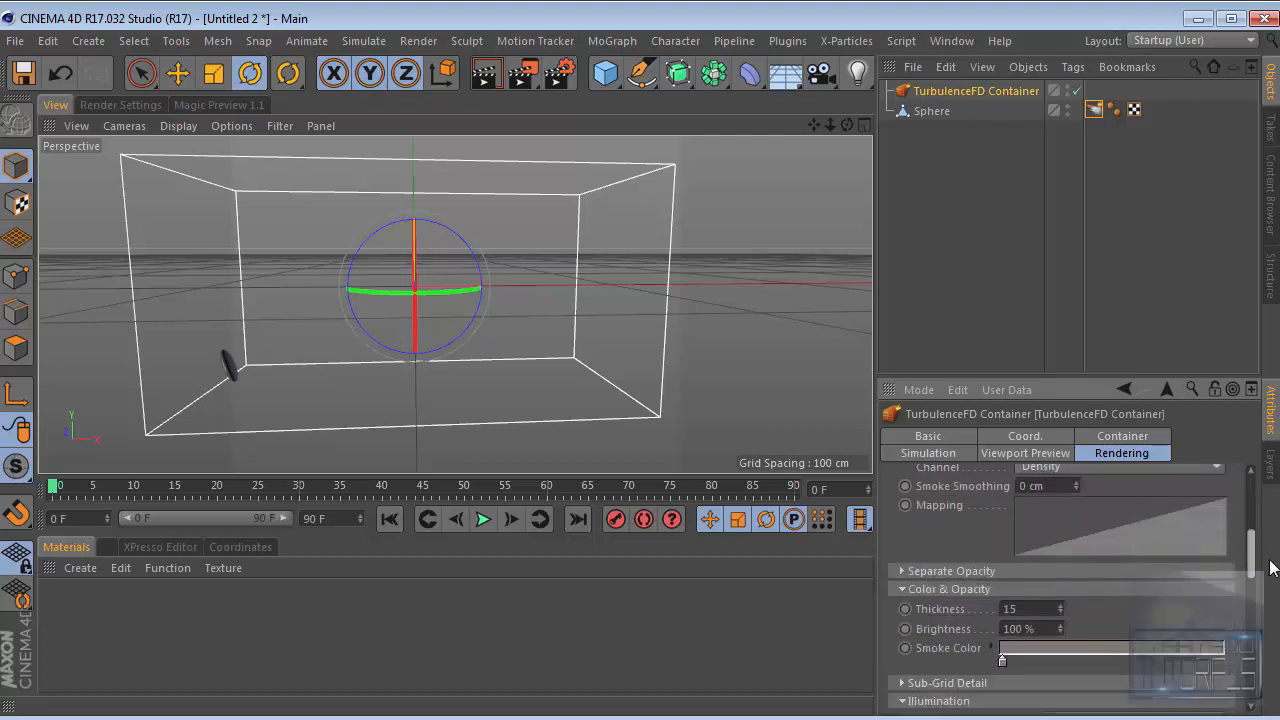
scroll("down", 3)
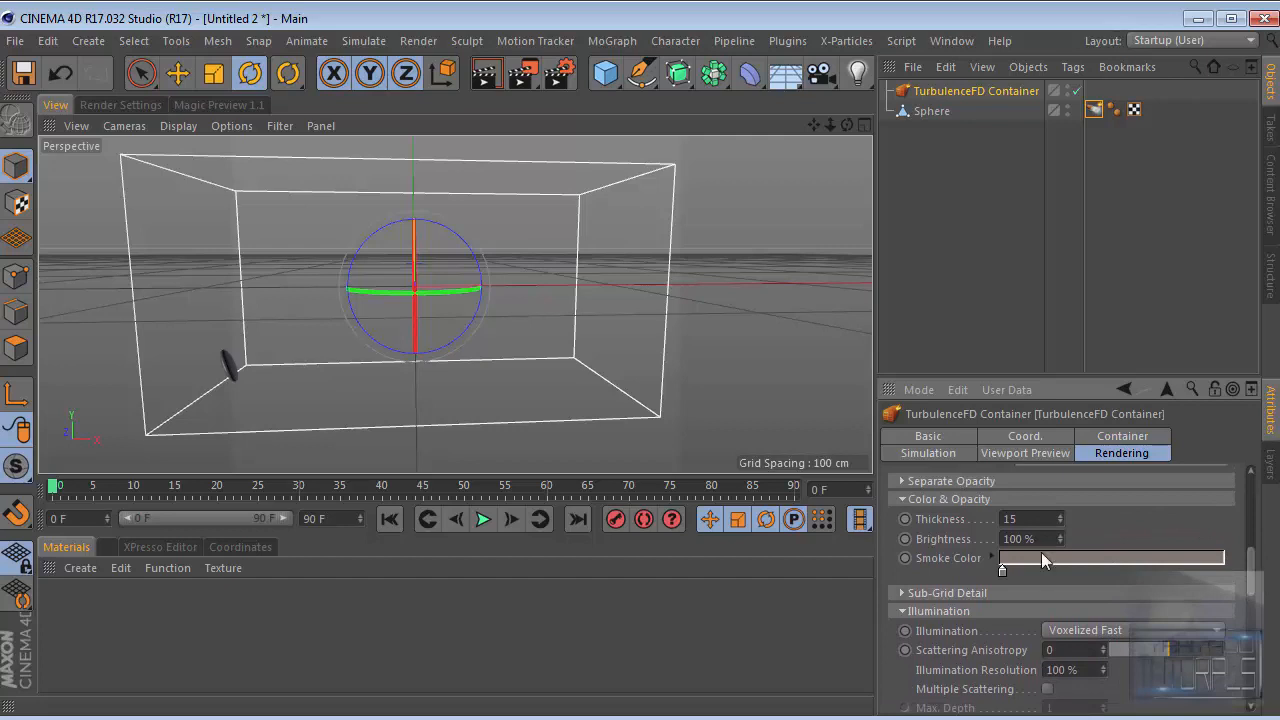
left_click(1025, 519)
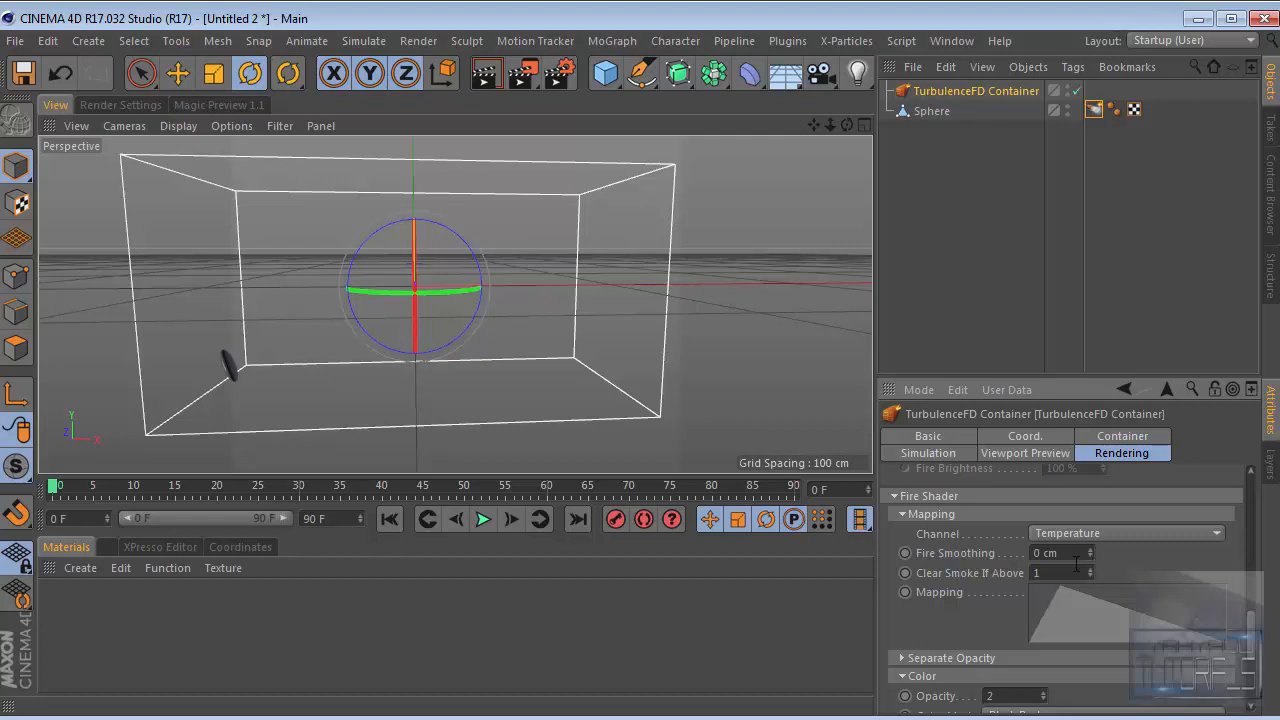
scroll("down", 3)
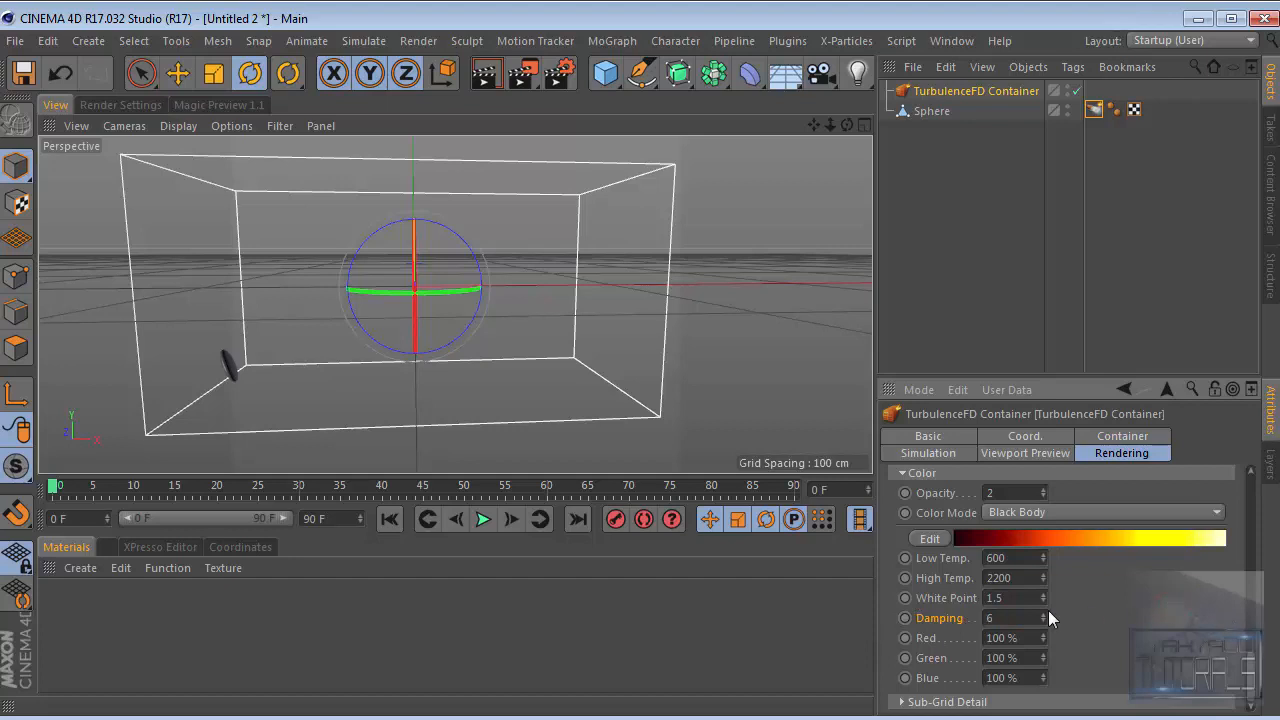
scroll("down", 3)
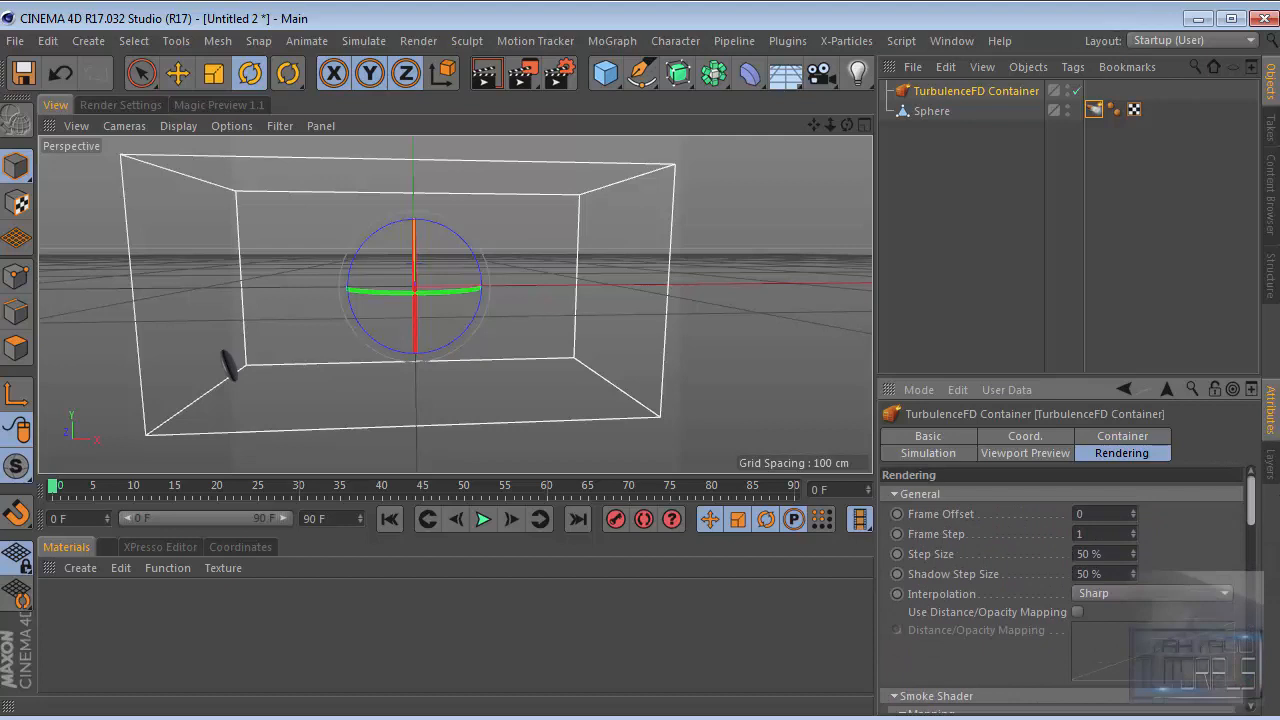
scroll("down", 3)
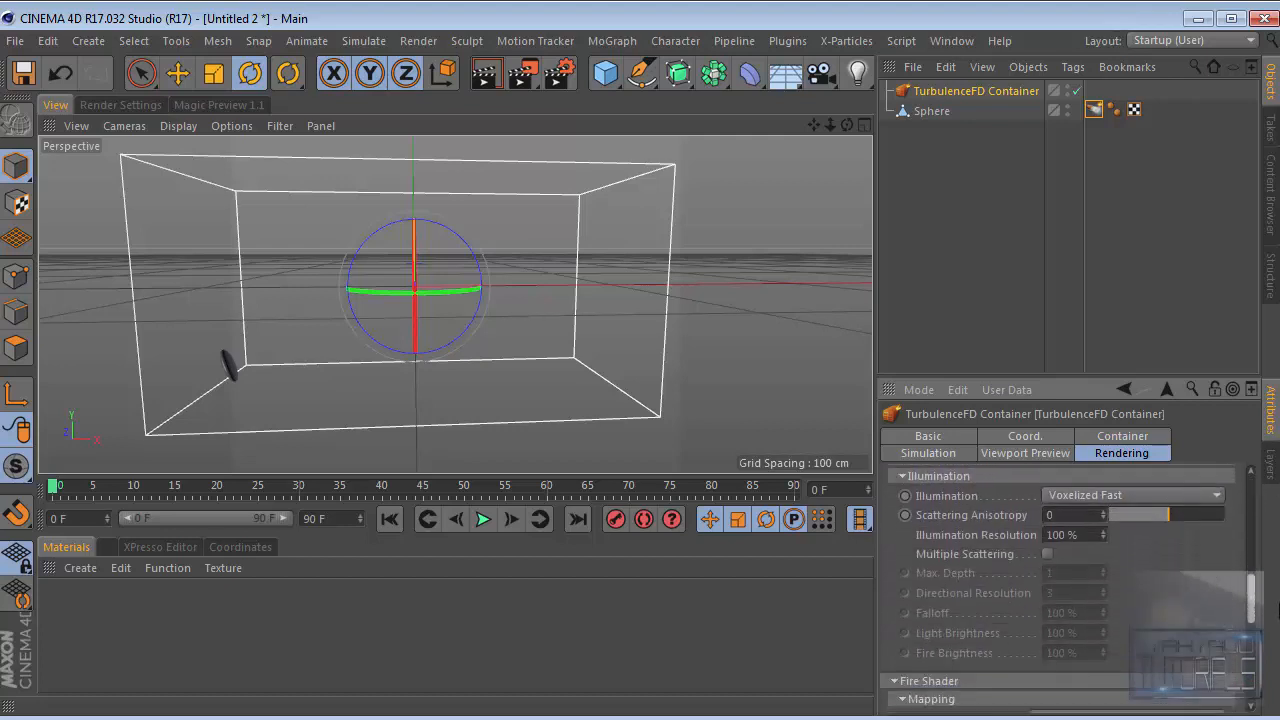
scroll("down", 3)
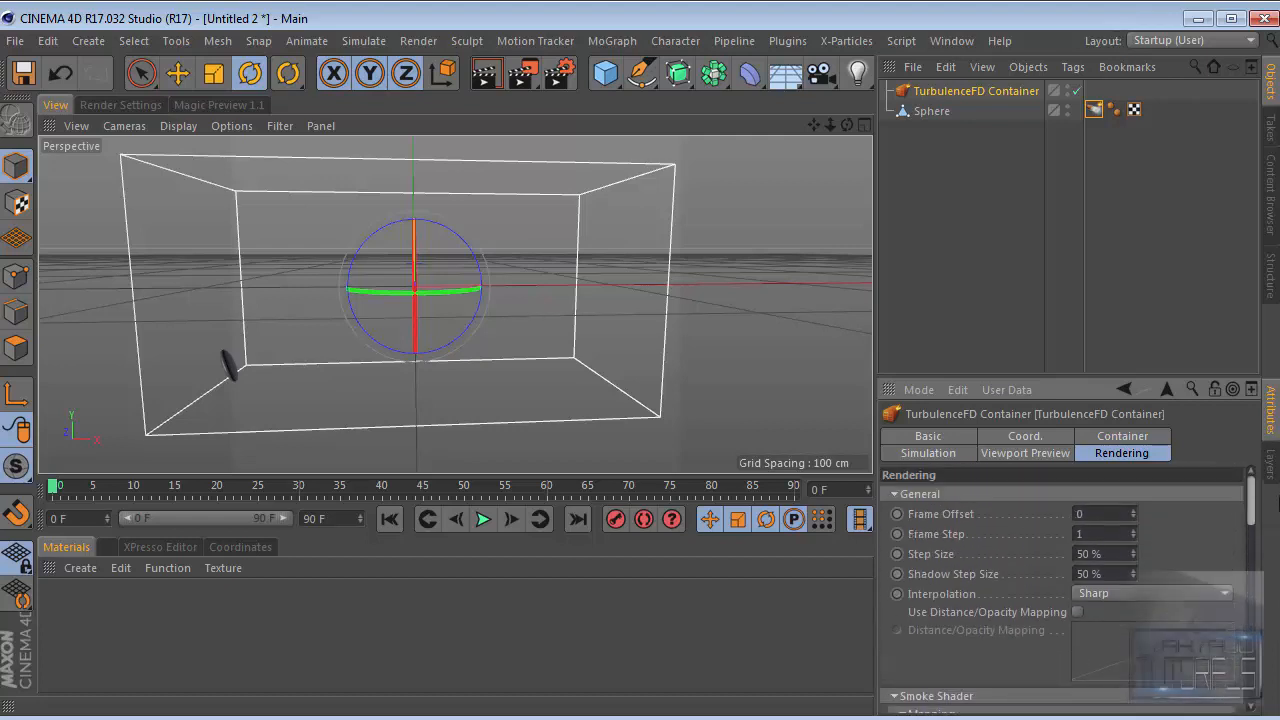
scroll("down", 3)
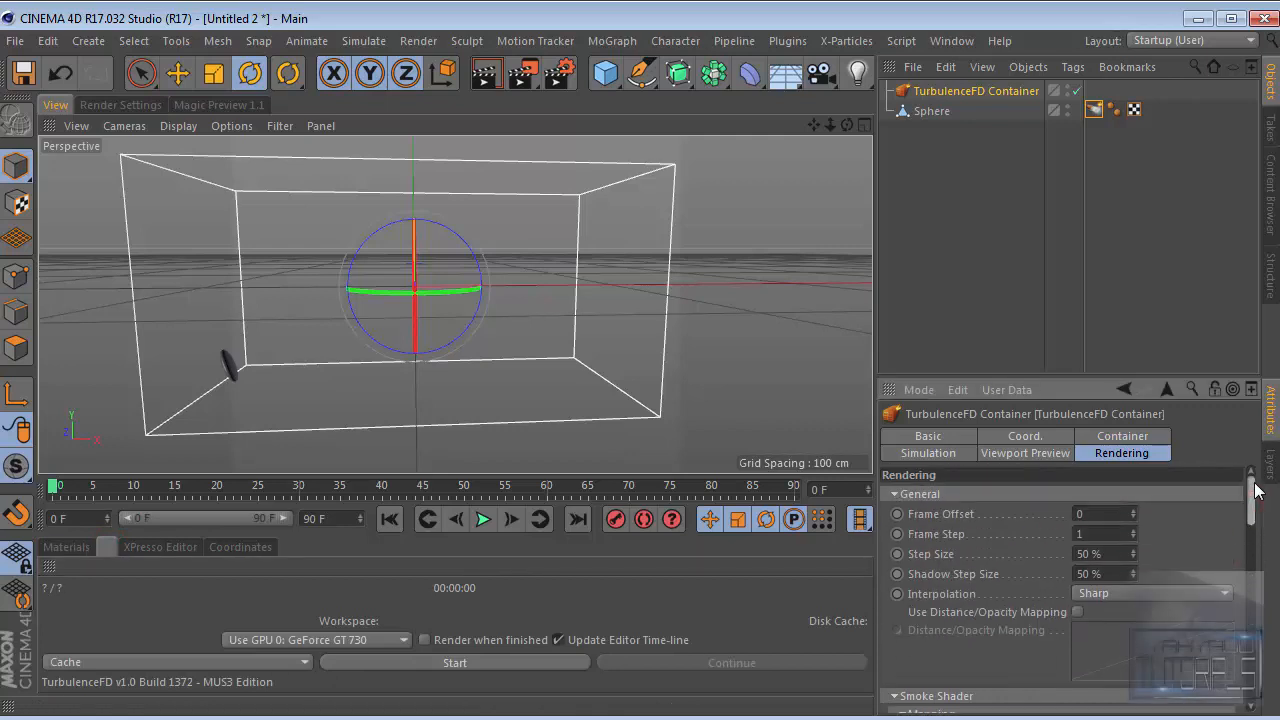
mouse_move(936, 128)
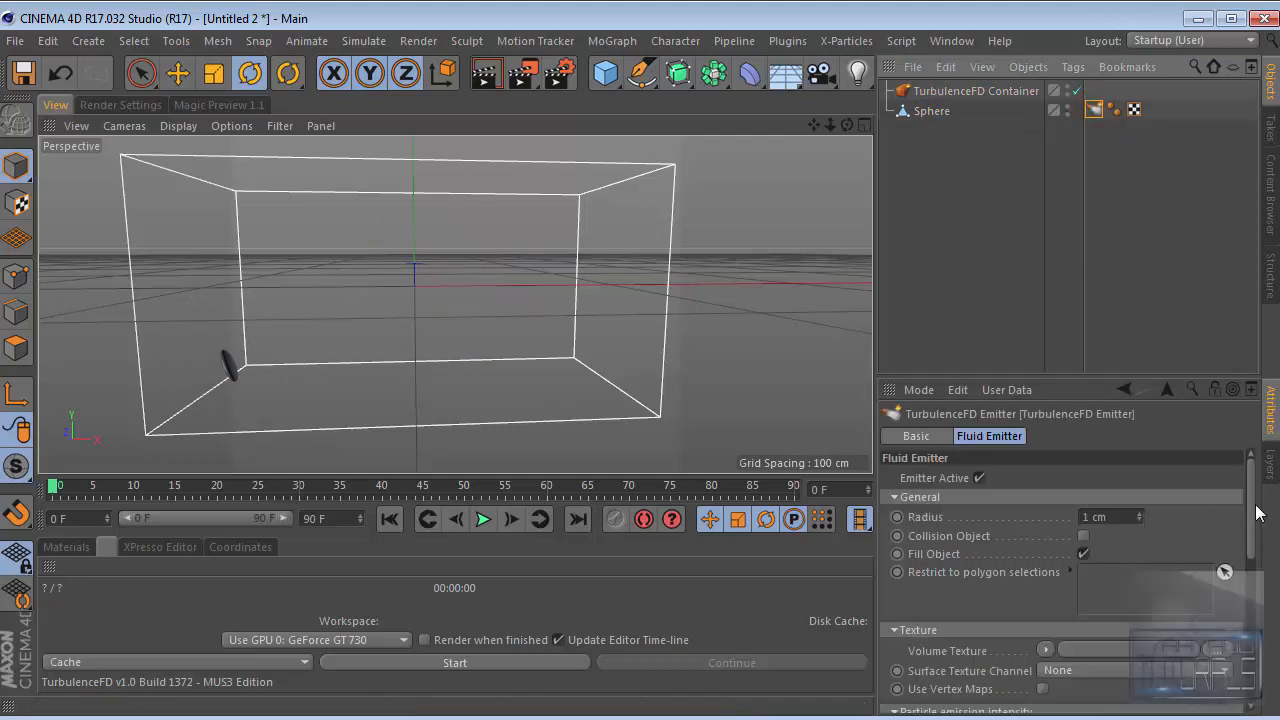
Run the TurbulenceFD simulation through all 91 frames
scroll("down", 3)
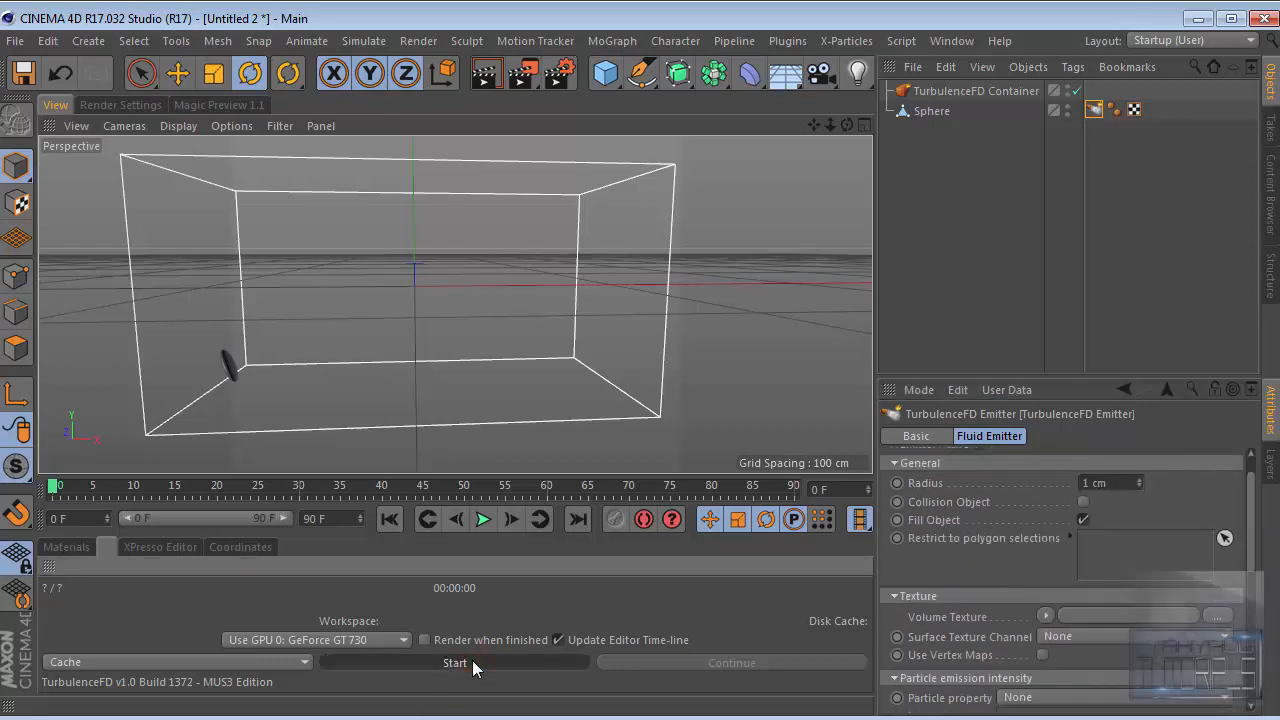
left_click(454, 662)
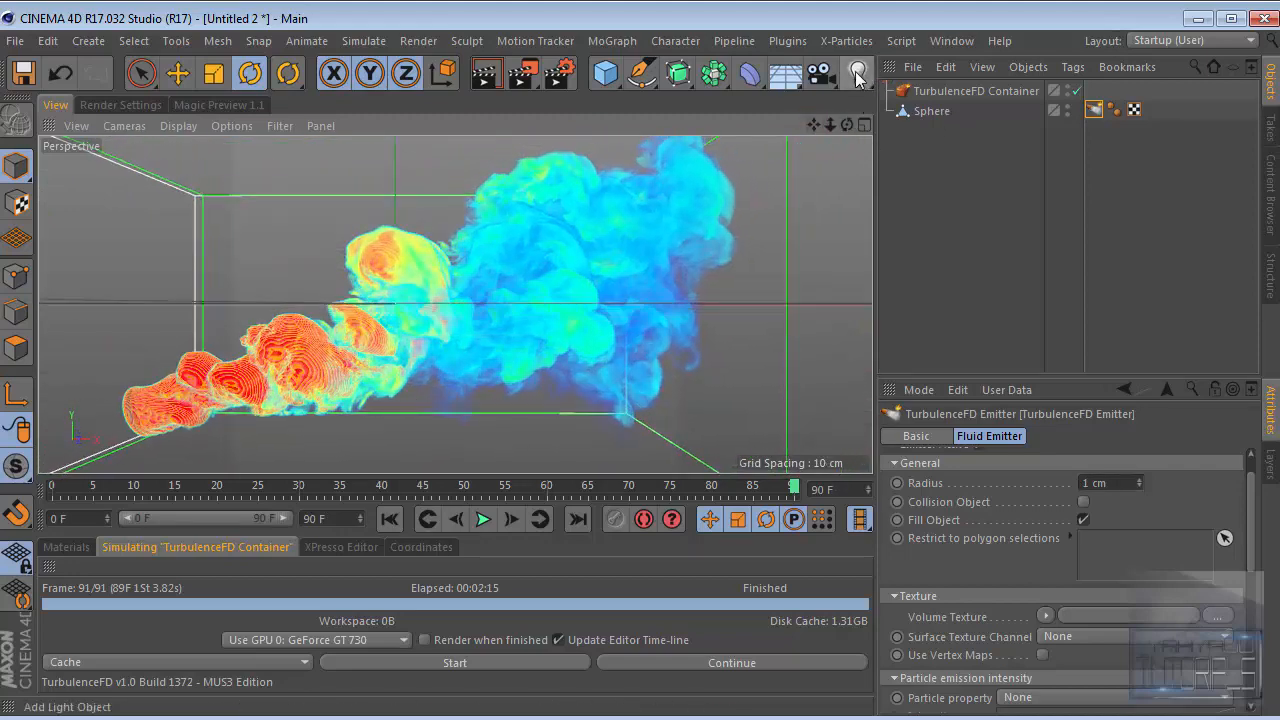
Add a second light beside the plume and tint it orange (H 39°, S 67%) at 46% intensity
left_click(854, 72)
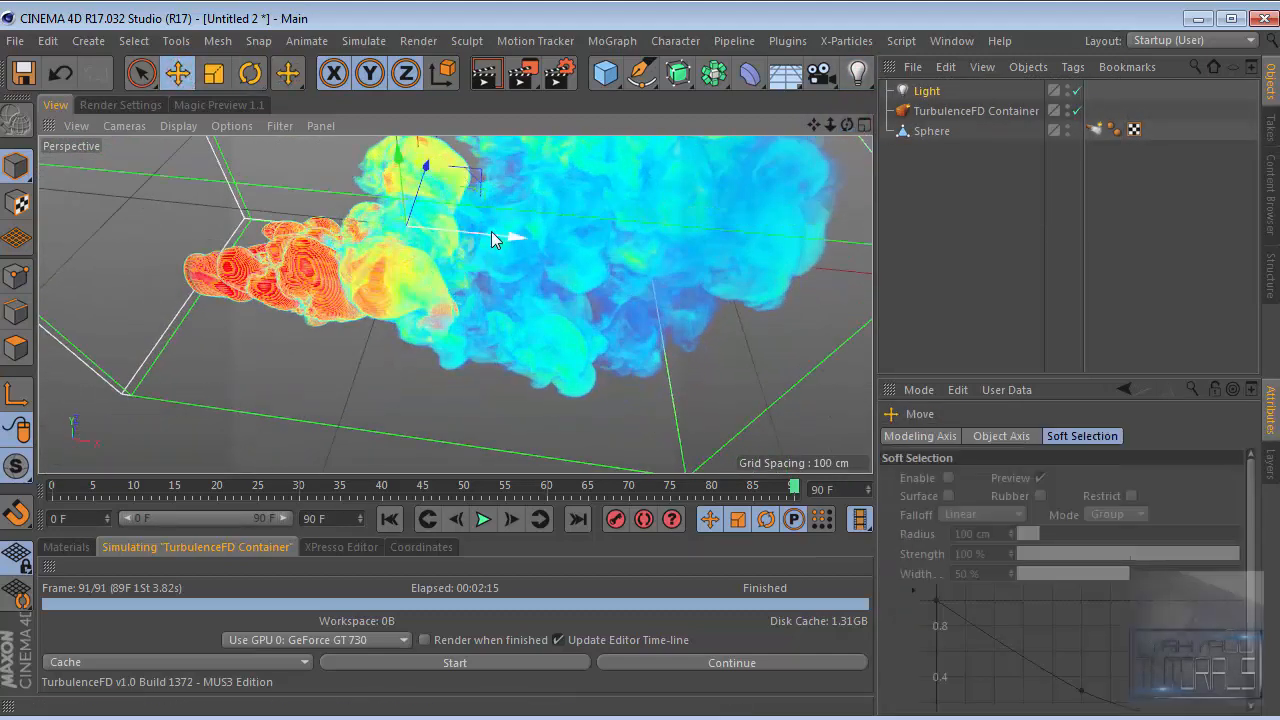
left_click_drag(490, 240, 345, 295)
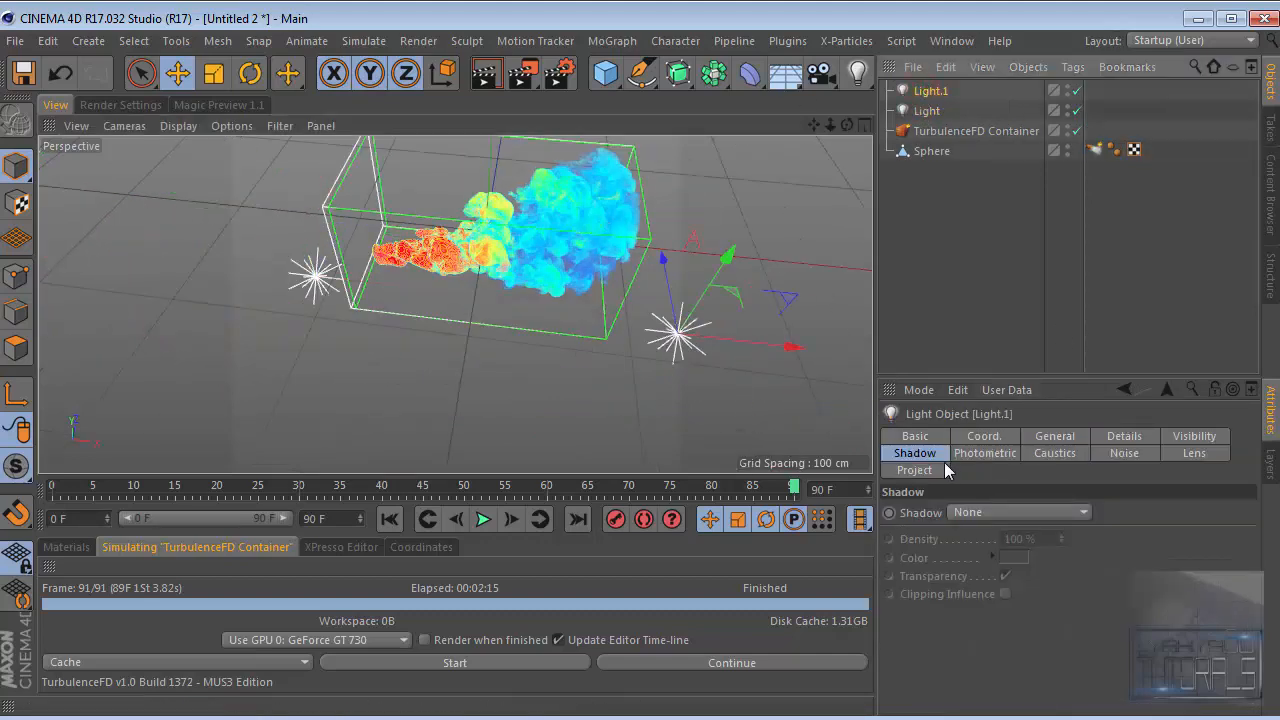
left_click(1054, 436)
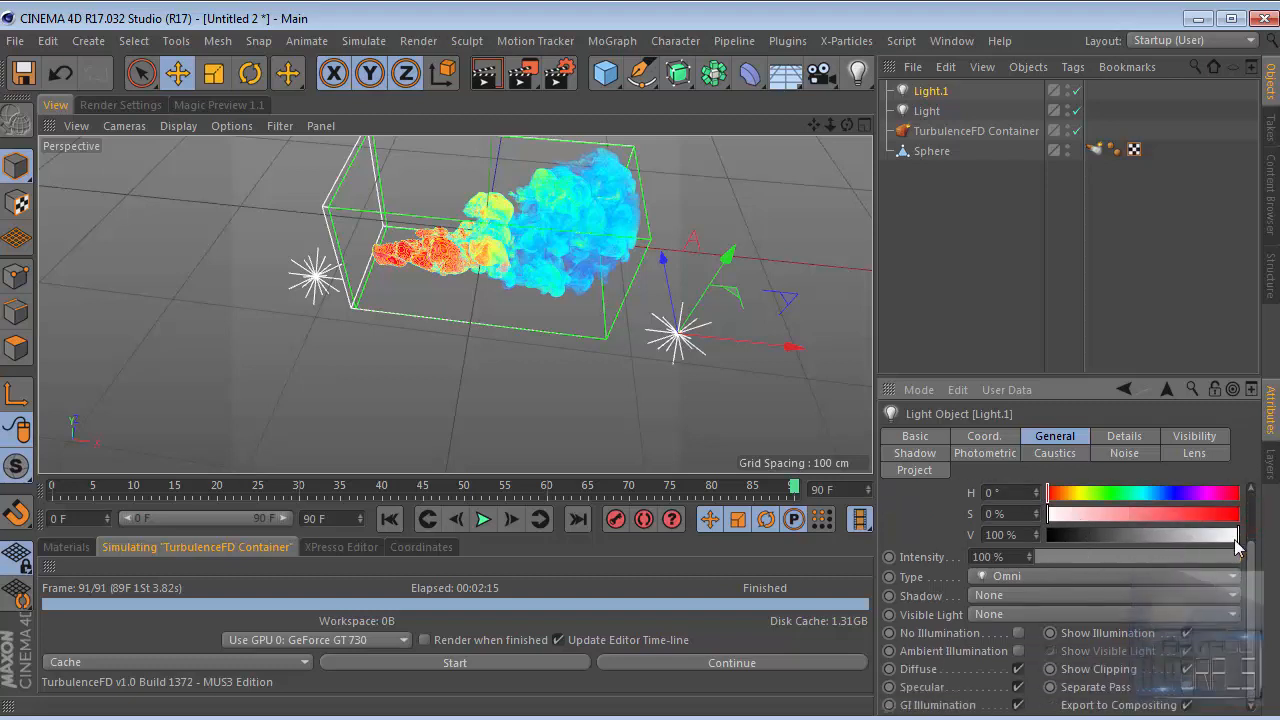
left_click_drag(1240, 557, 1128, 557)
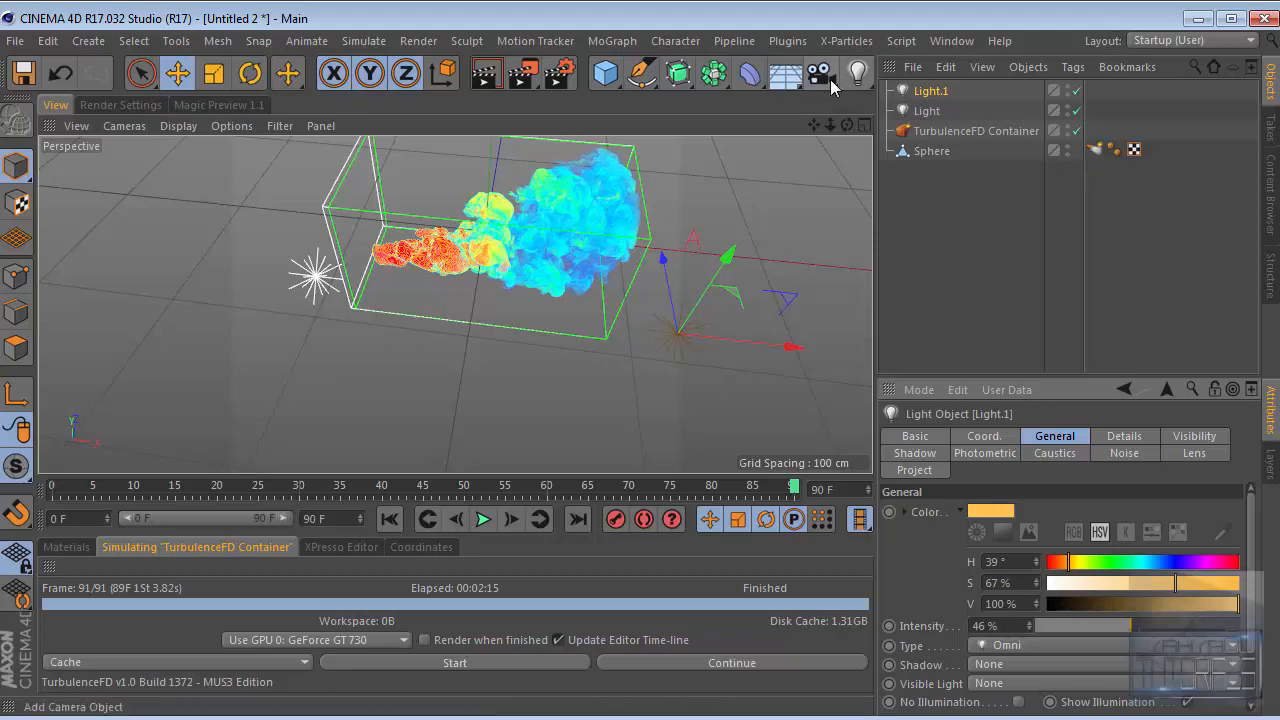
Add a Camera object framing the plume and start a Render to Picture Viewer
left_click(834, 72)
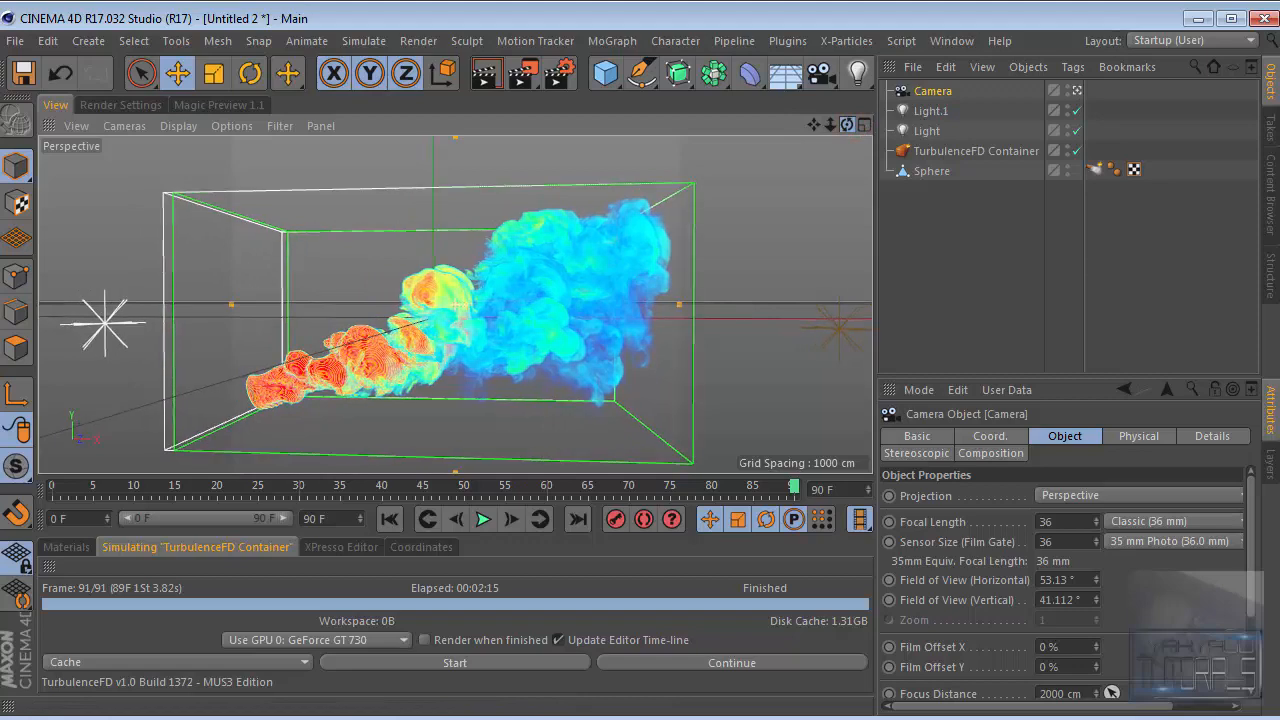
right_click(932, 90)
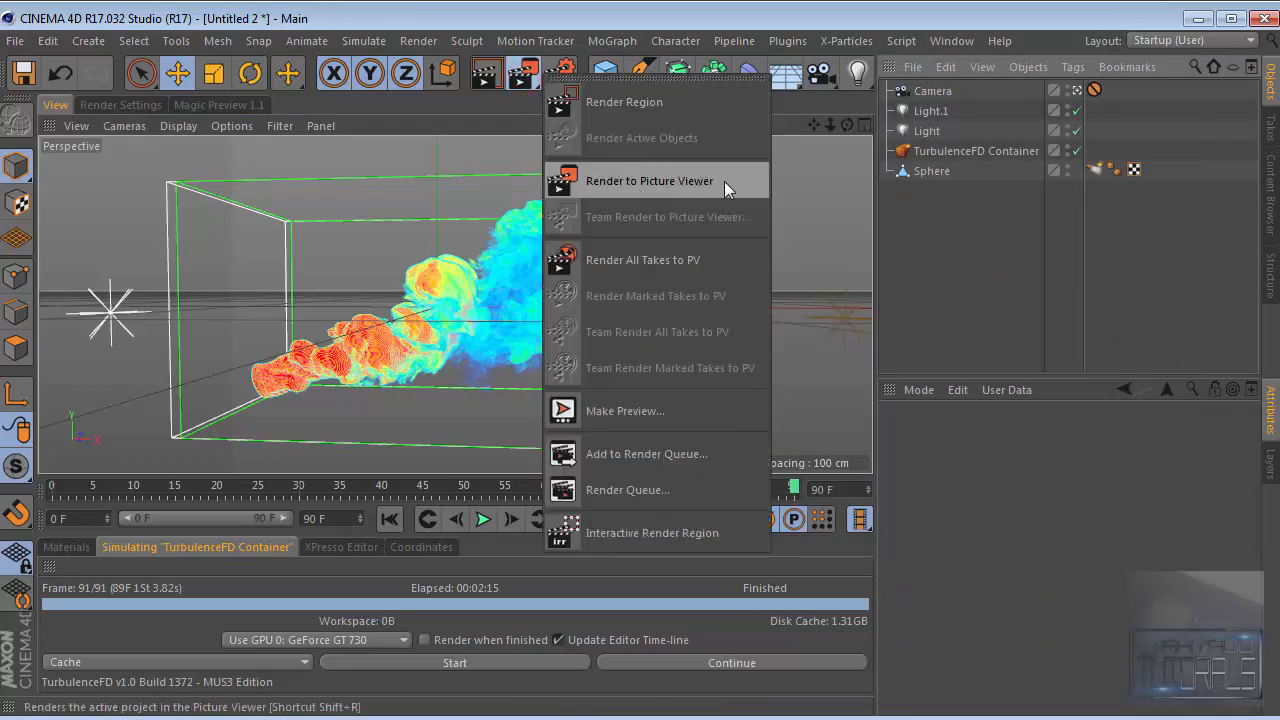
left_click(650, 181)
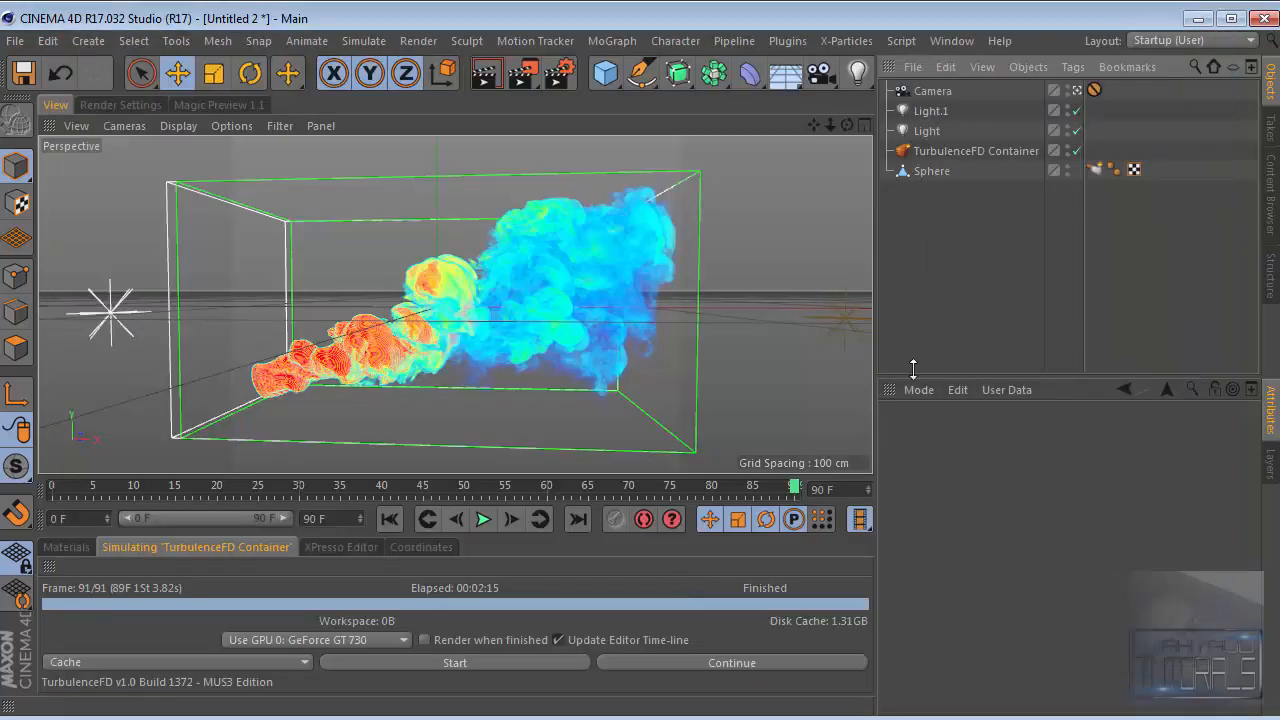
Set the white light's shadows to Raytraced (Hard), darken smoke colour to V 25%, and re-render
left_click(927, 130)
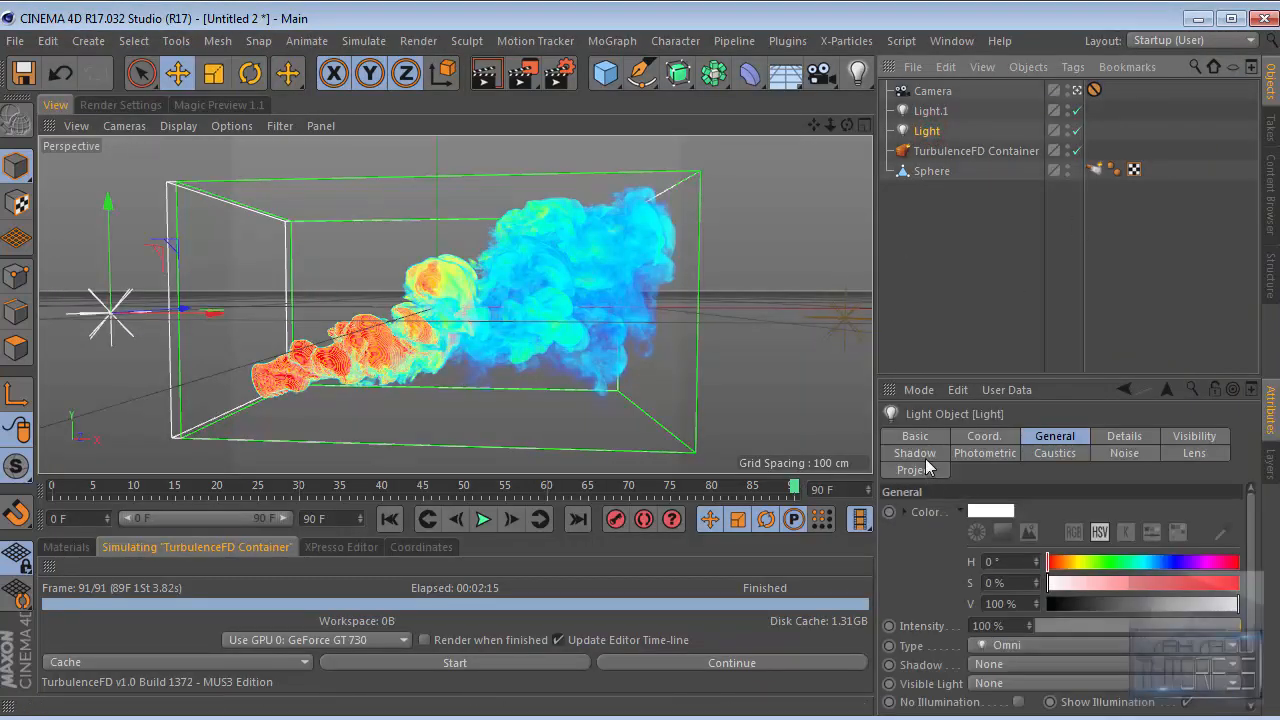
left_click(914, 452)
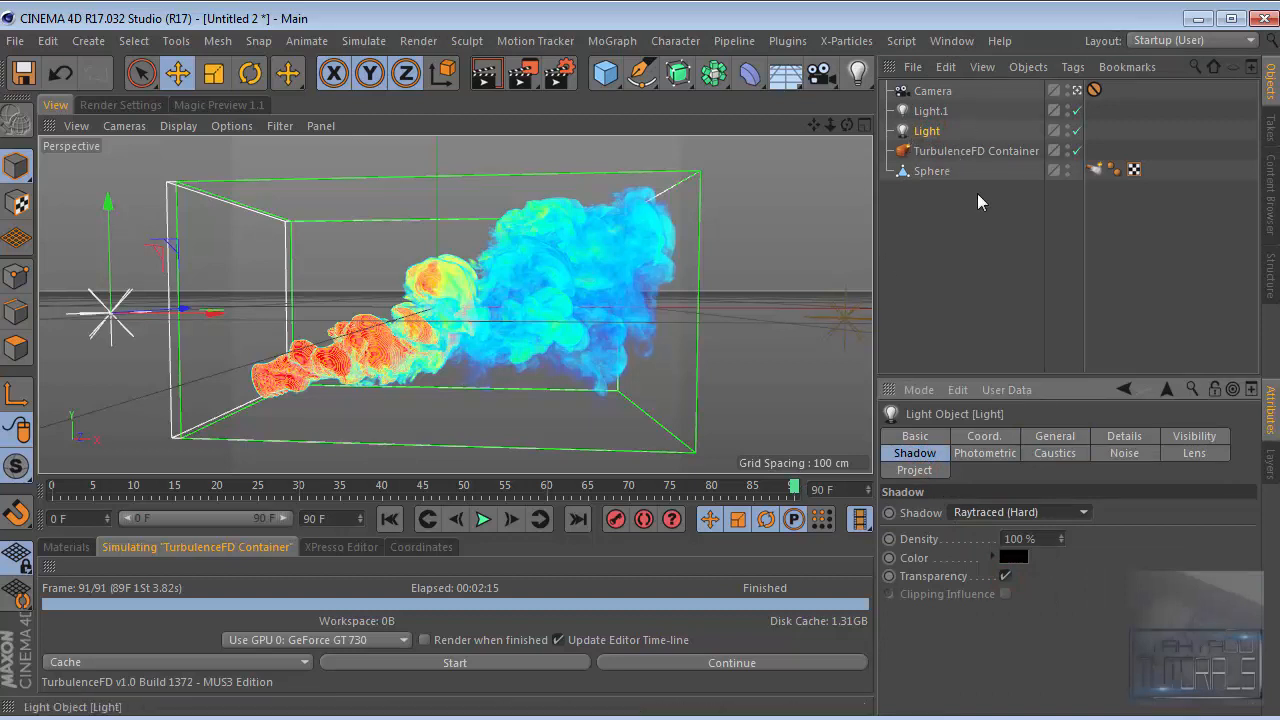
left_click(976, 151)
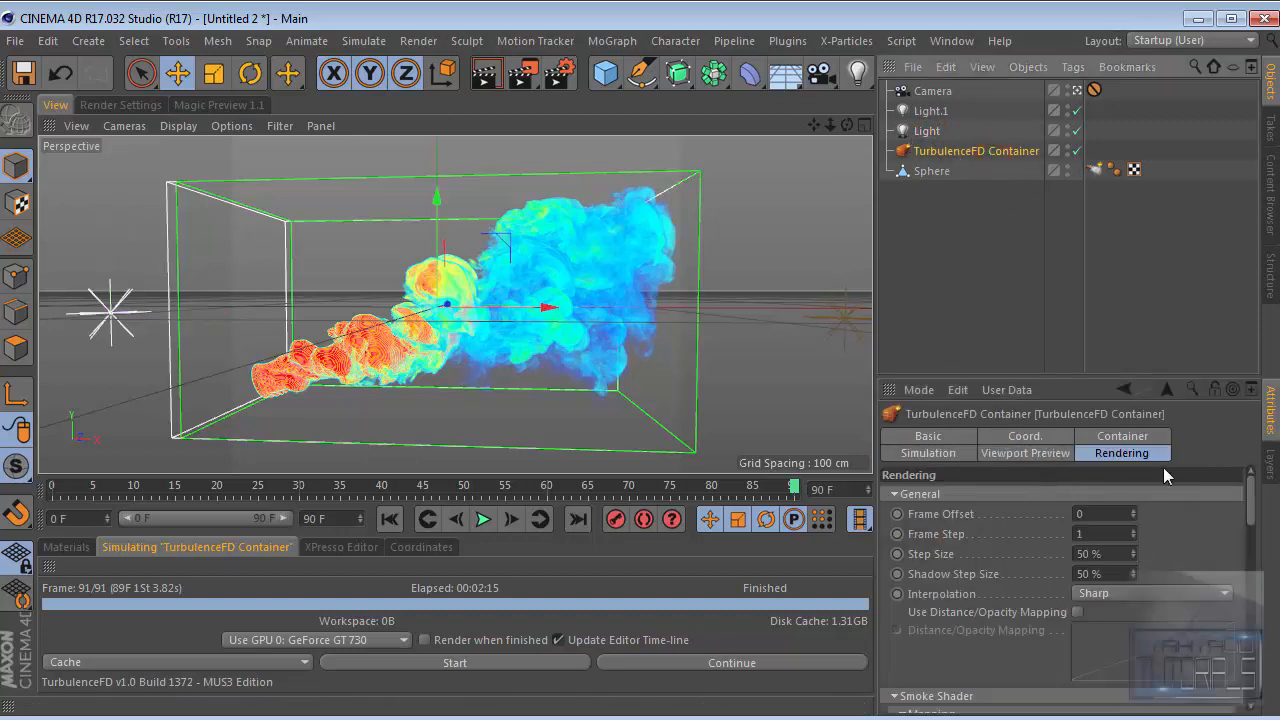
scroll("down", 3)
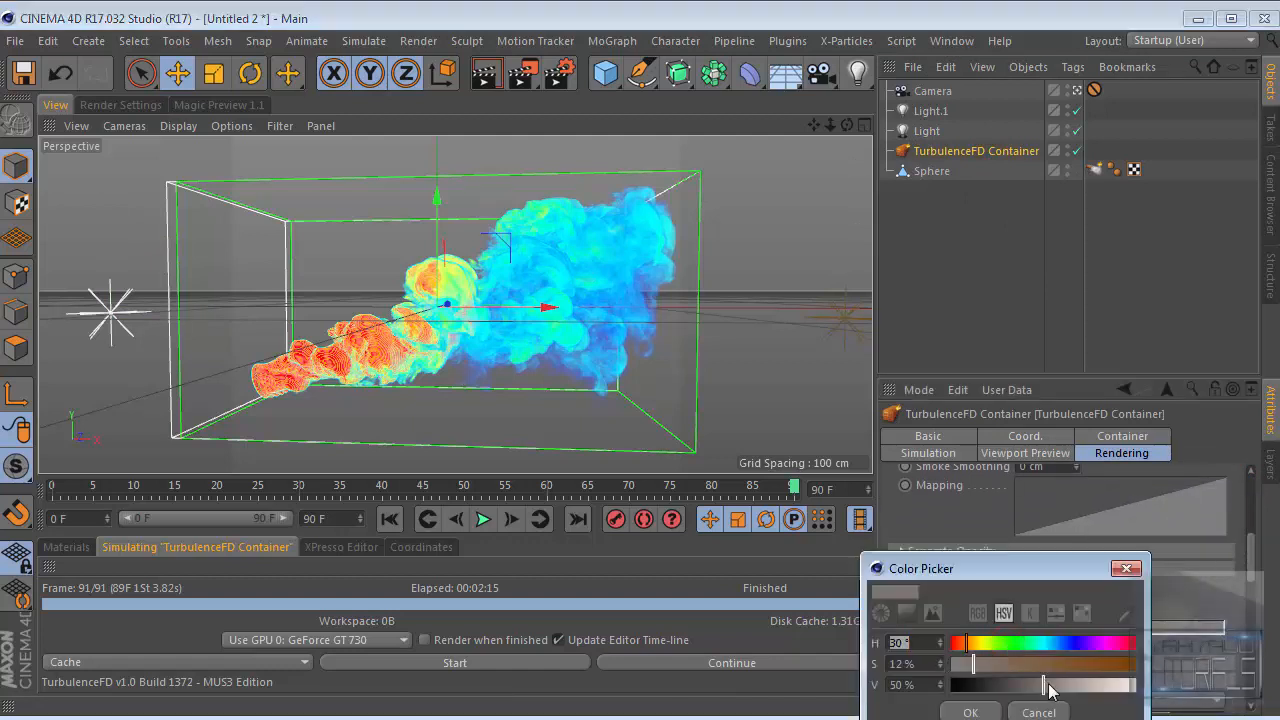
left_click(969, 712)
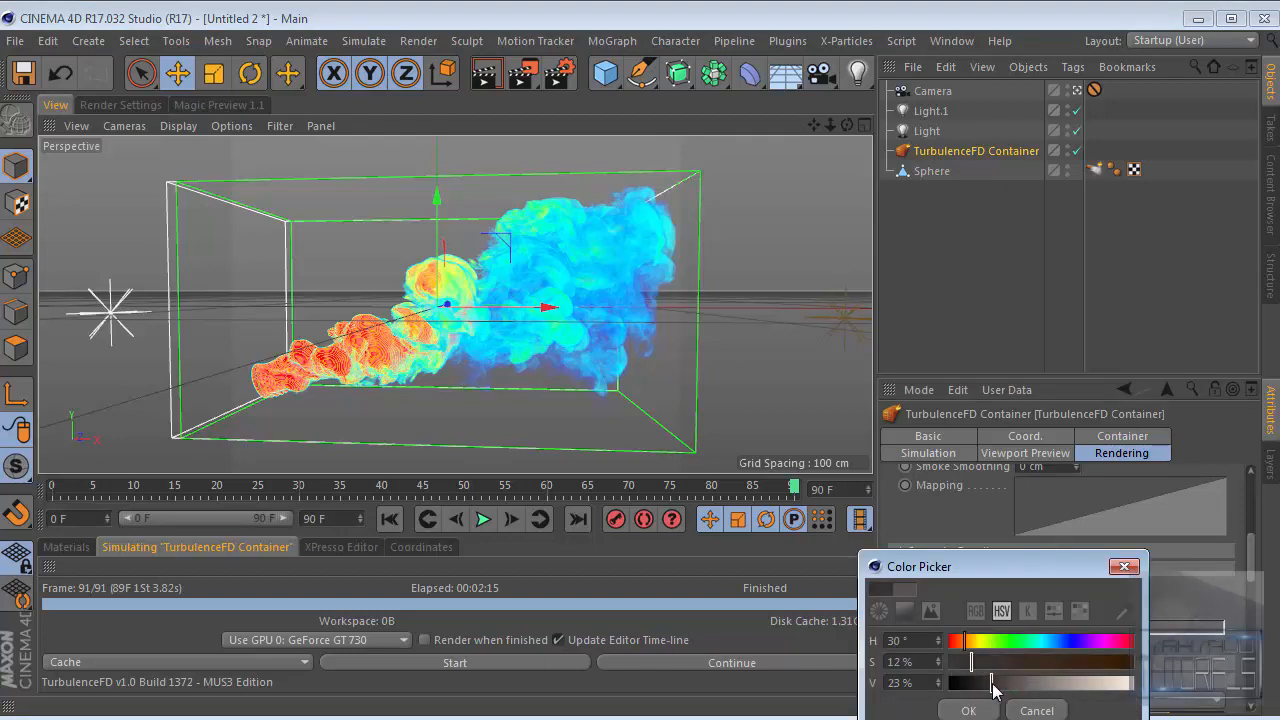
left_click_drag(990, 682, 995, 682)
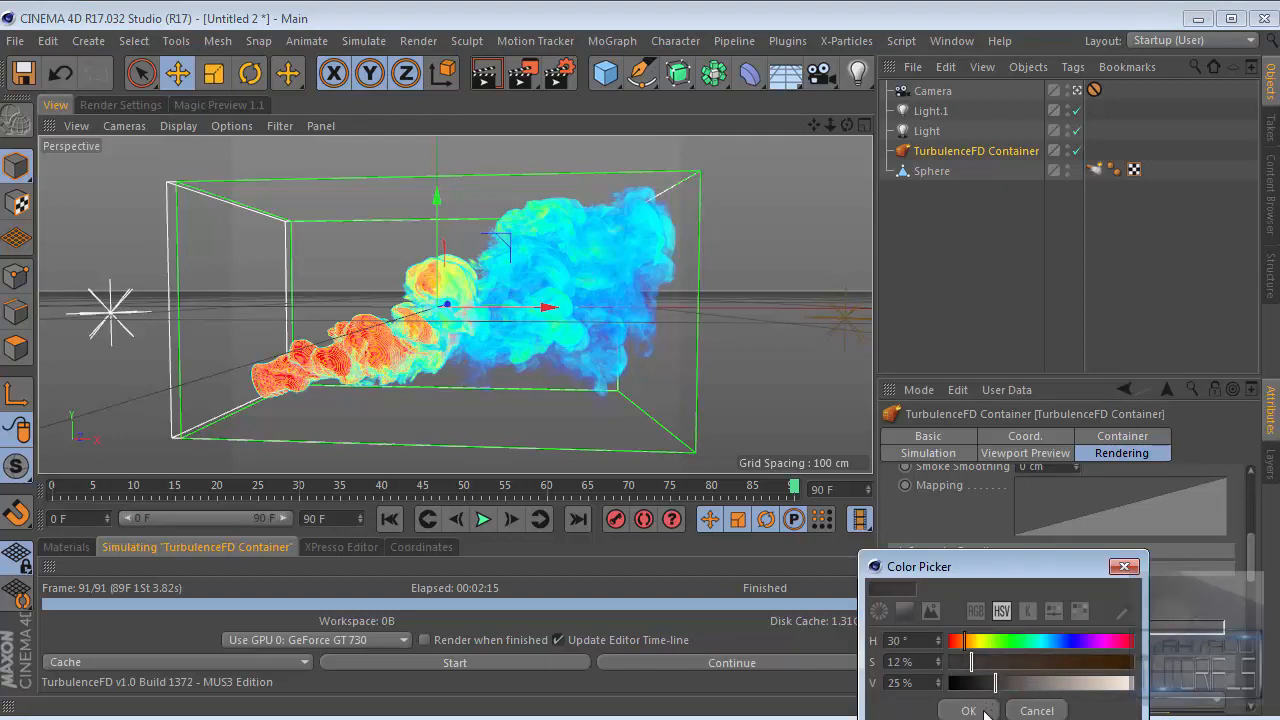
left_click(968, 711)
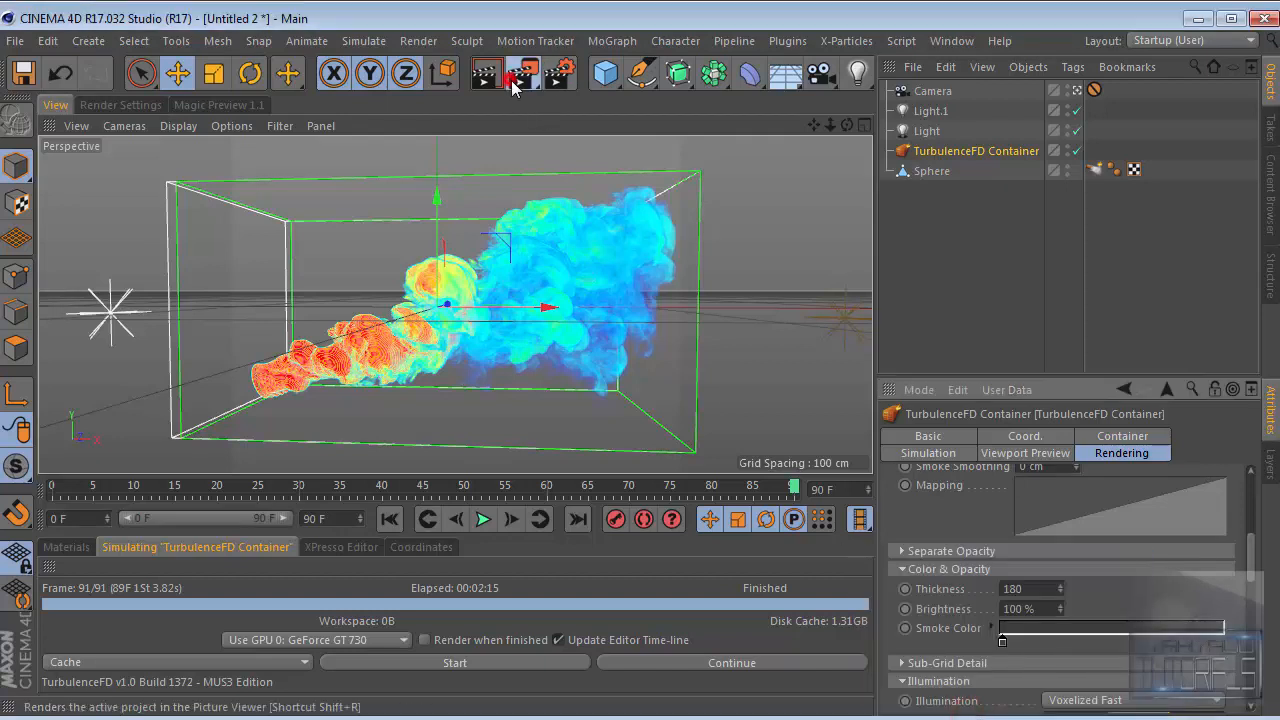
left_click(513, 77)
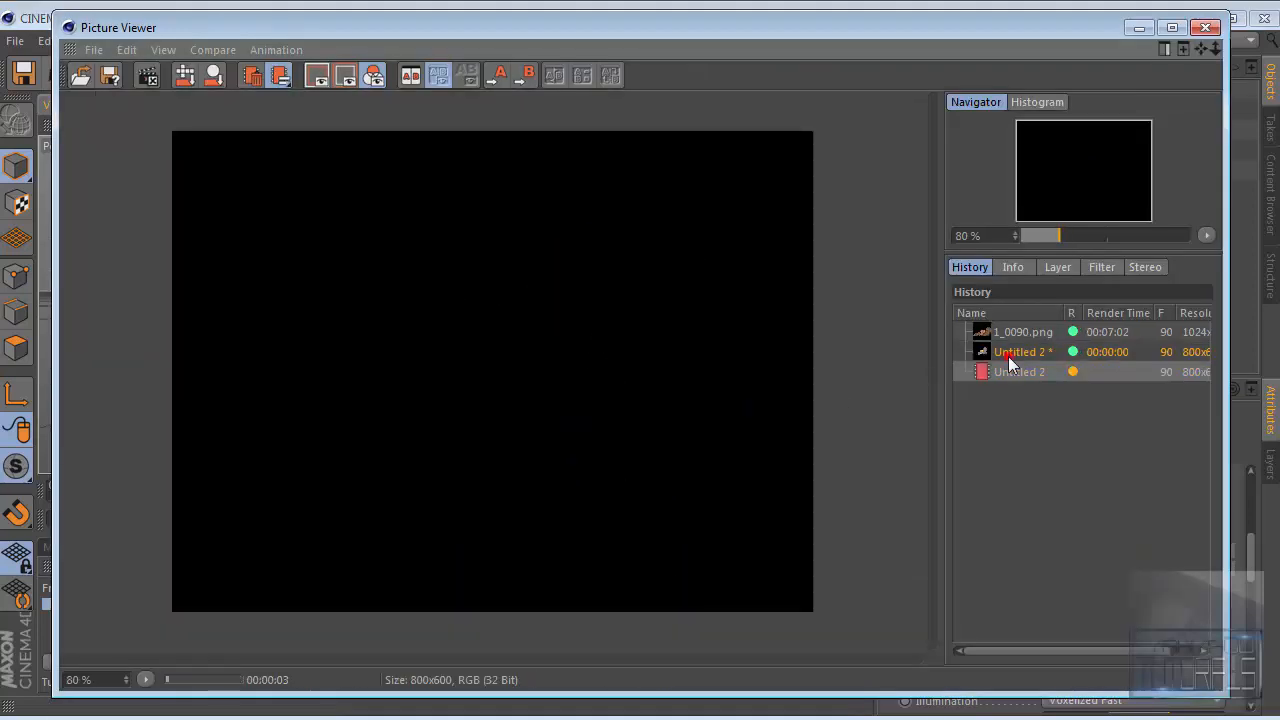
Switch between the earlier 1_0090.png and new Untitled 2 renders, panning to inspect the darker smoke
left_click(1023, 331)
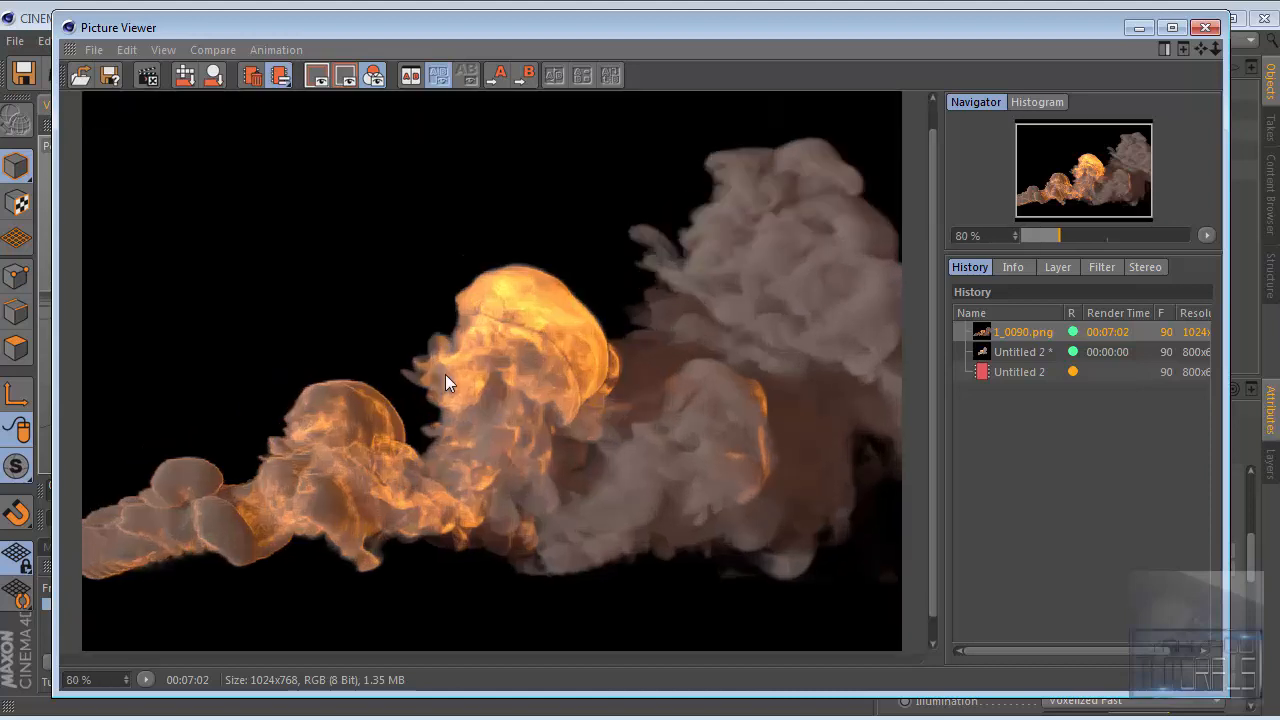
left_click(1017, 372)
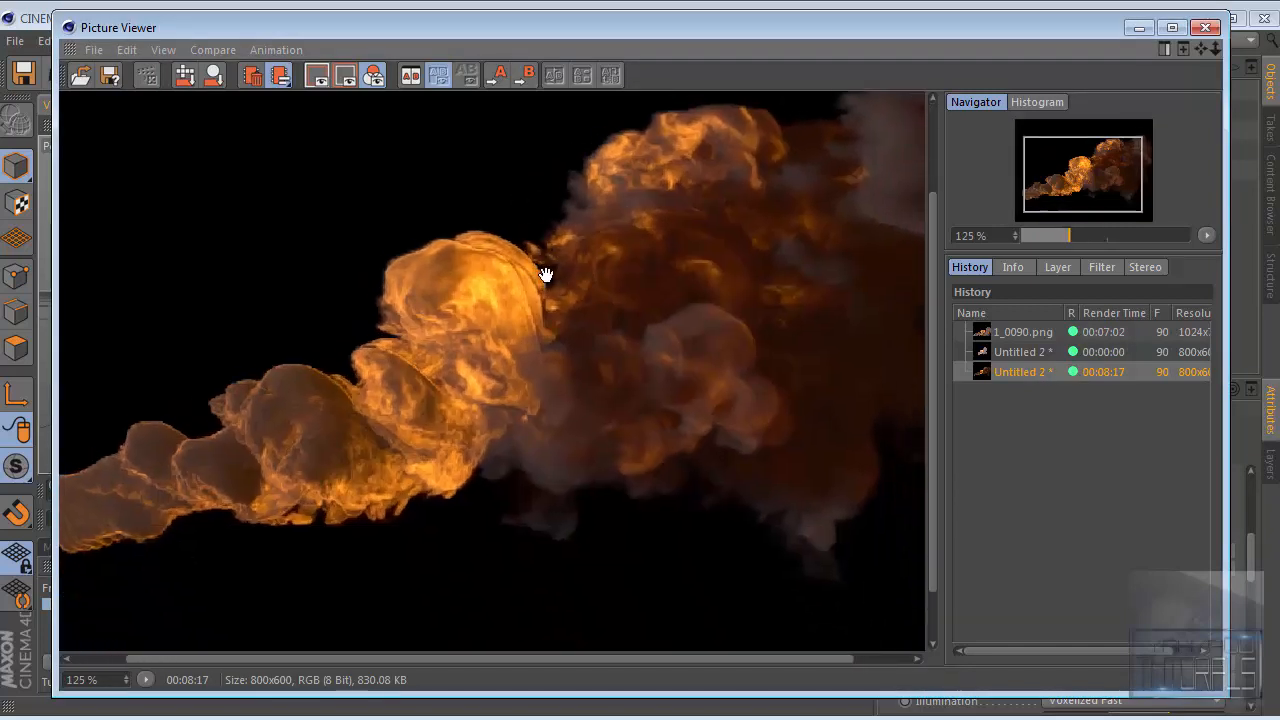
left_click_drag(545, 275, 835, 360)
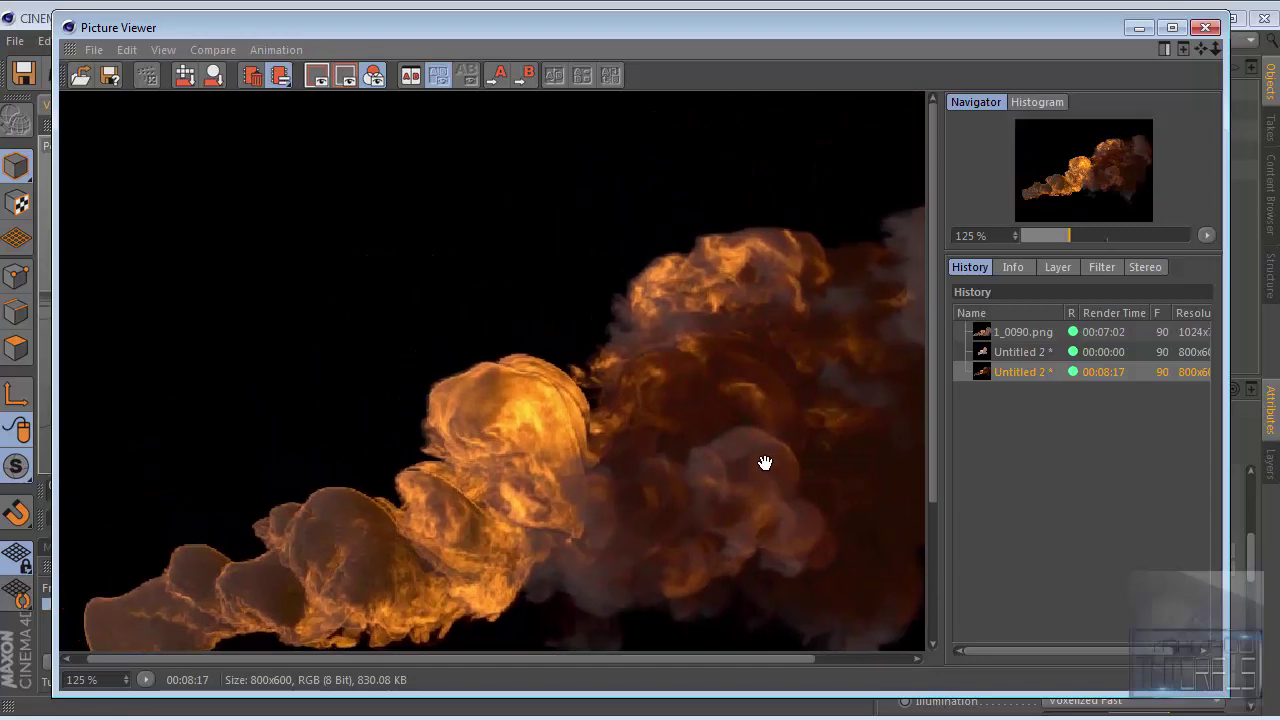
left_click_drag(765, 462, 750, 378)
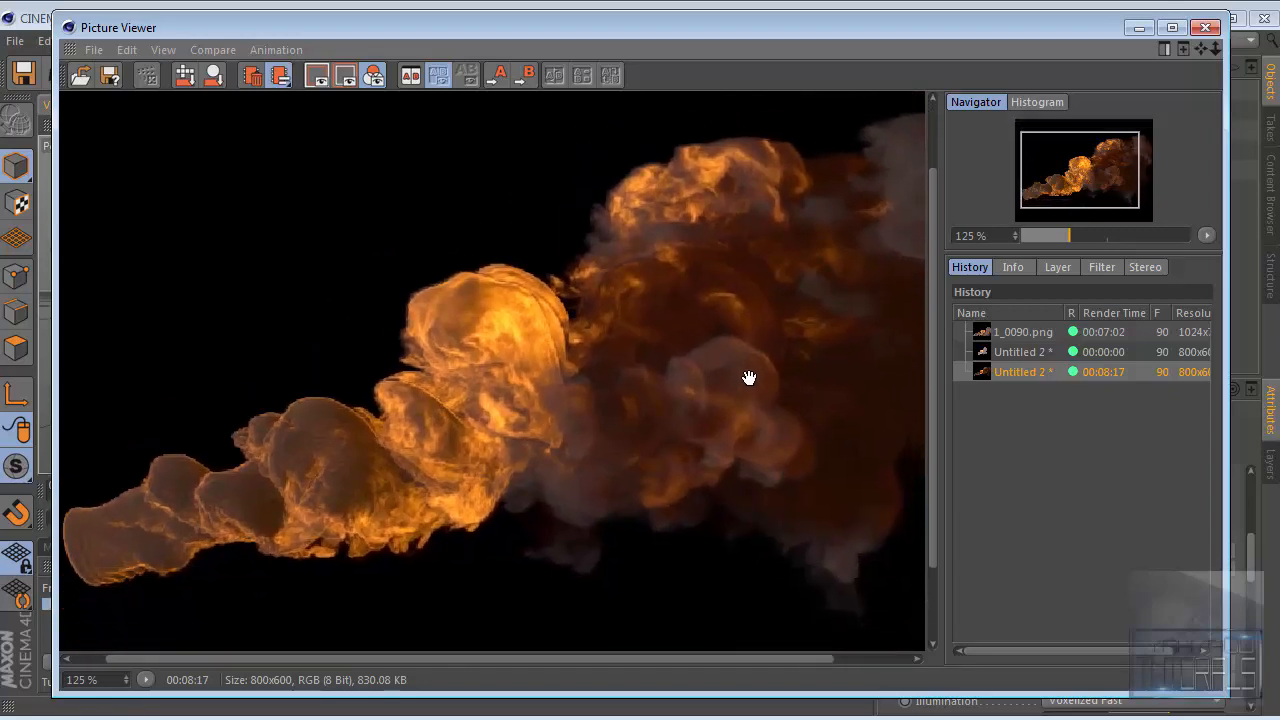
left_click_drag(749, 378, 642, 488)
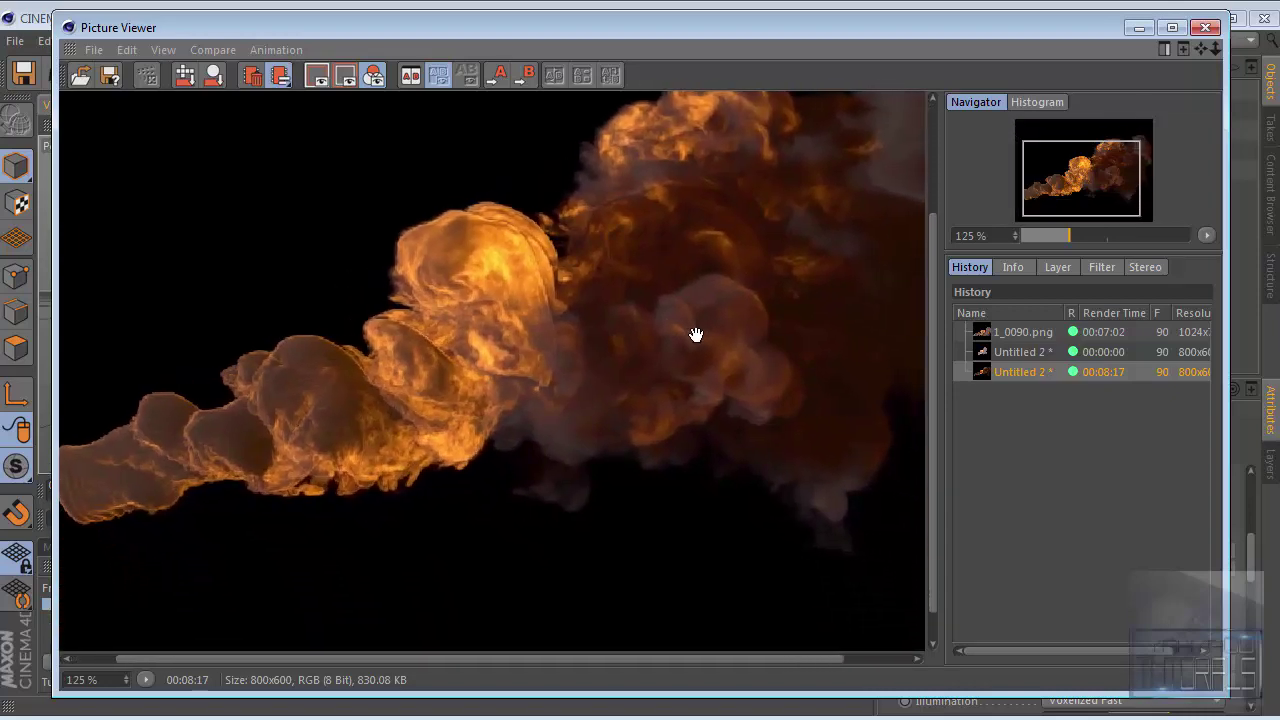
left_click_drag(696, 335, 780, 561)
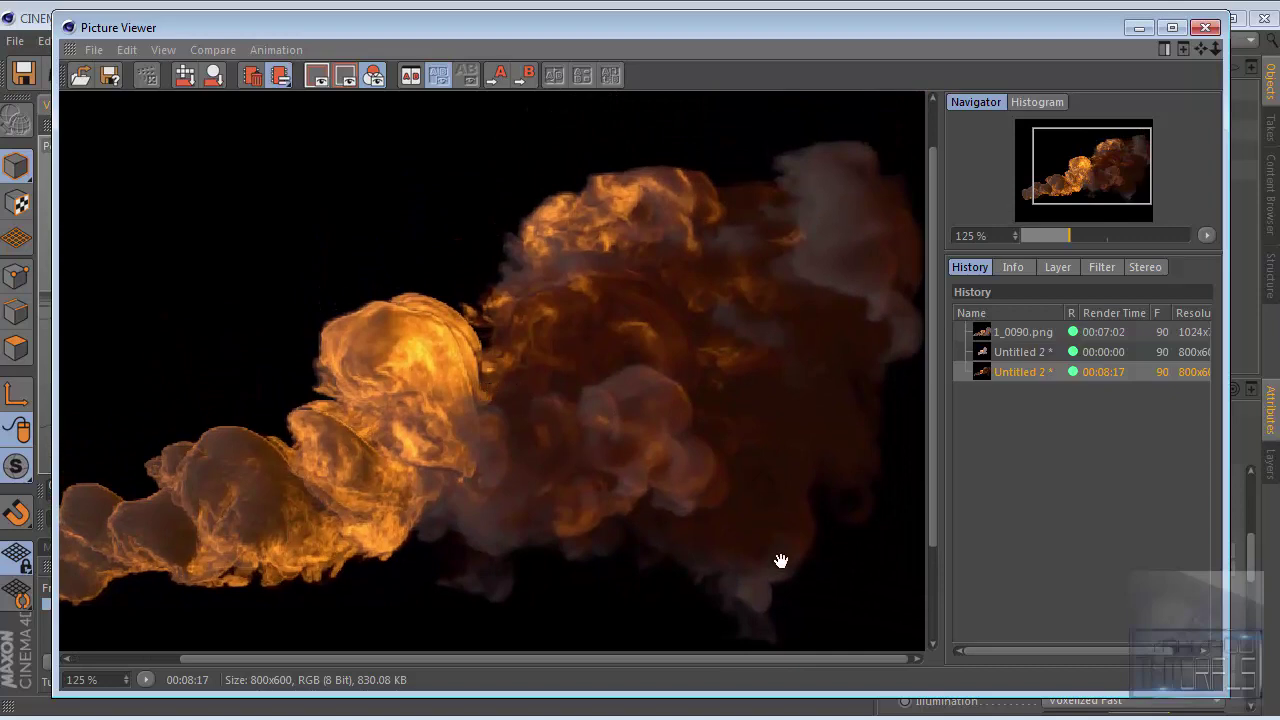
left_click_drag(780, 560, 786, 451)
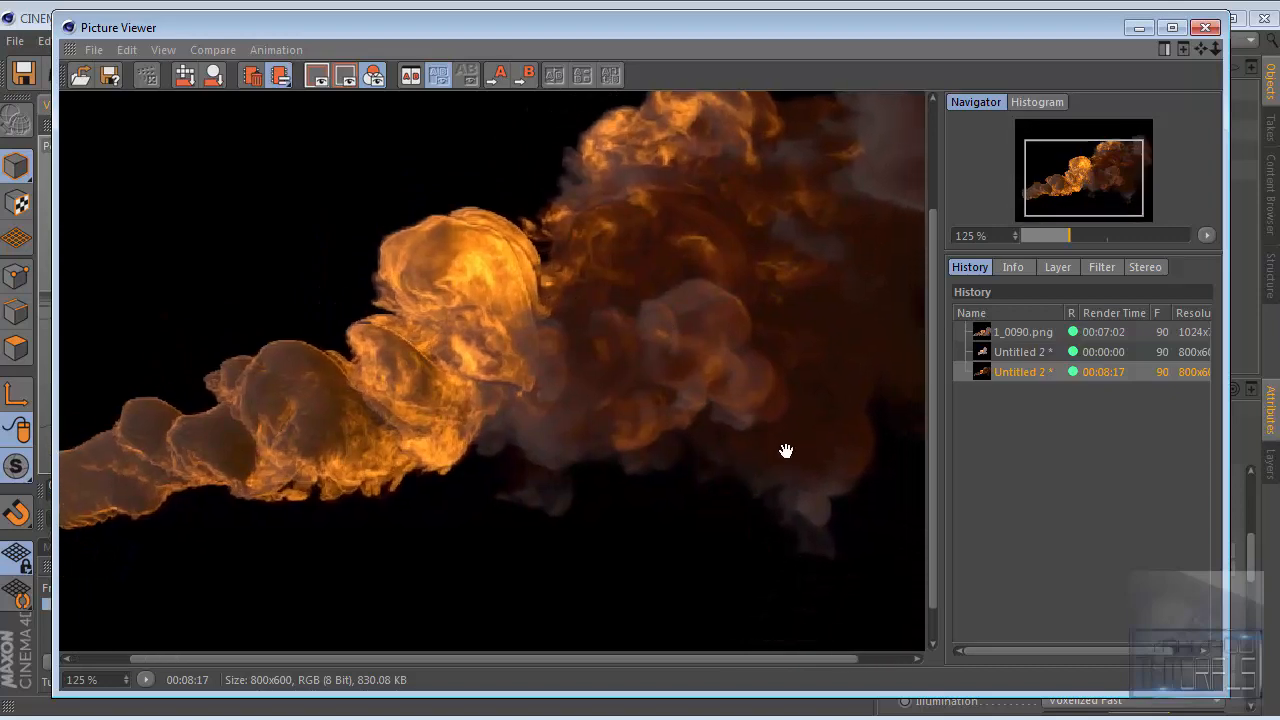
left_click_drag(786, 451, 782, 493)
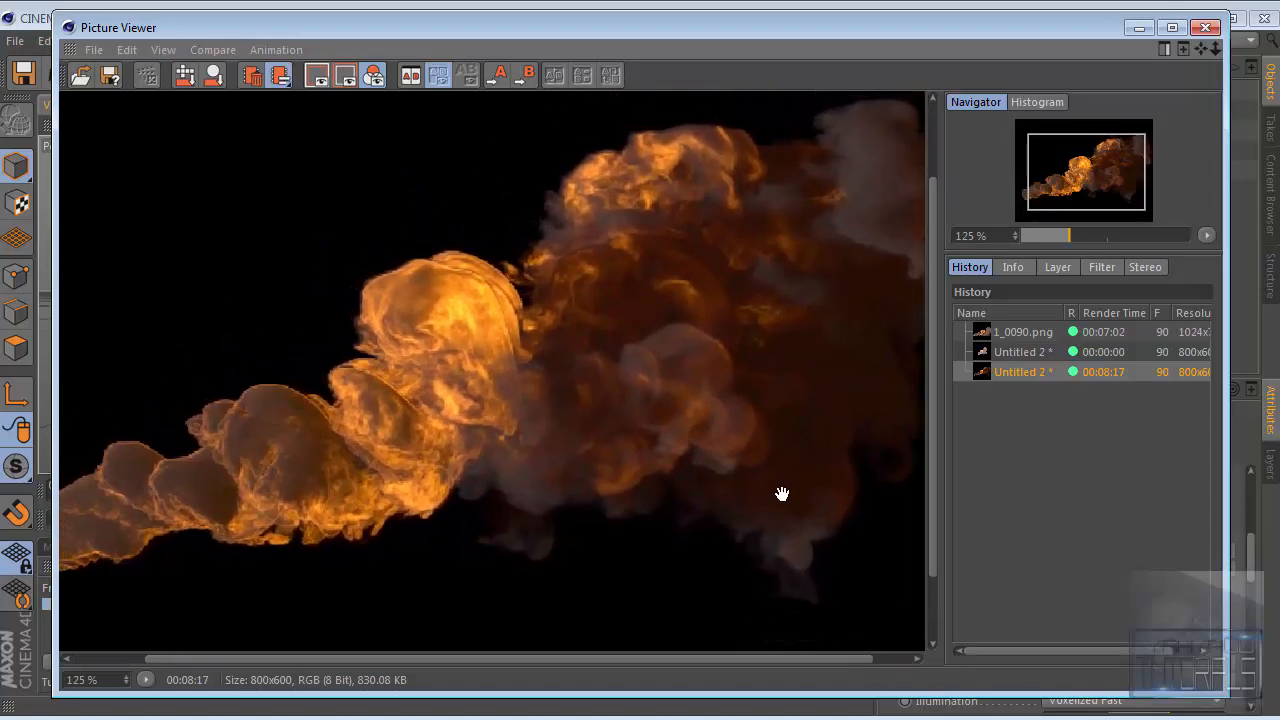